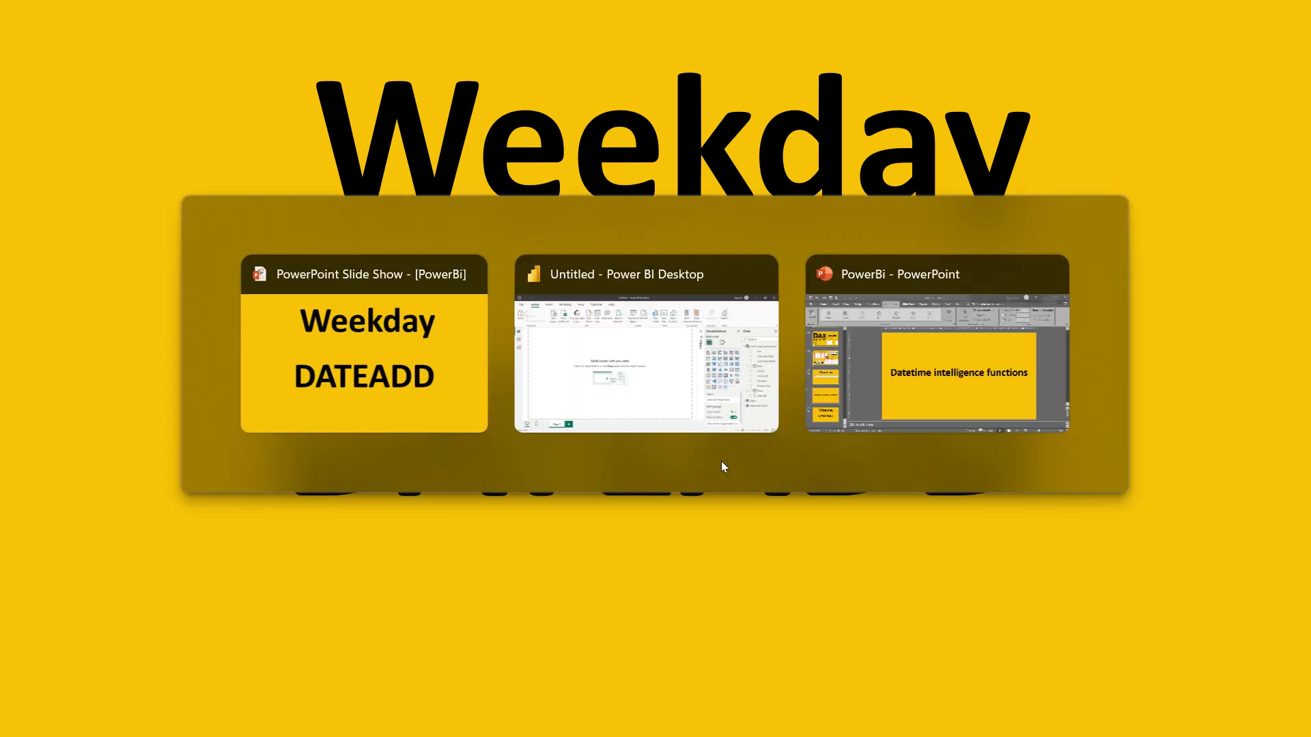
Switch from the PowerPoint slide show to the untitled Power BI Desktop report window
left_click(645, 346)
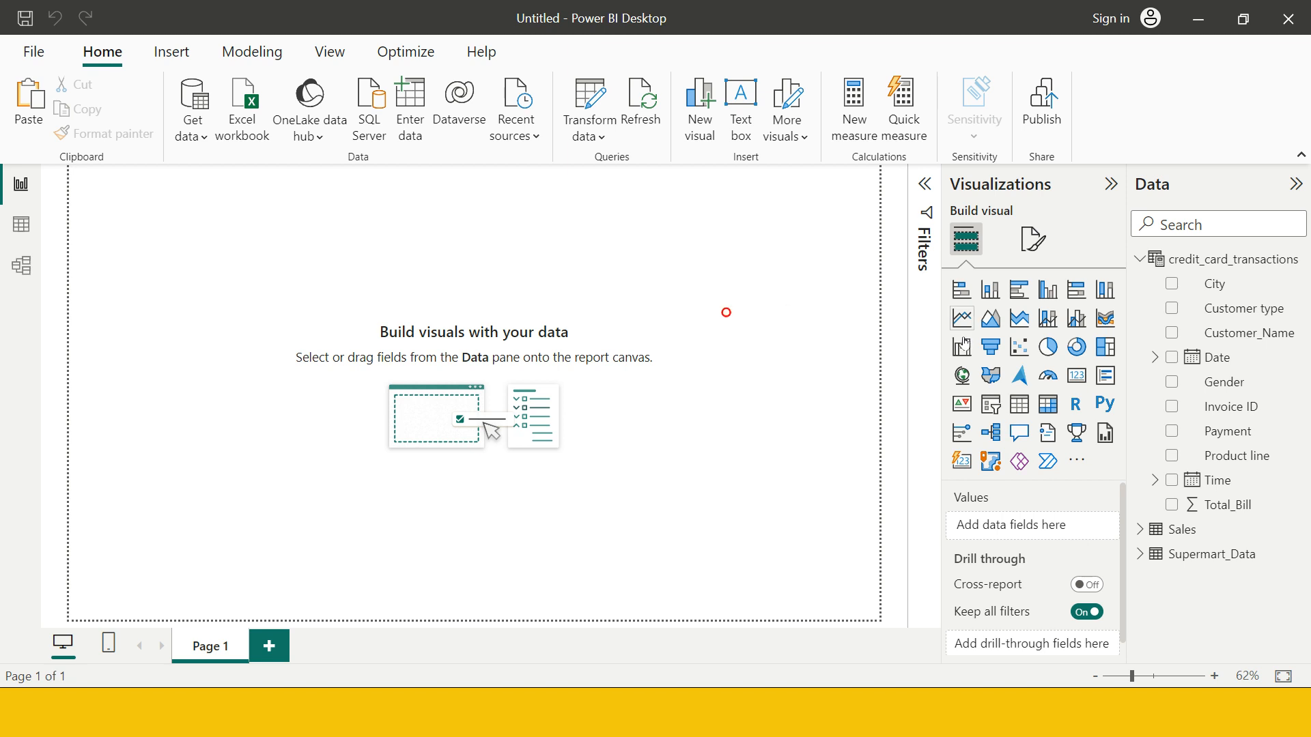
Add a line chart of Total_Bill by Date and City, drilled down from year to months
left_click(961, 317)
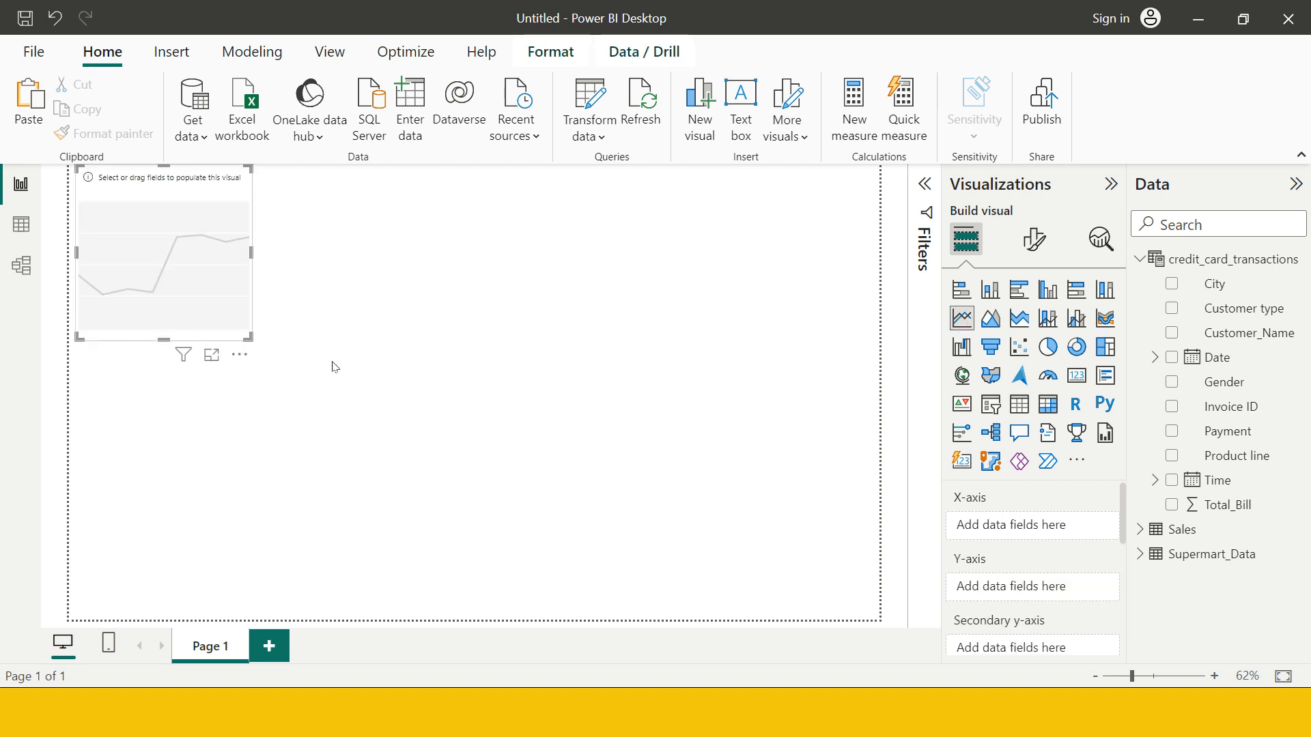
left_click(1171, 357)
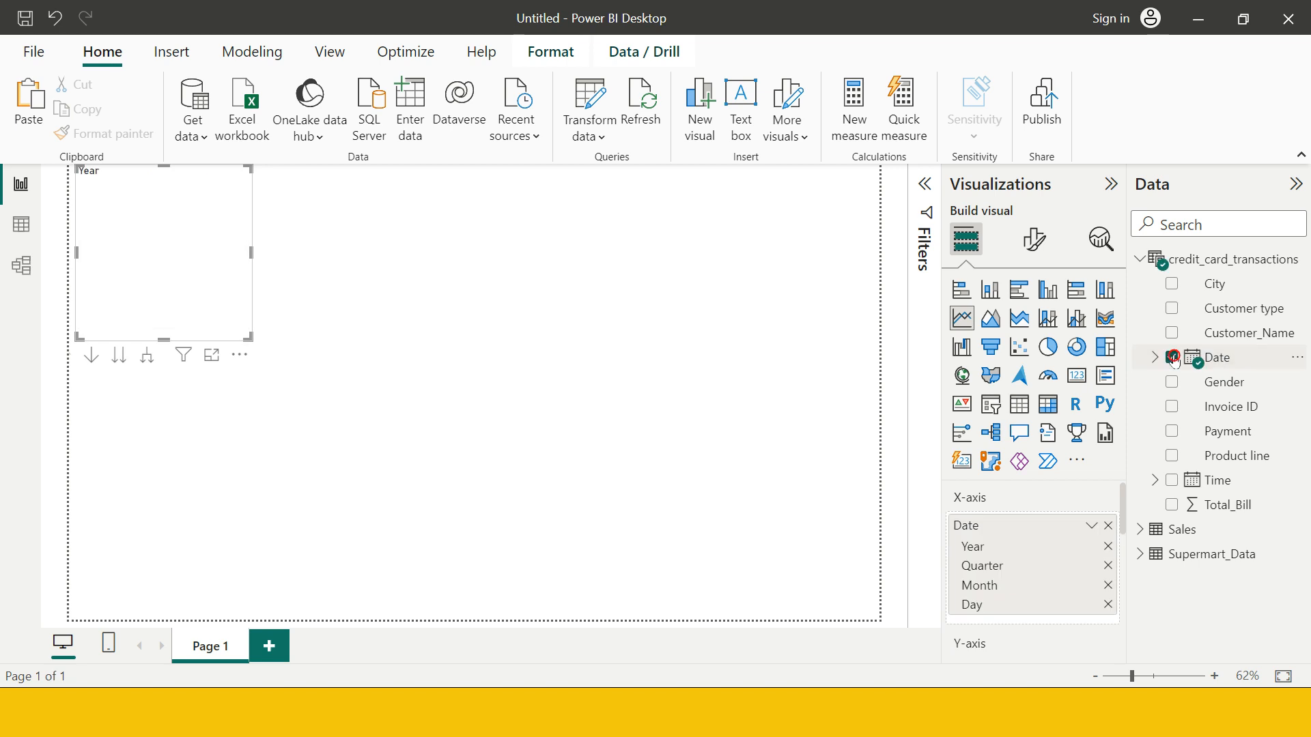
left_click(1171, 504)
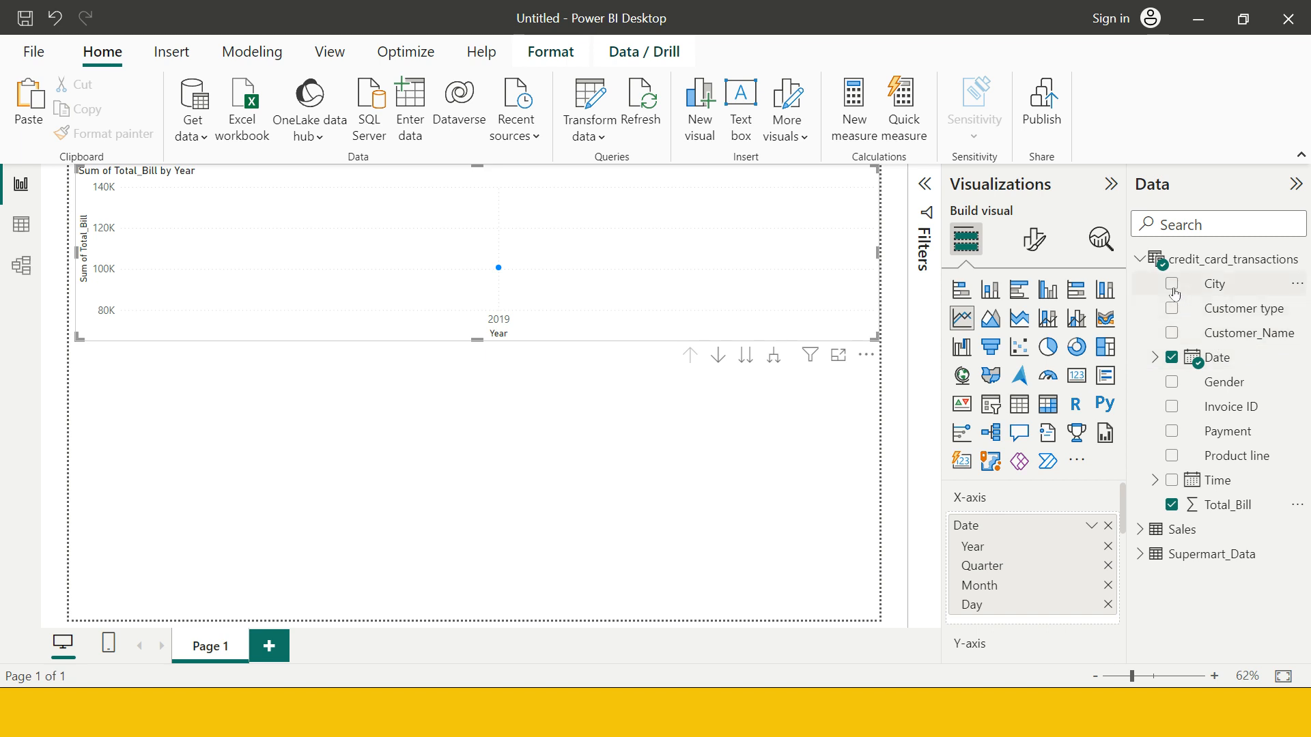
left_click(1172, 284)
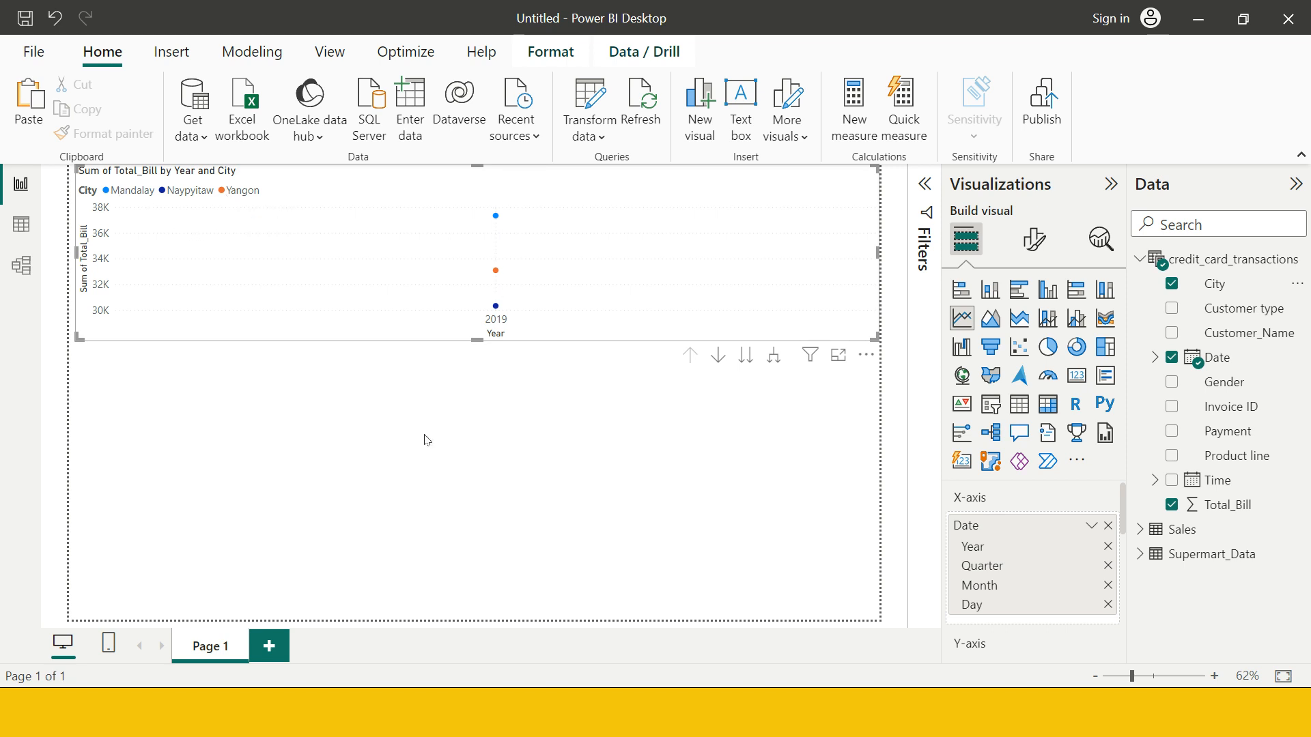
mouse_move(745, 355)
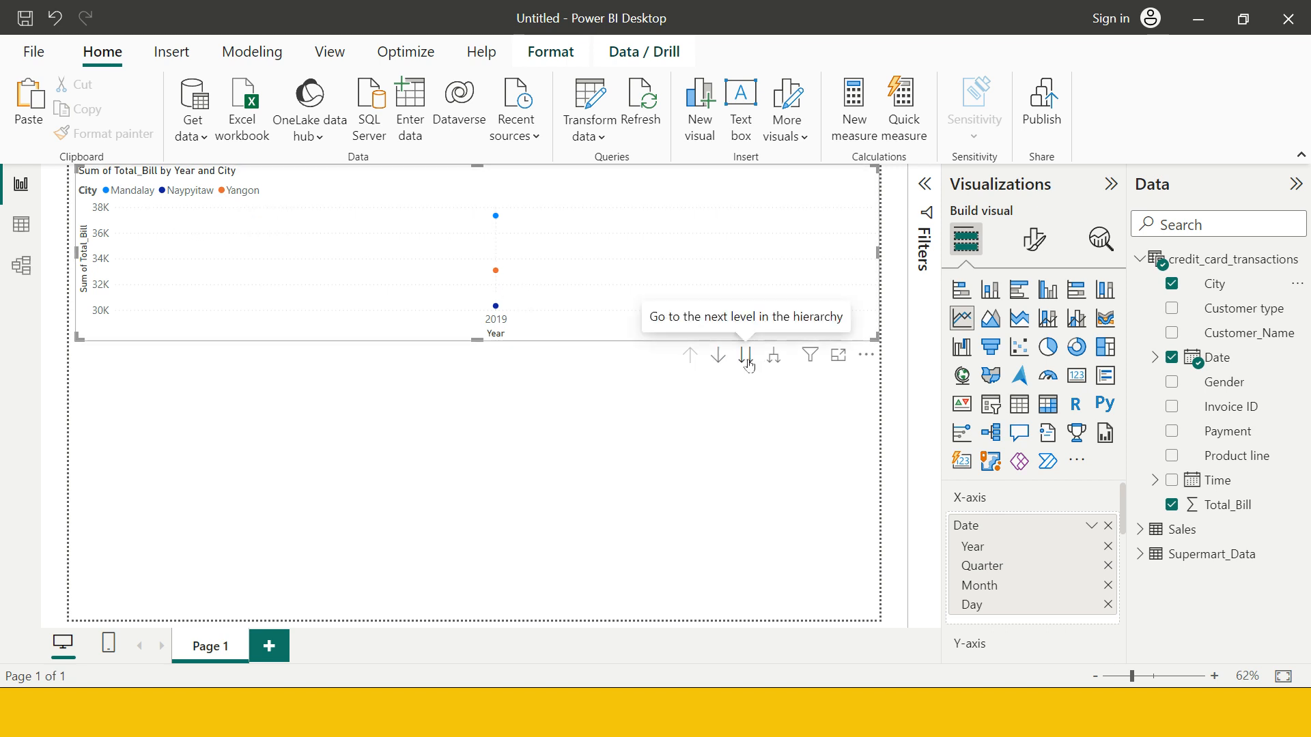
left_click(746, 355)
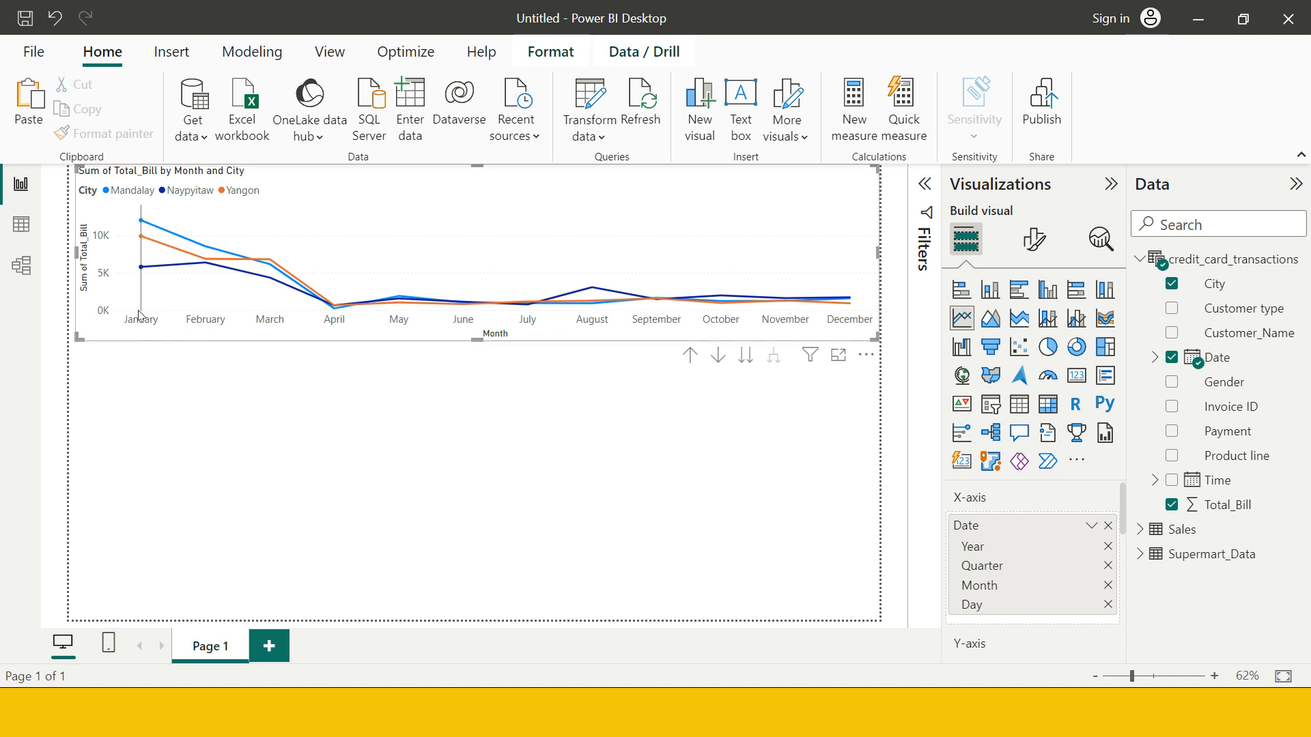
mouse_move(142, 292)
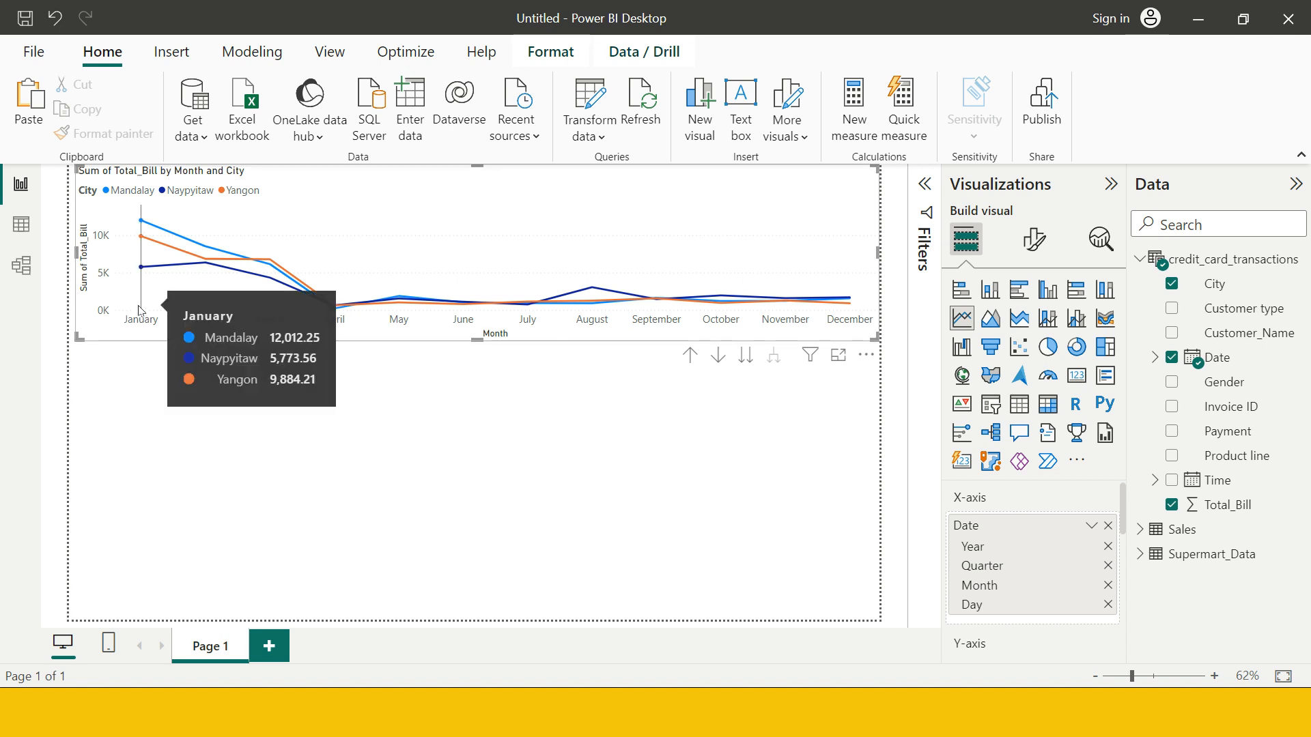
mouse_move(773, 299)
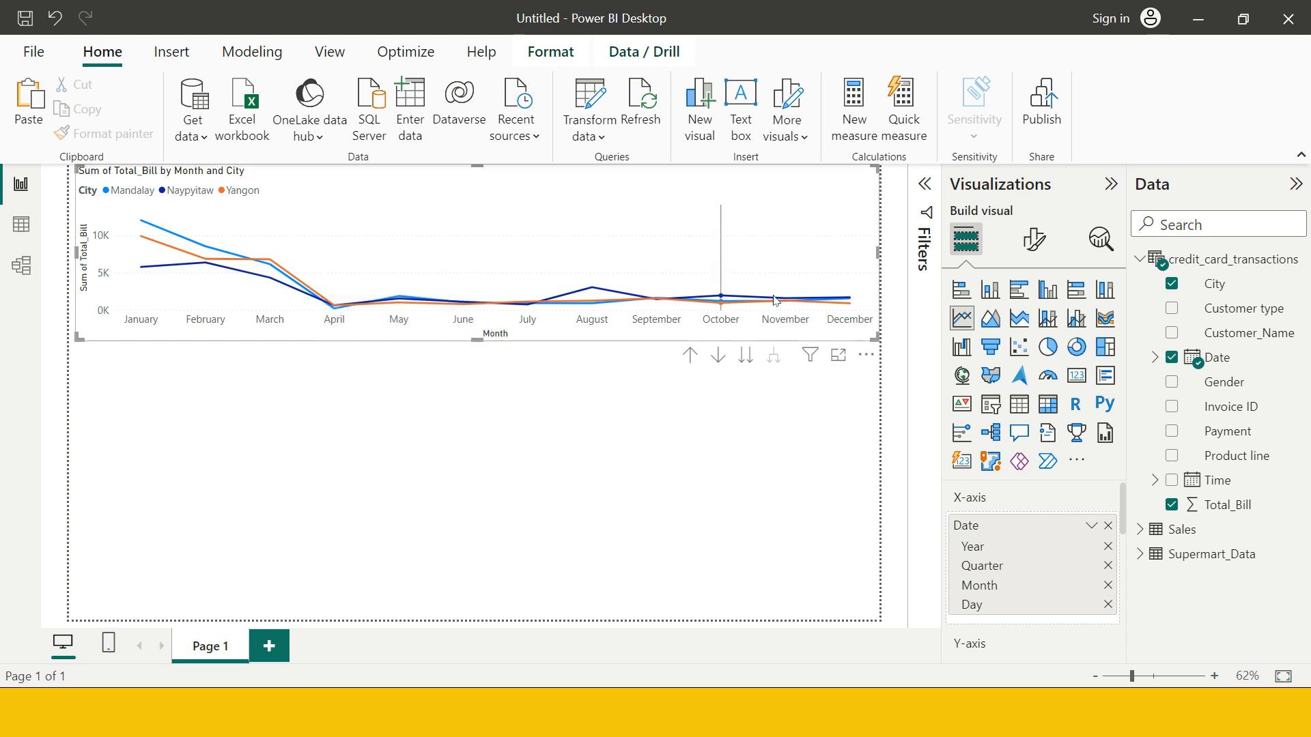
mouse_move(213, 339)
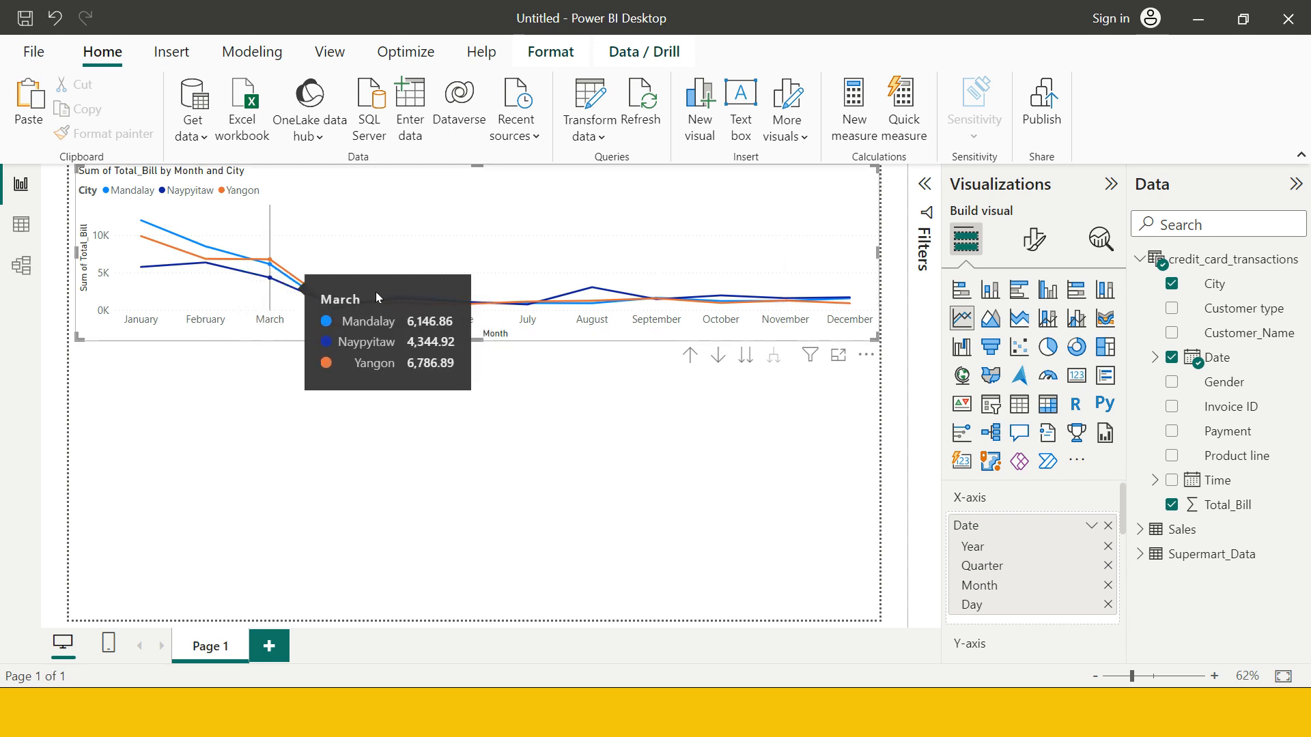
left_click(507, 458)
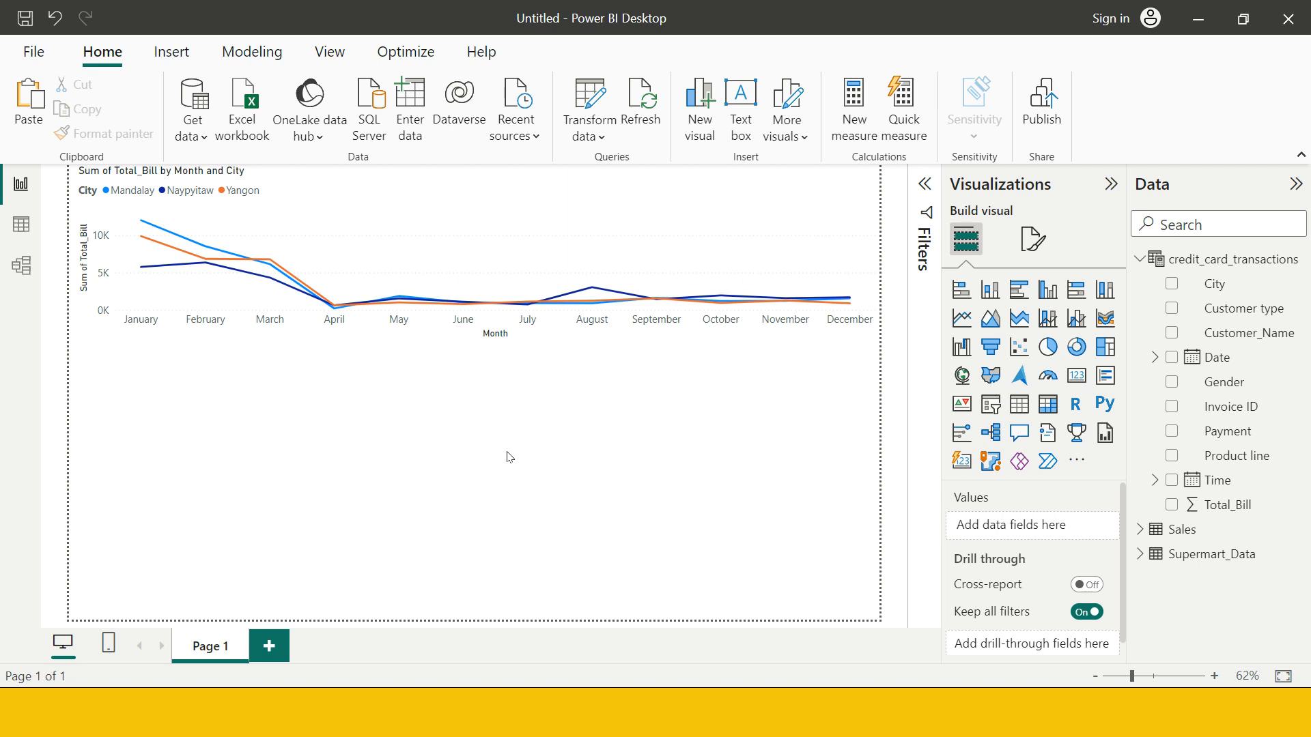
mouse_move(1213, 284)
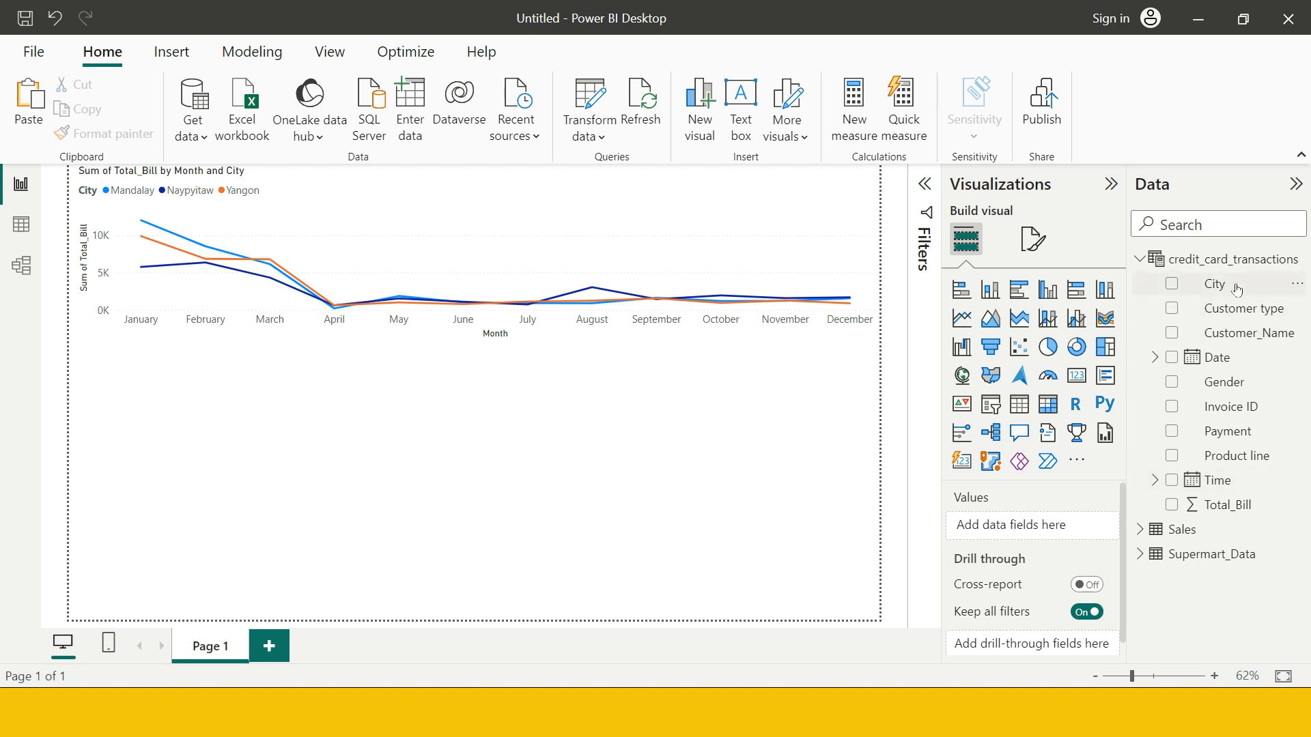
mouse_move(1228, 528)
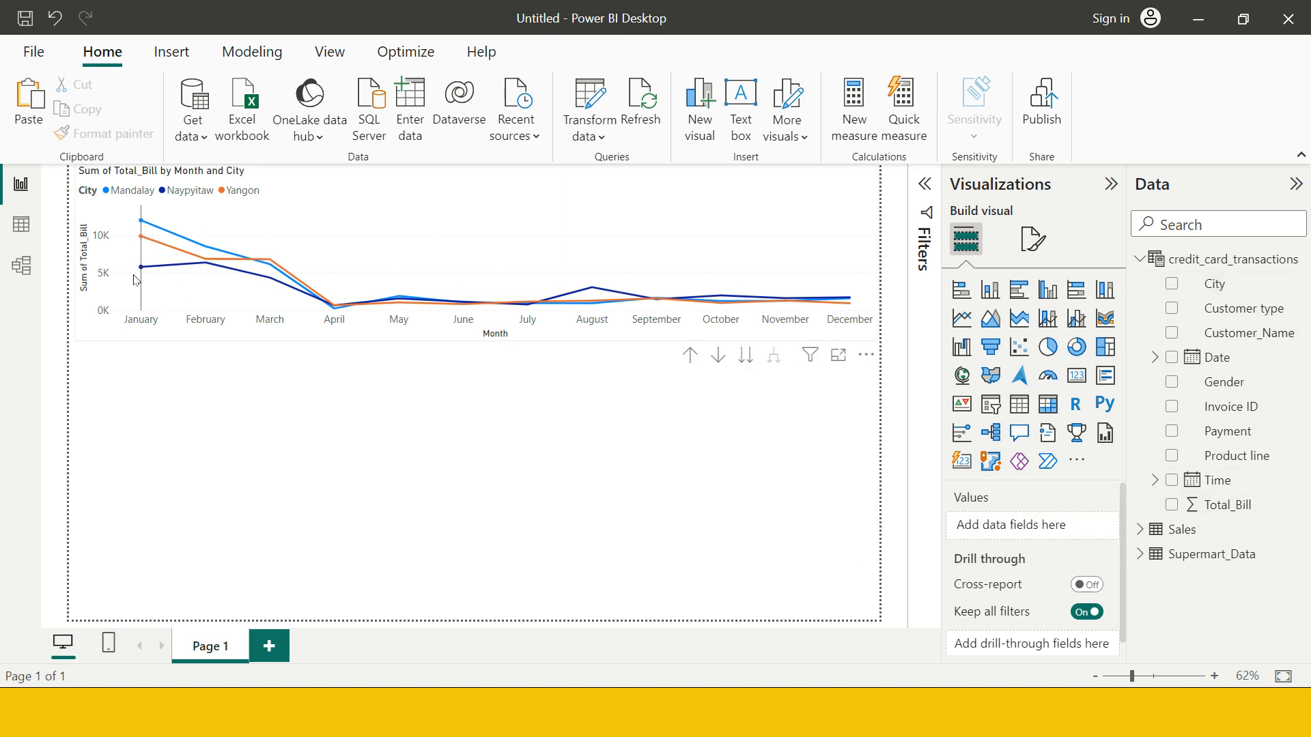
In Table view, create the column weekday = WEEKDAY(credit_card_transactions[Date])
left_click(21, 224)
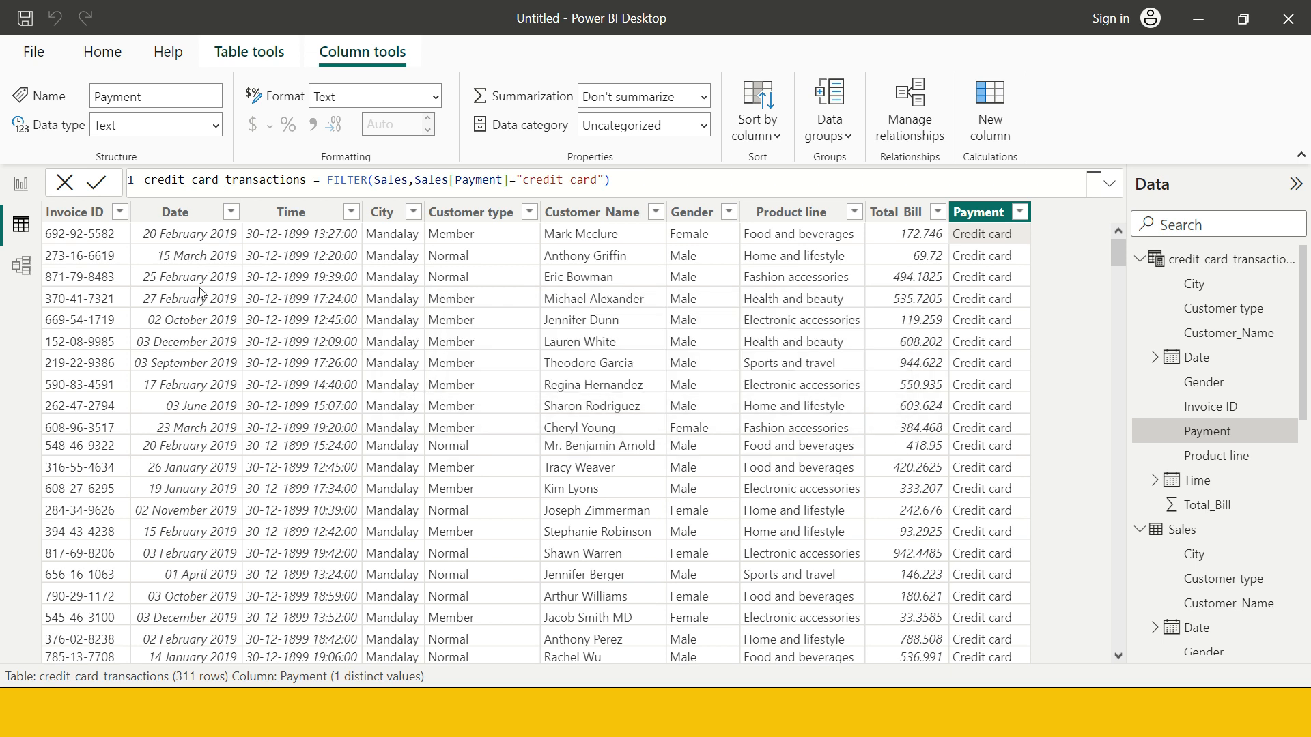
left_click(990, 110)
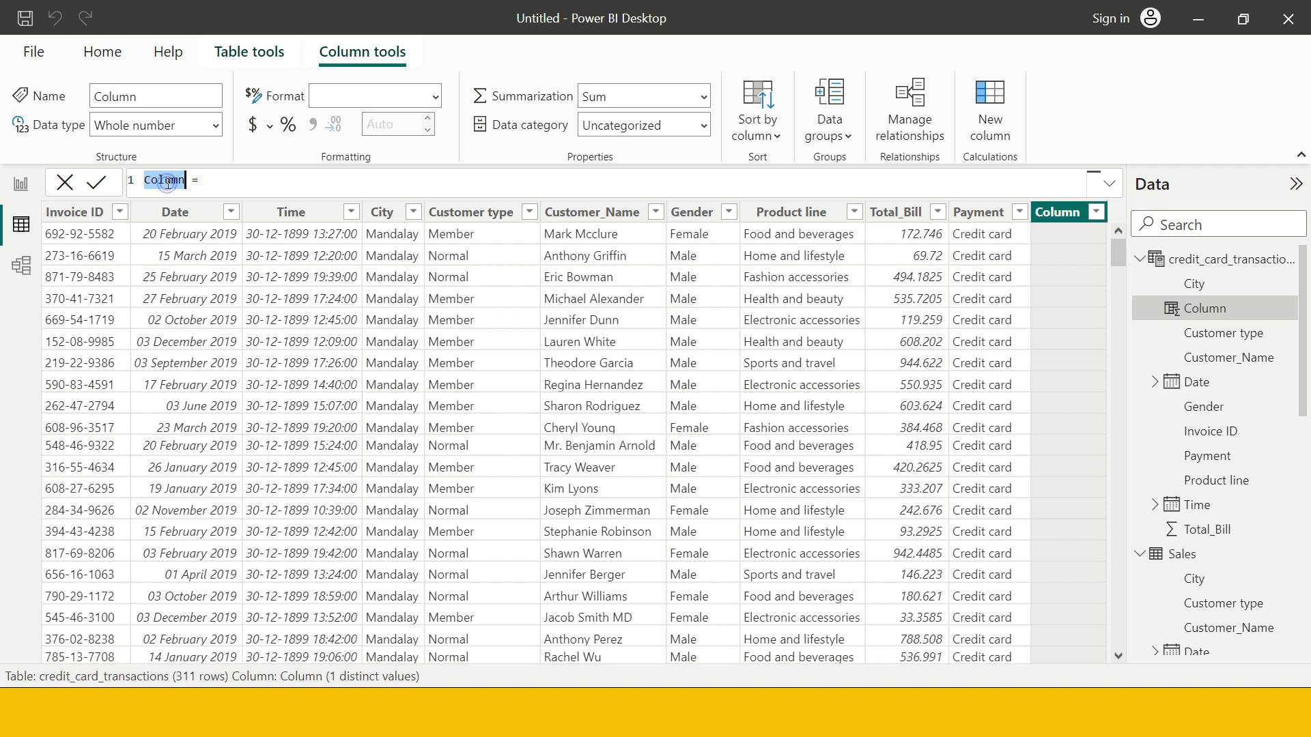
type("weekday =")
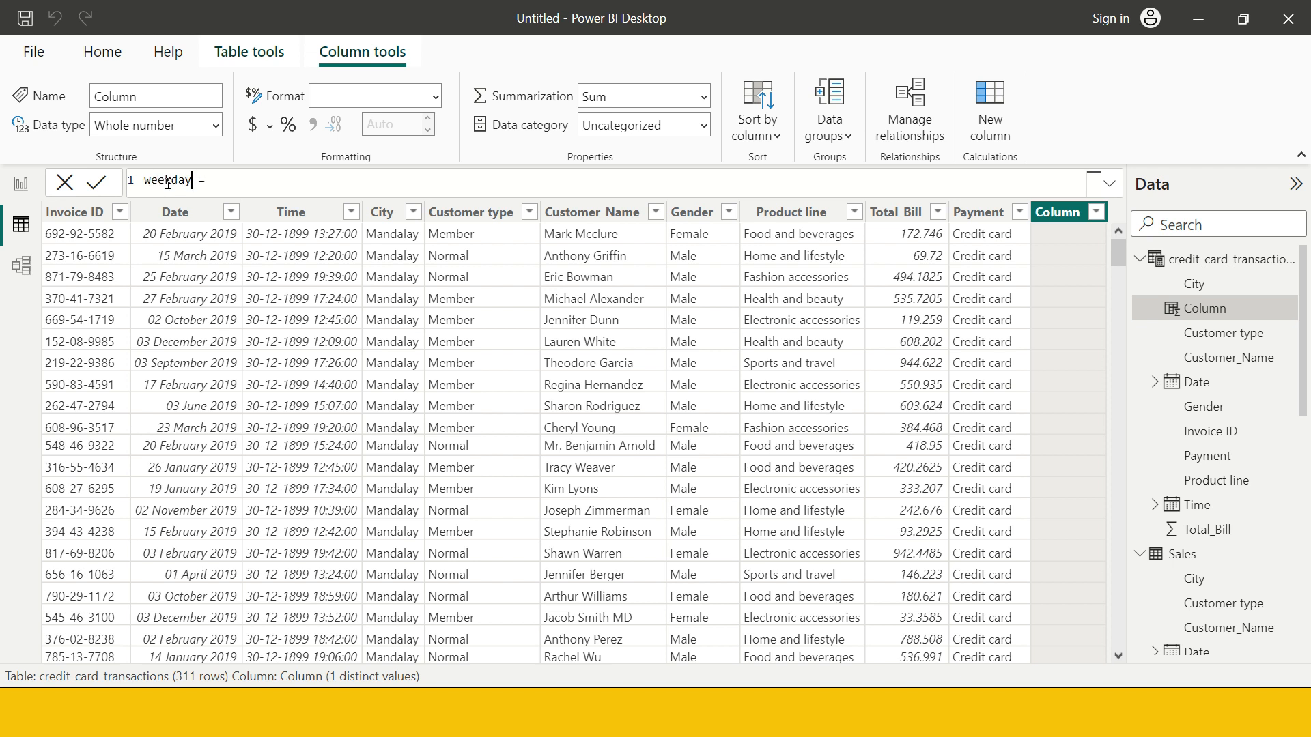
mouse_move(238, 269)
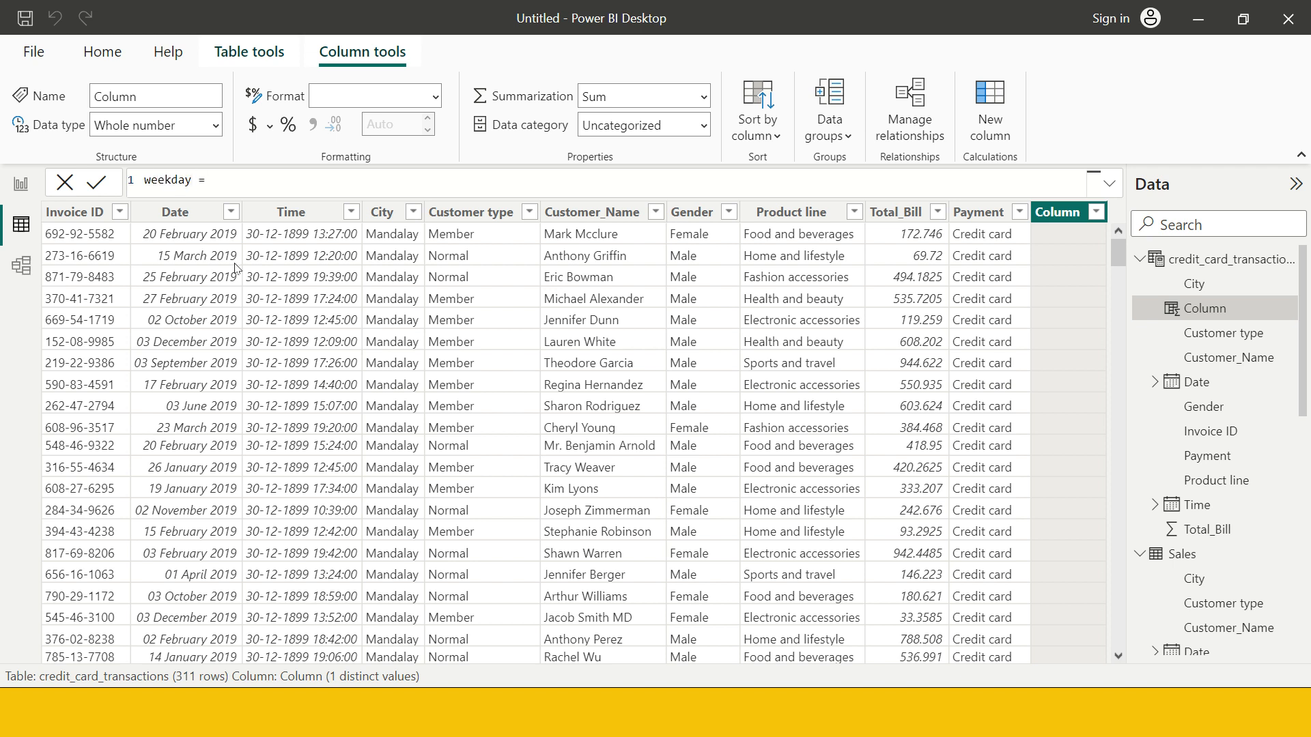
type("WEEKDAY(")
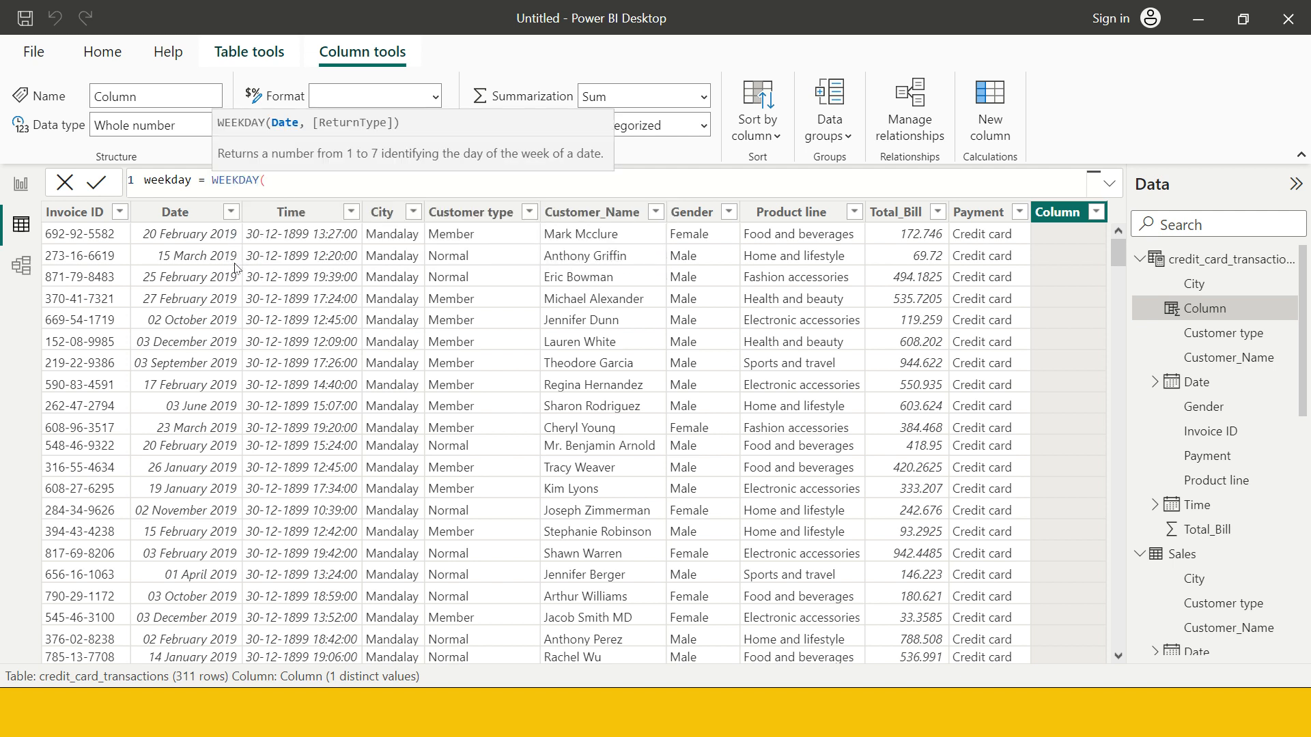
type("credit_card_transactions[Date")
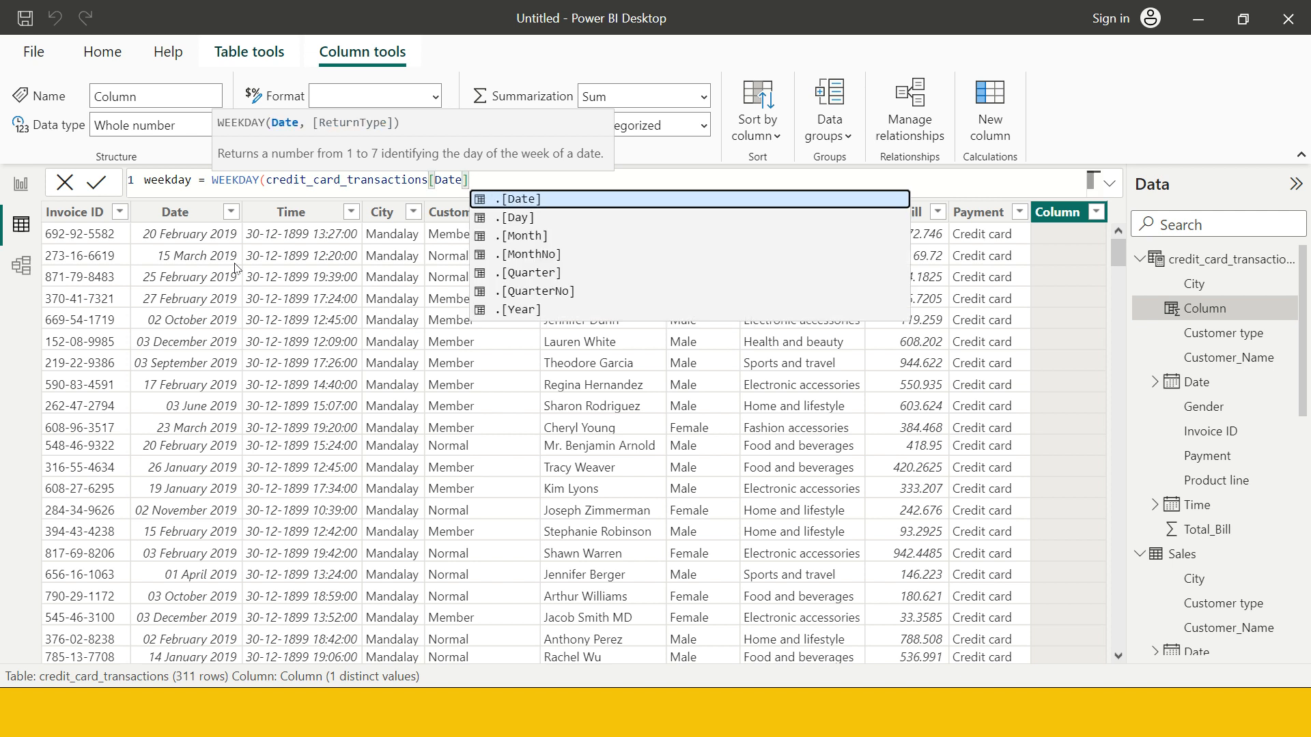
left_click(519, 198)
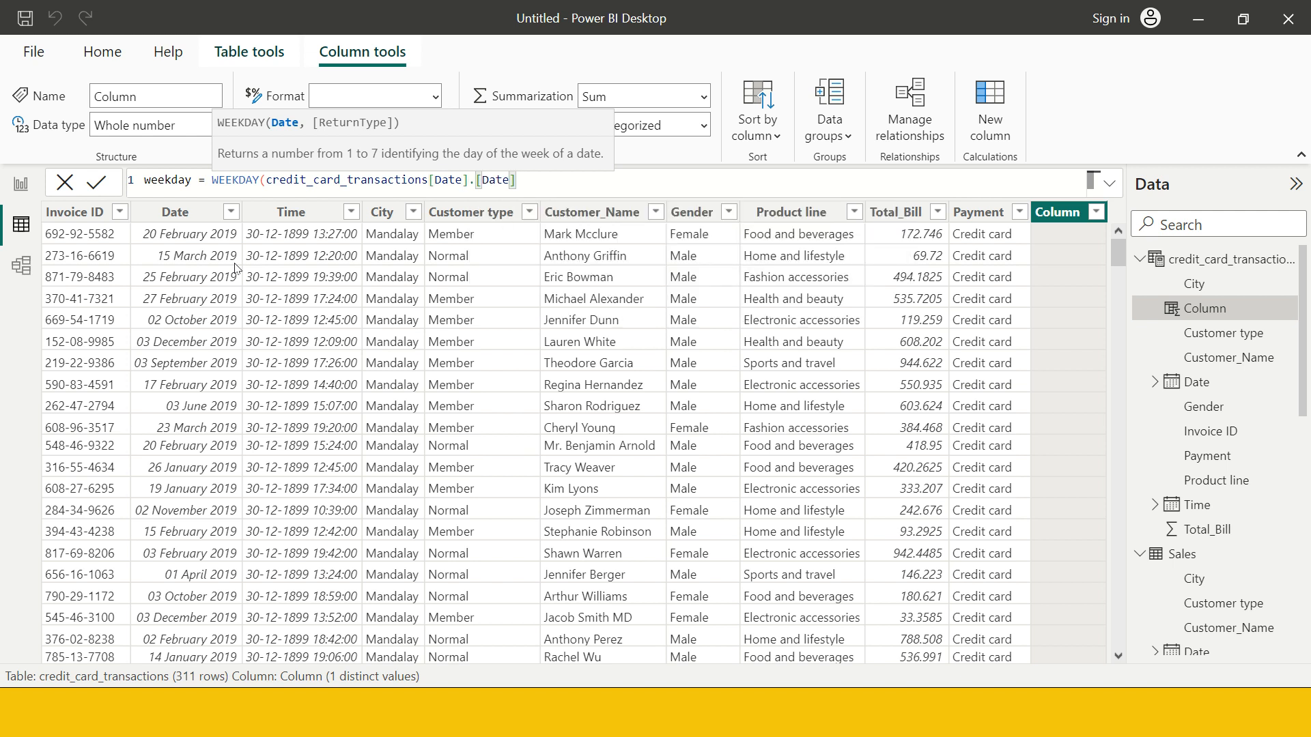
type(",")
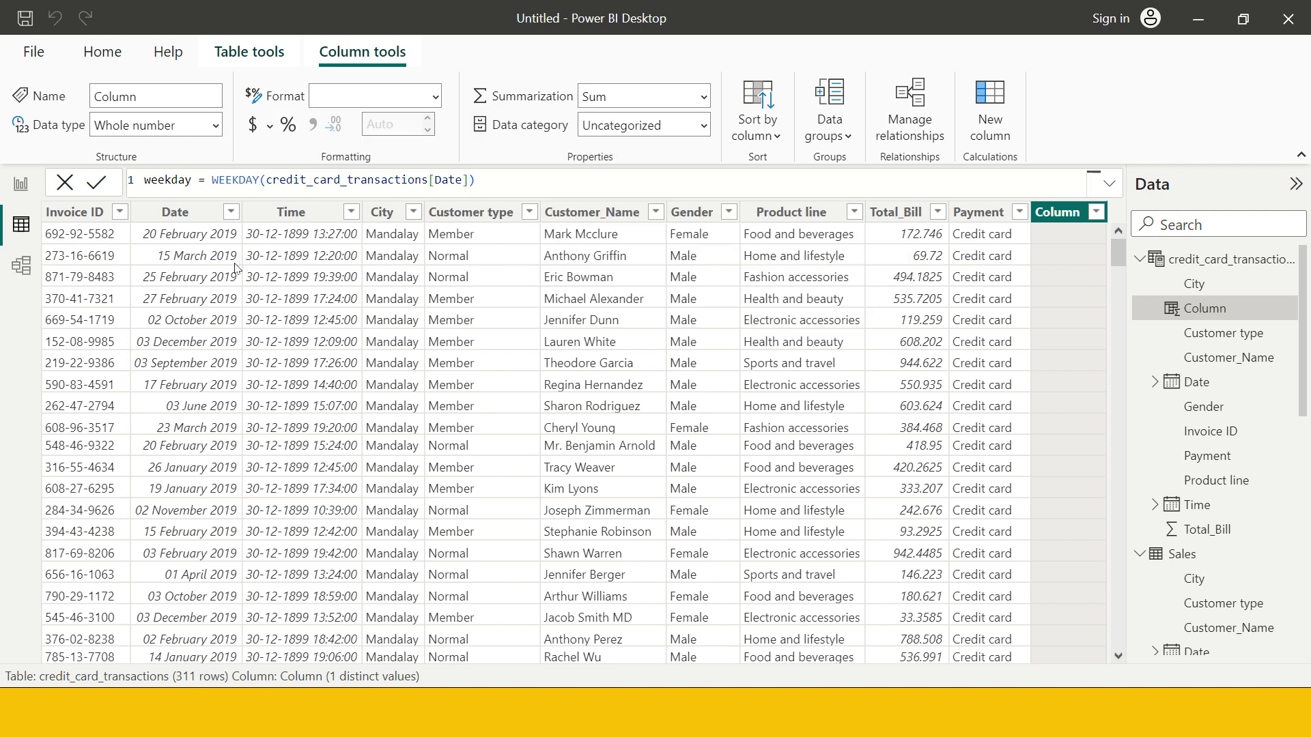
left_click(83, 181)
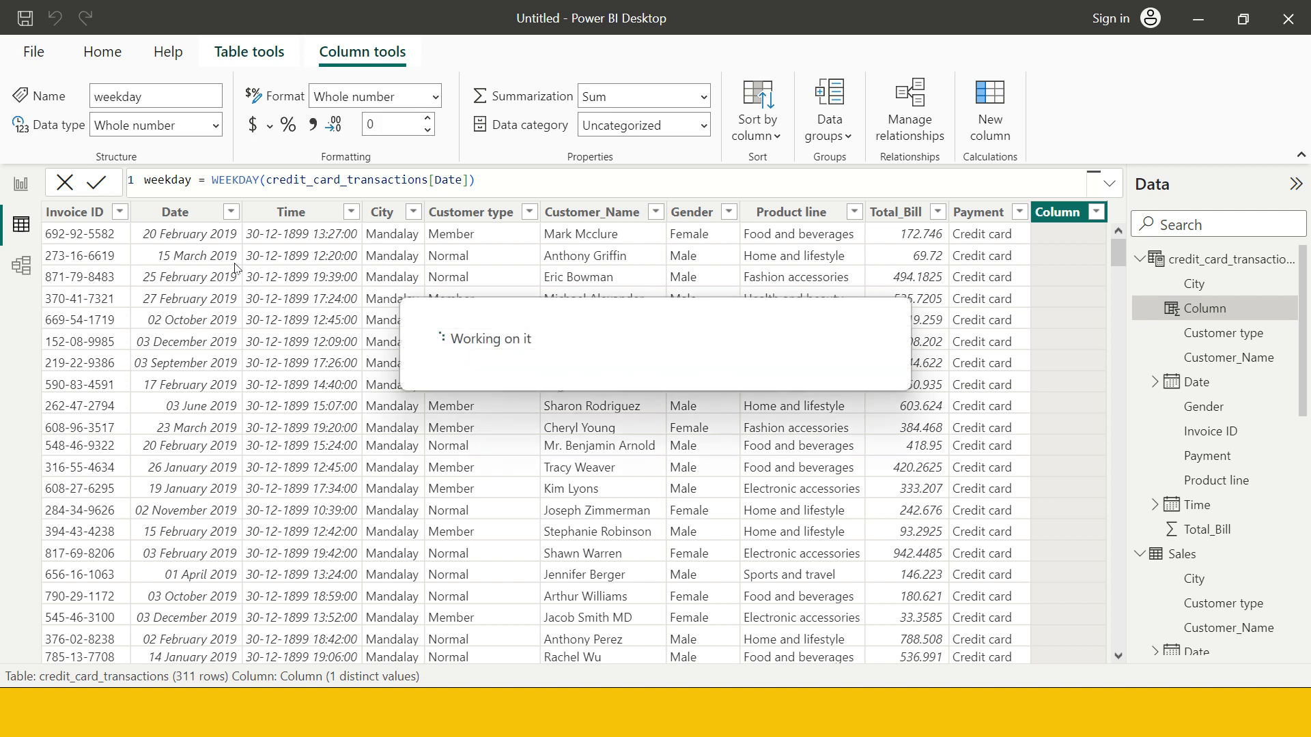
left_click(82, 182)
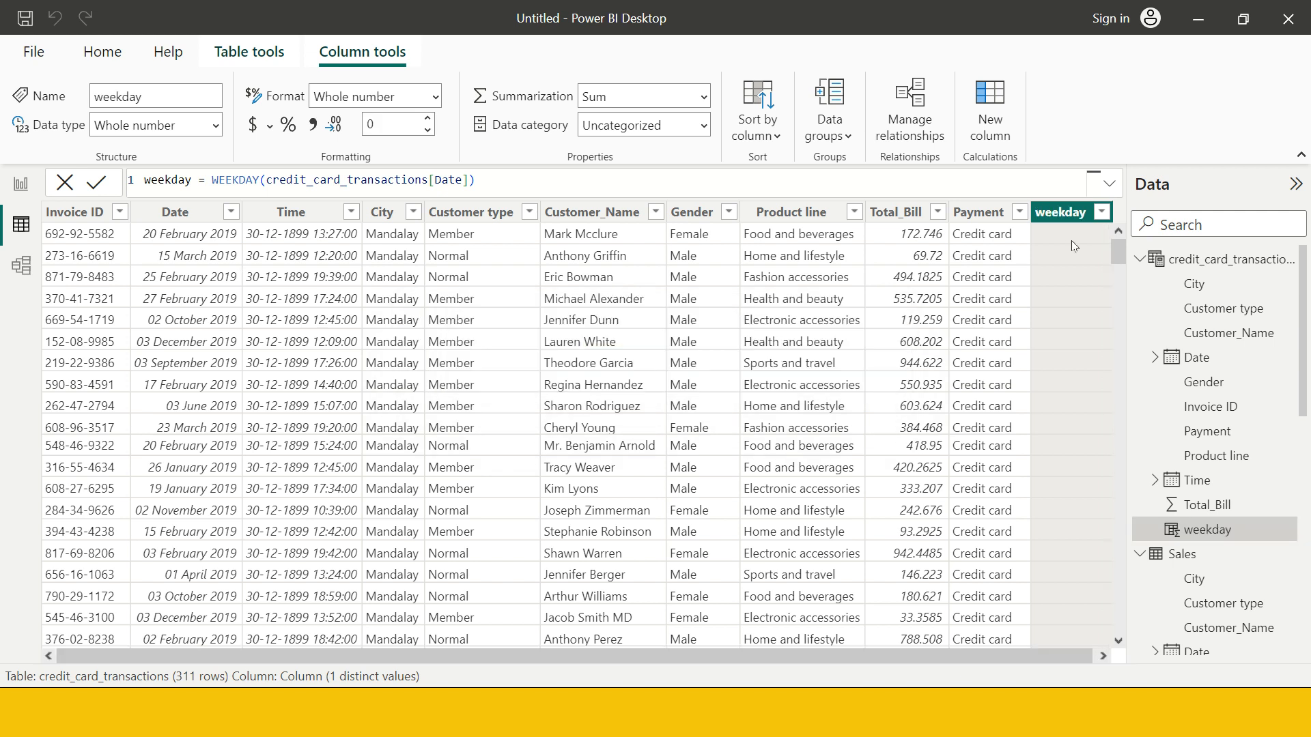
Change the weekday formula to FORMAT(WEEKDAY(credit_card_transactions[Date]),"dddd") to show day names
left_click(83, 183)
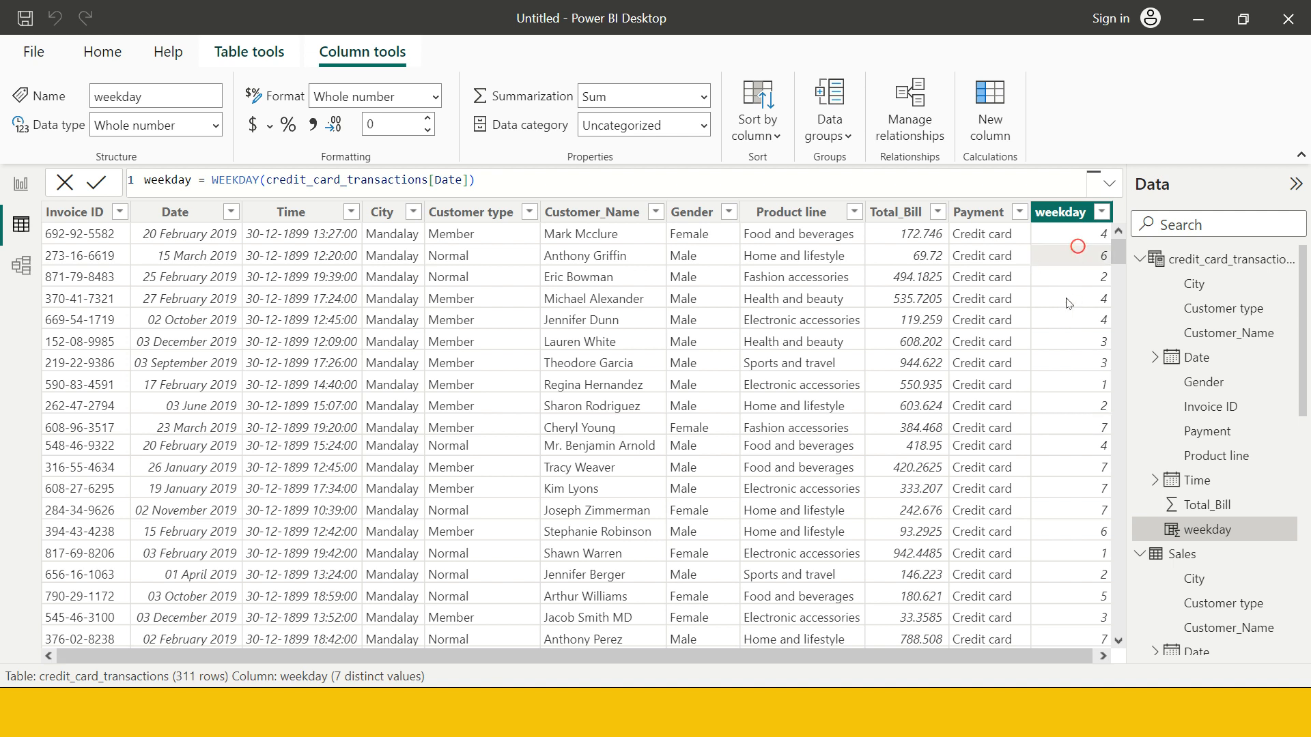
left_click(212, 180)
type("FORMAT(")
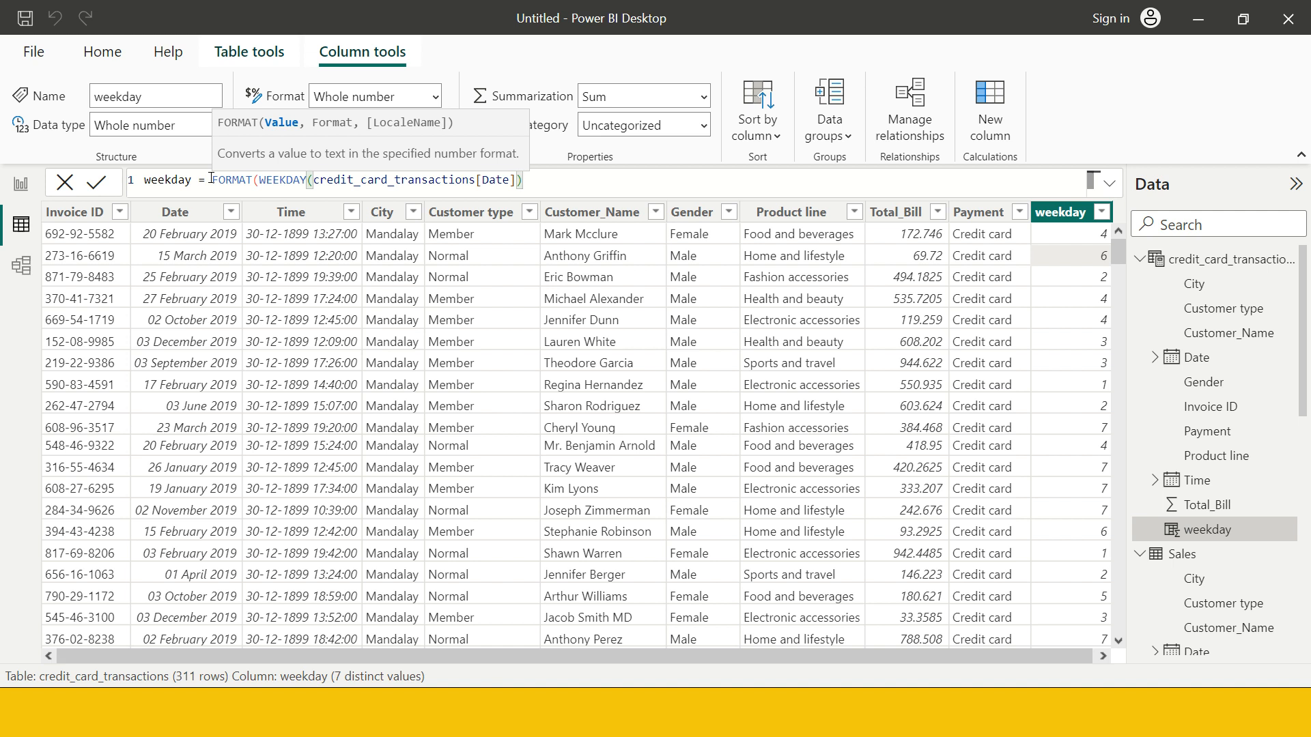
type(",")
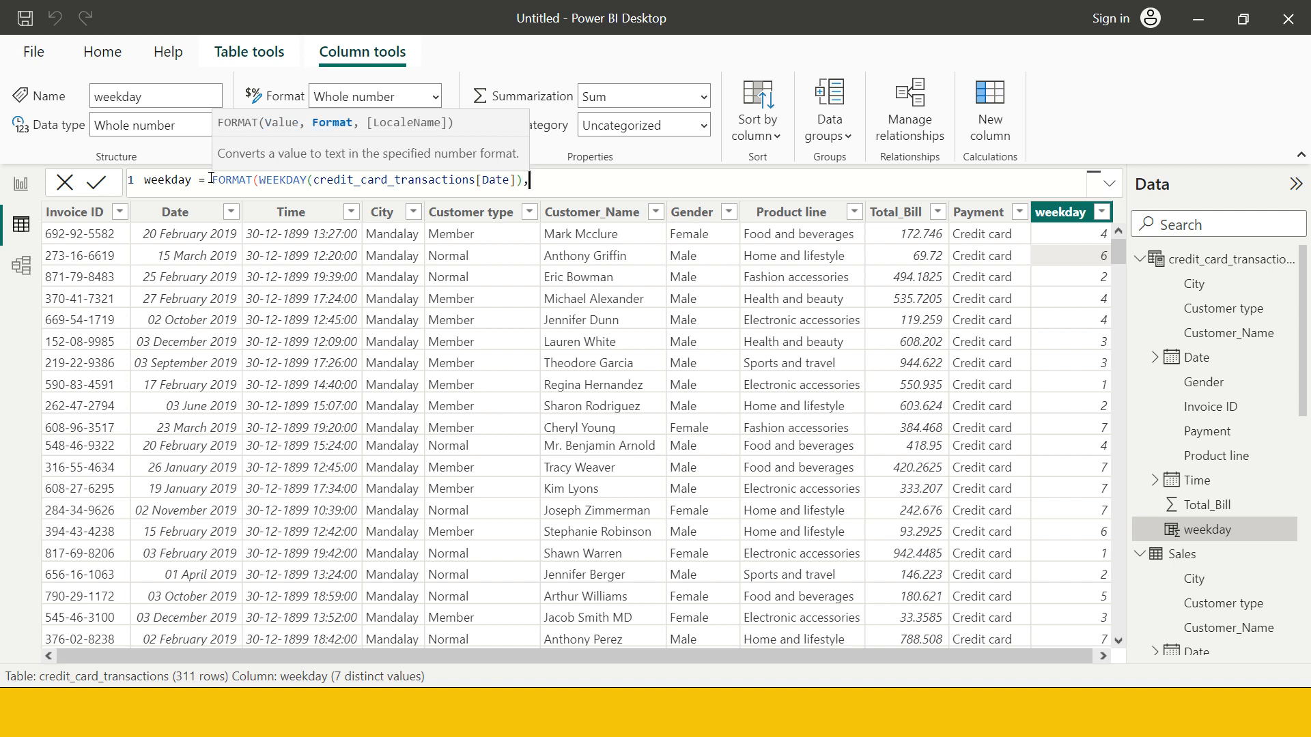
type("\"")
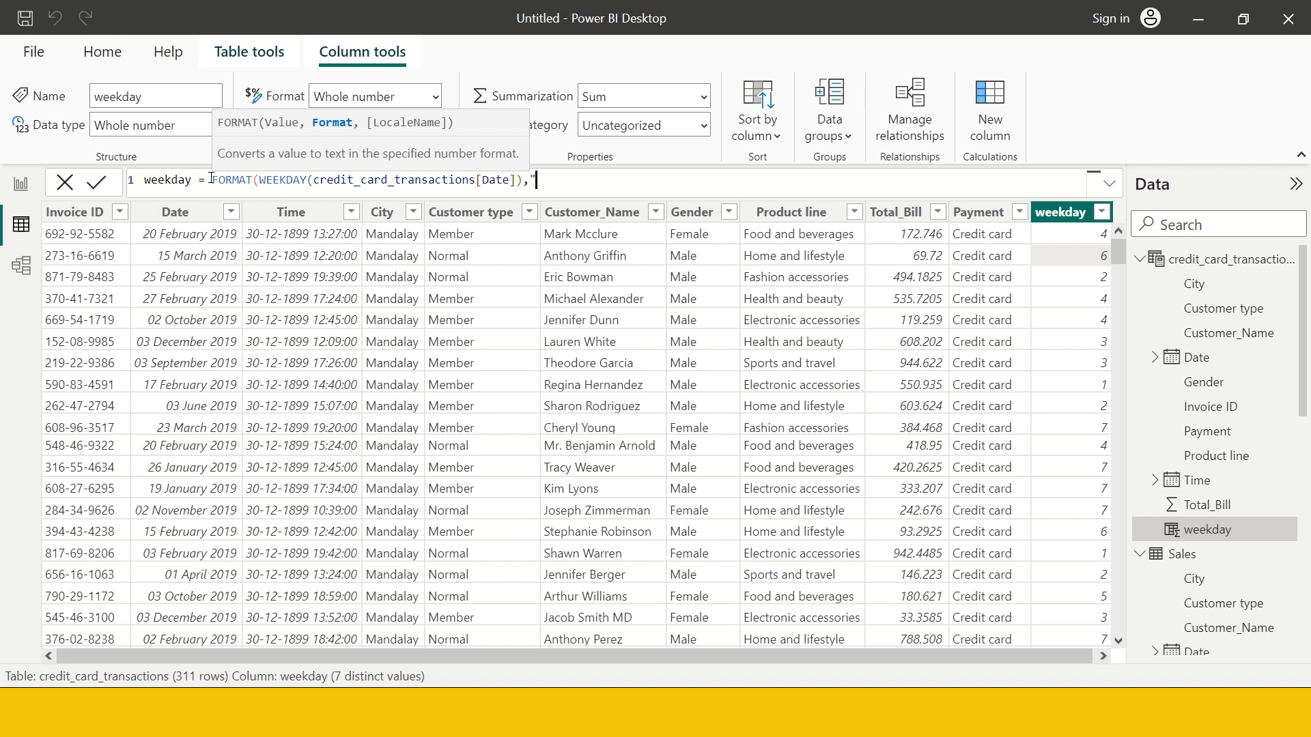
type("dddd\")")
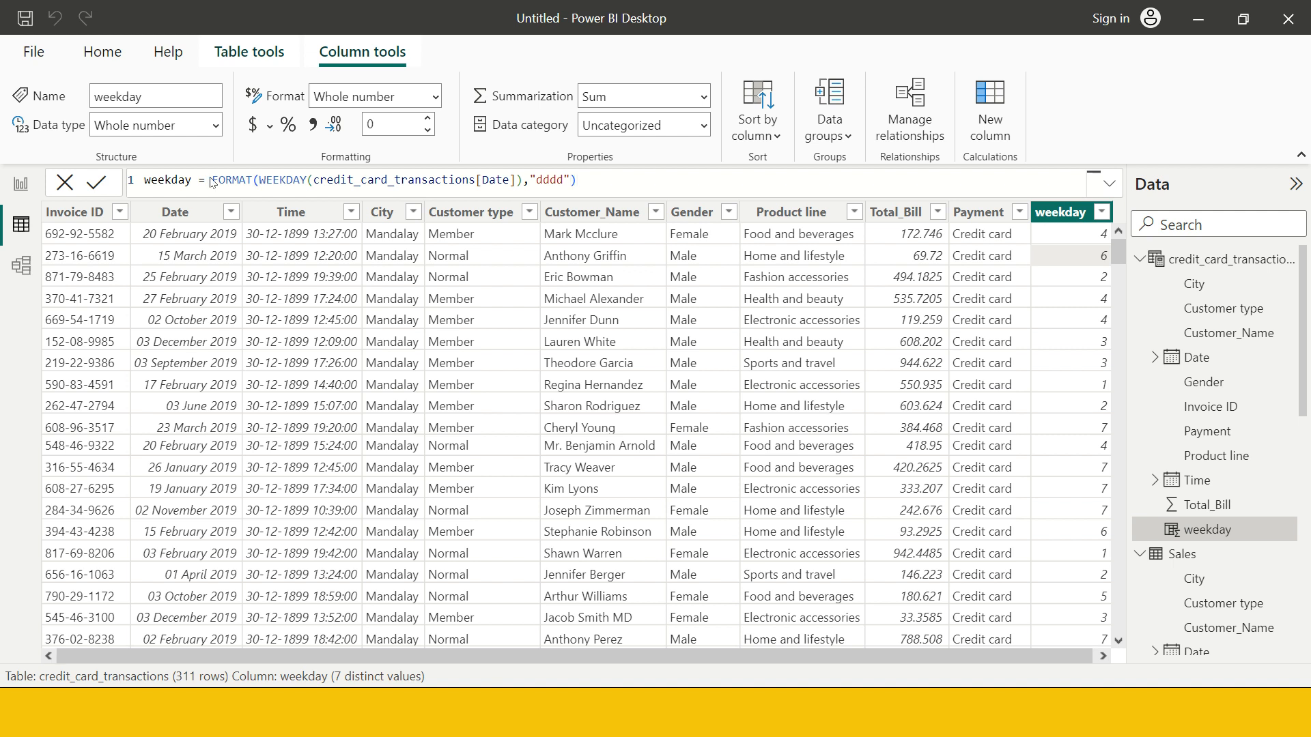
left_click(155, 124)
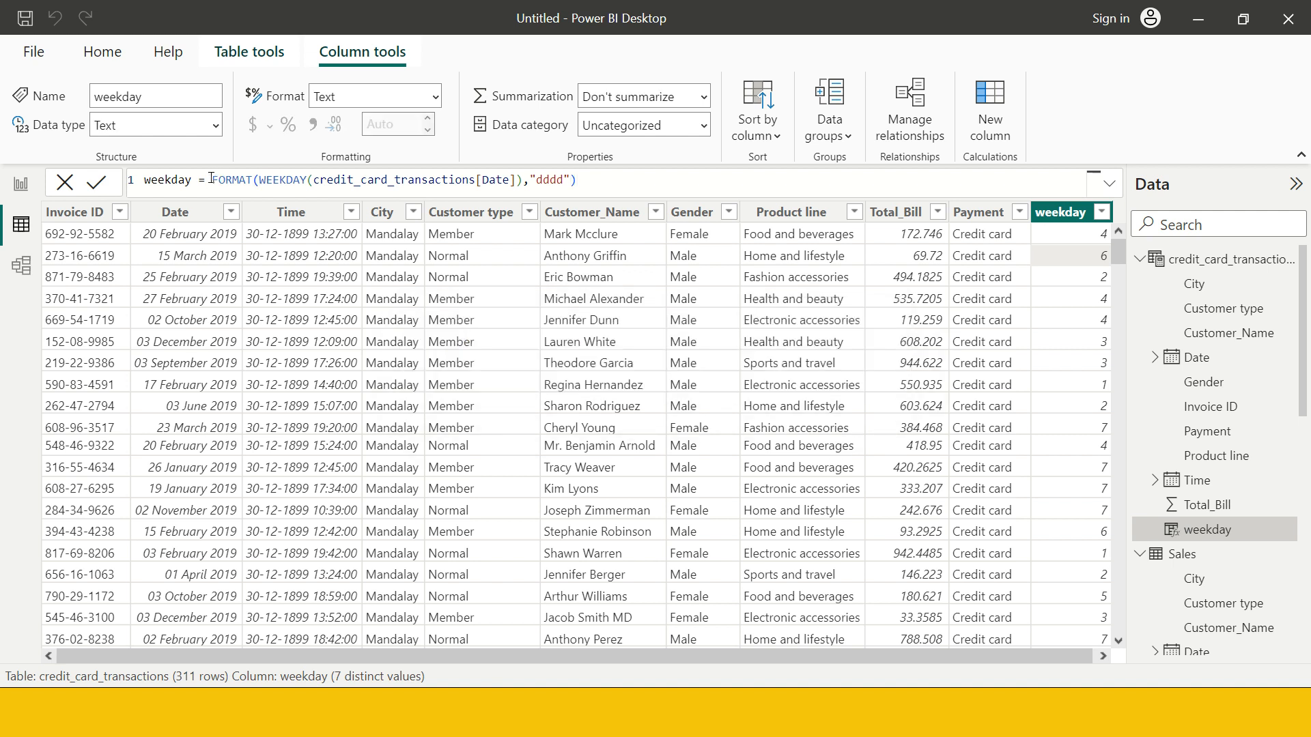
left_click(82, 182)
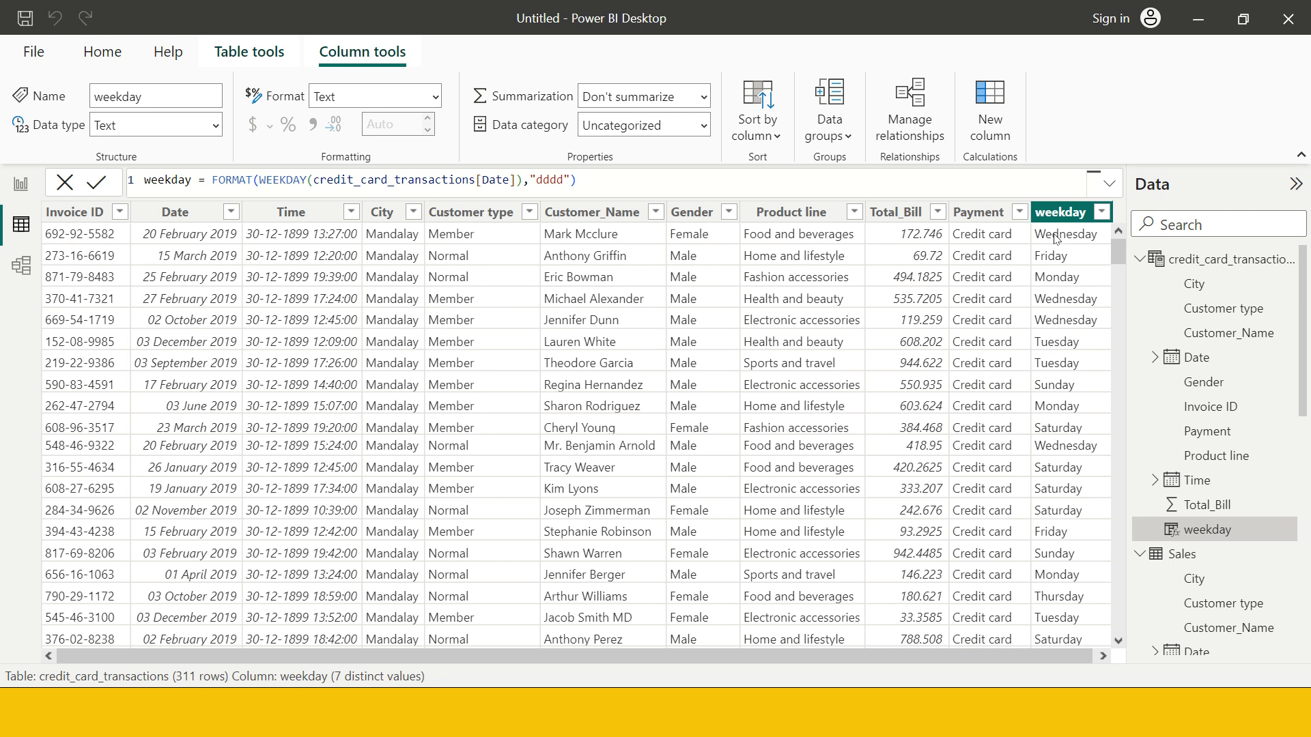
mouse_move(1045, 491)
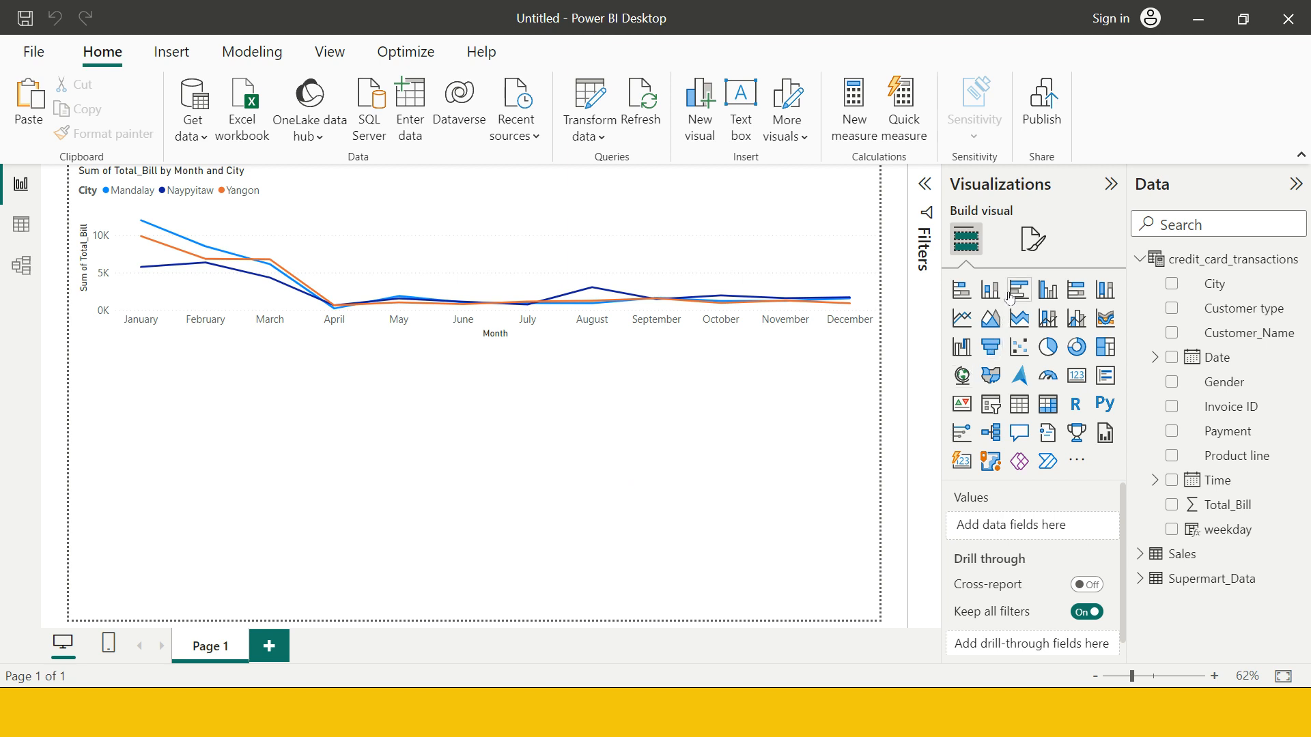
mouse_move(990, 290)
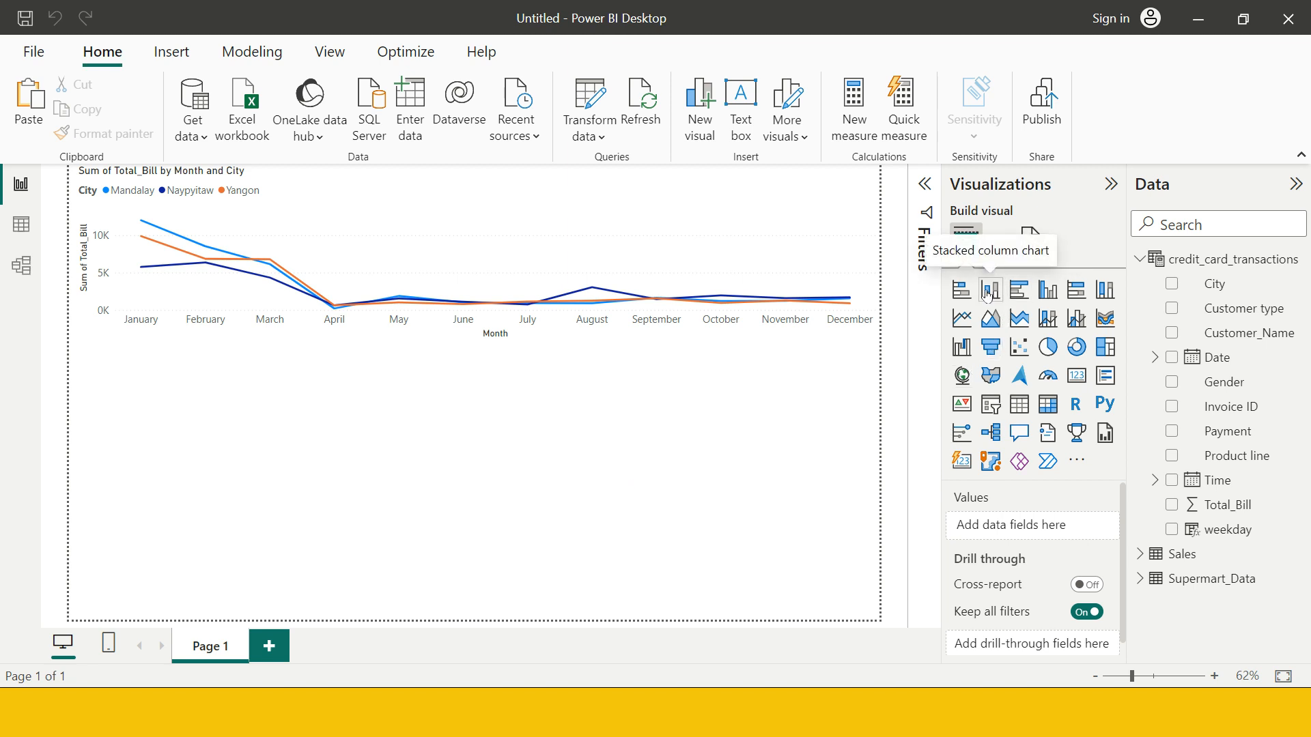
Add a stacked column chart of Total_Bill by weekday and City, then return to Table view
left_click(990, 290)
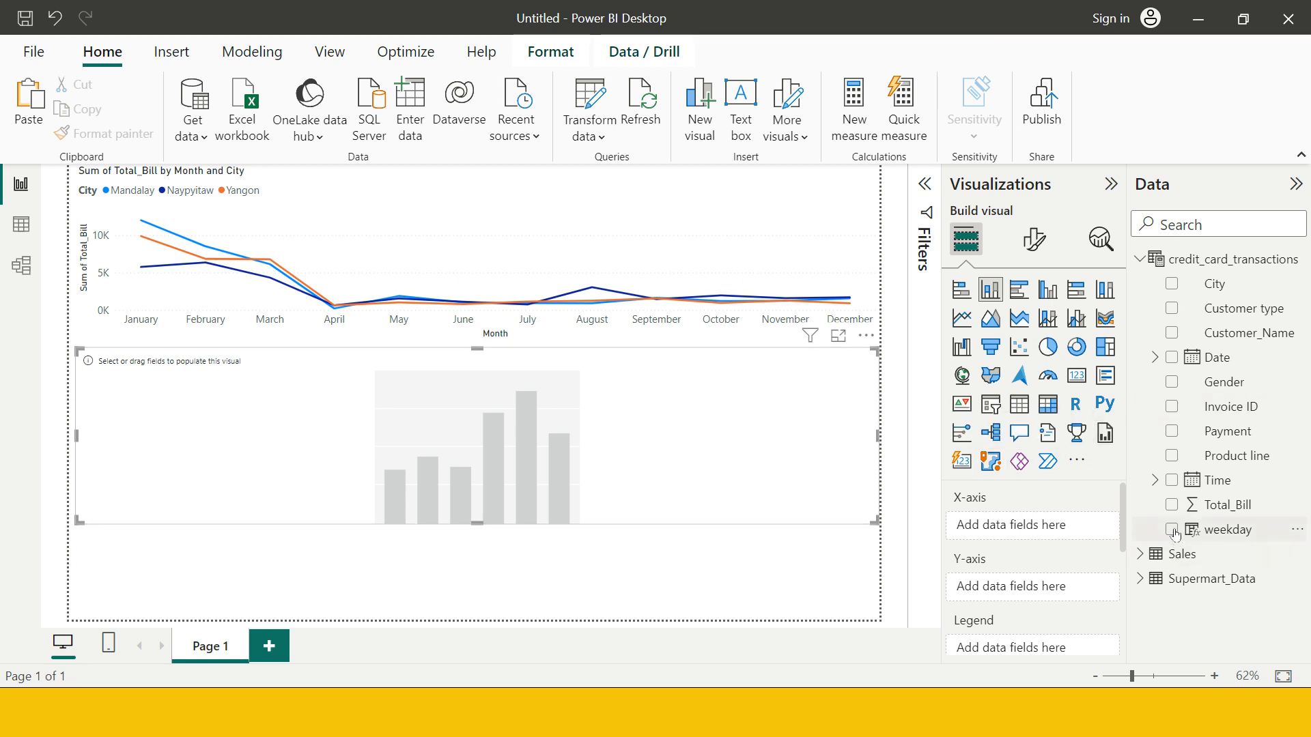
left_click(1172, 530)
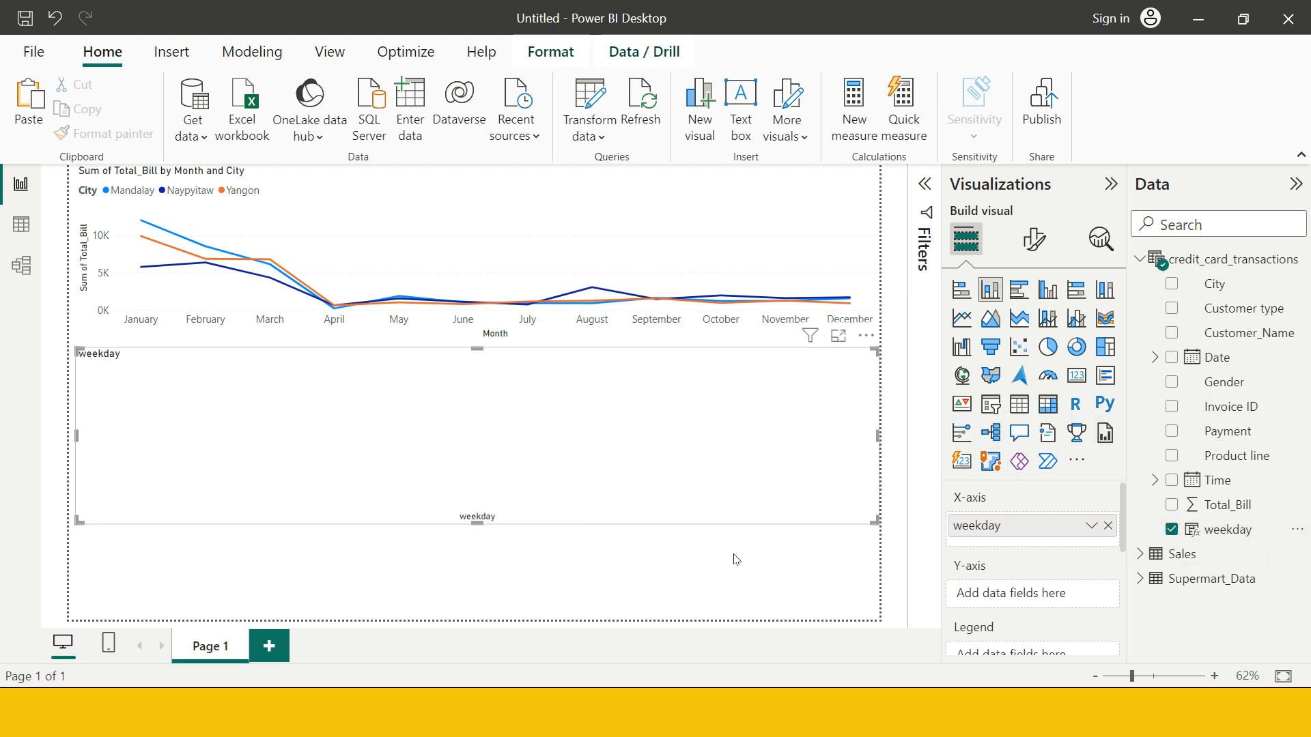
left_click(1172, 505)
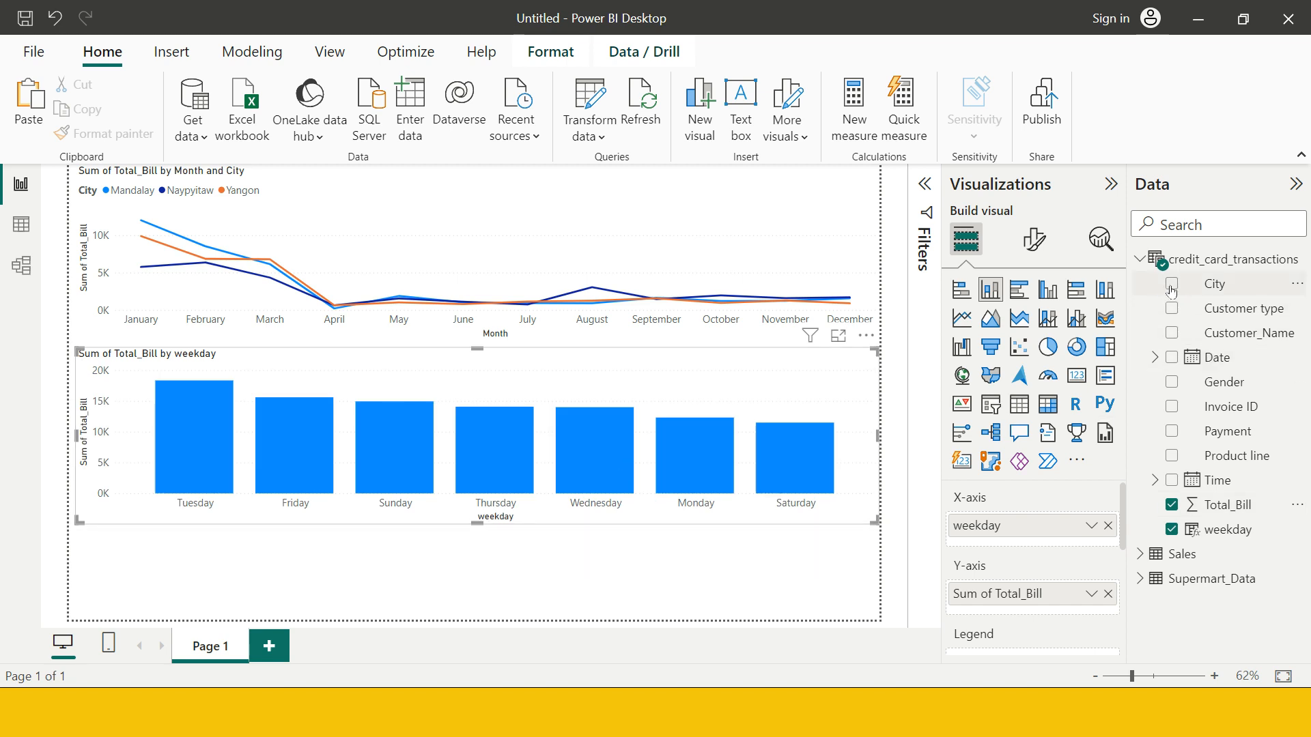
left_click(1172, 284)
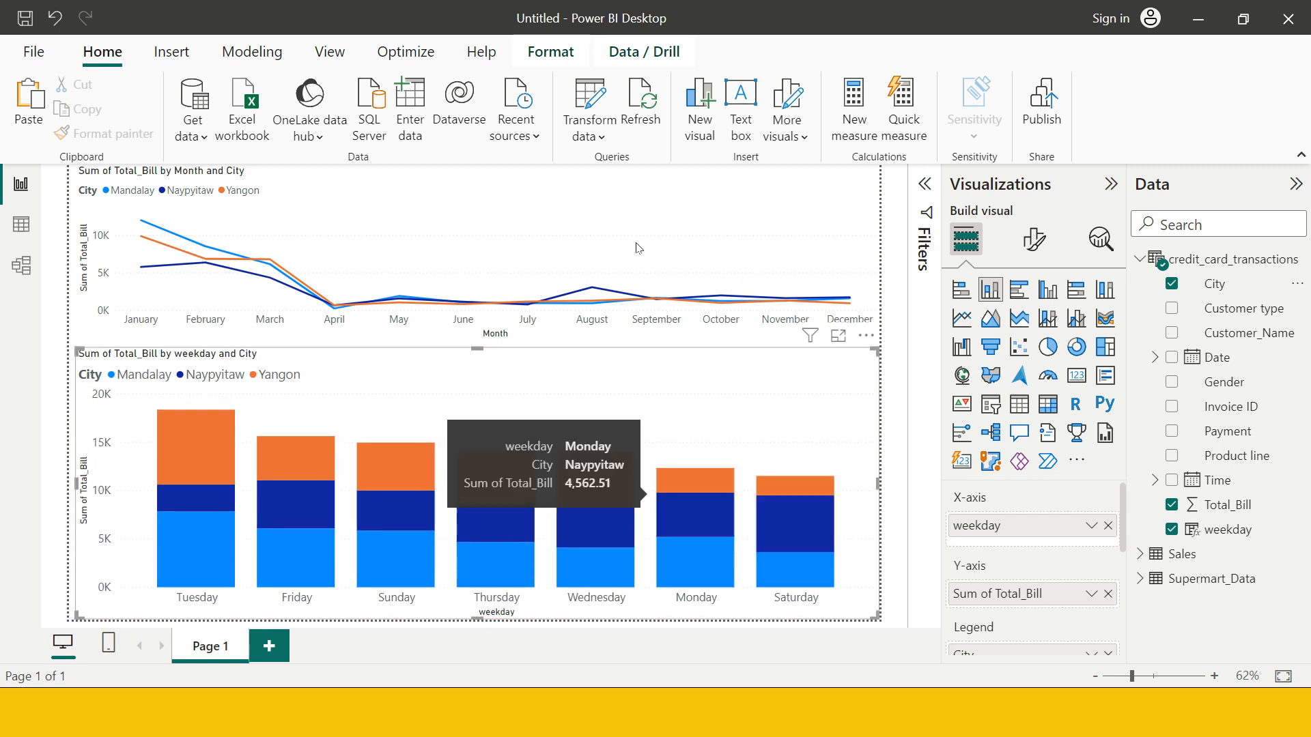
left_click(19, 223)
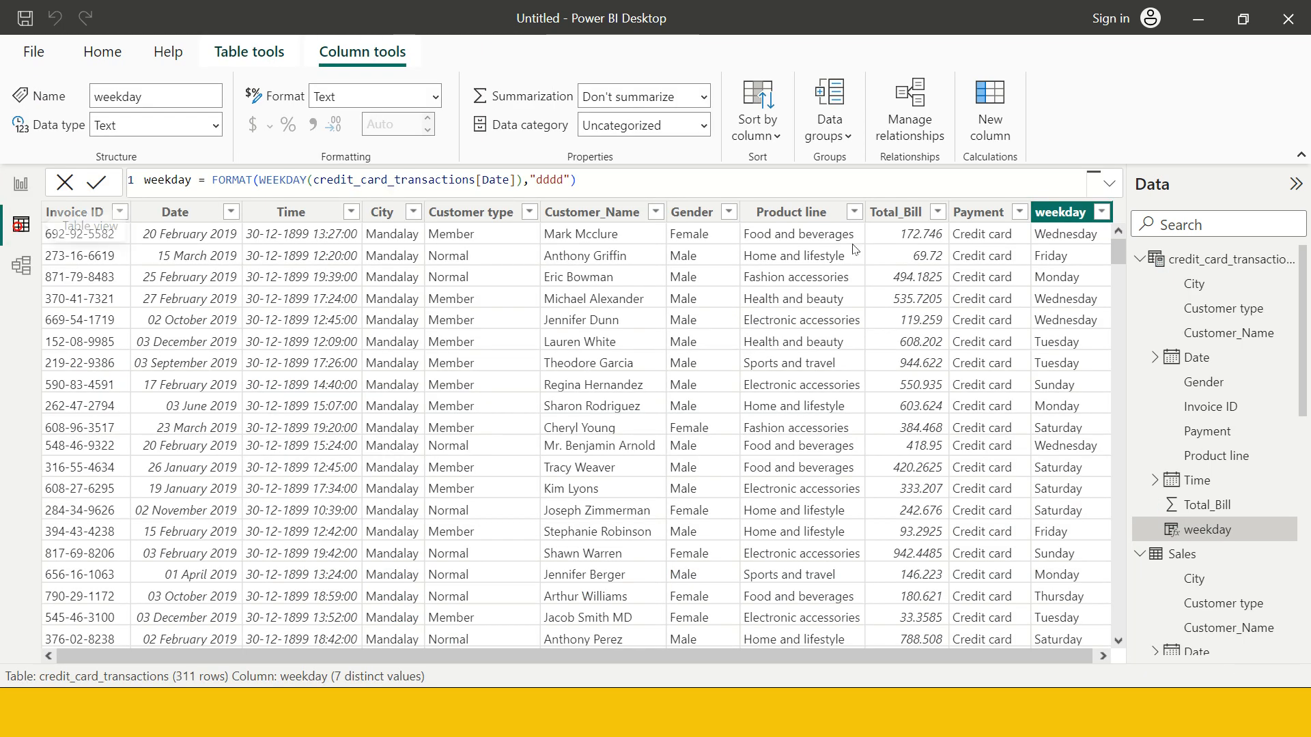
Enter the new column formula DueDate = DATEADD(credit_card_transactions[Date].[Date],20,DAY) without committing
left_click(790, 211)
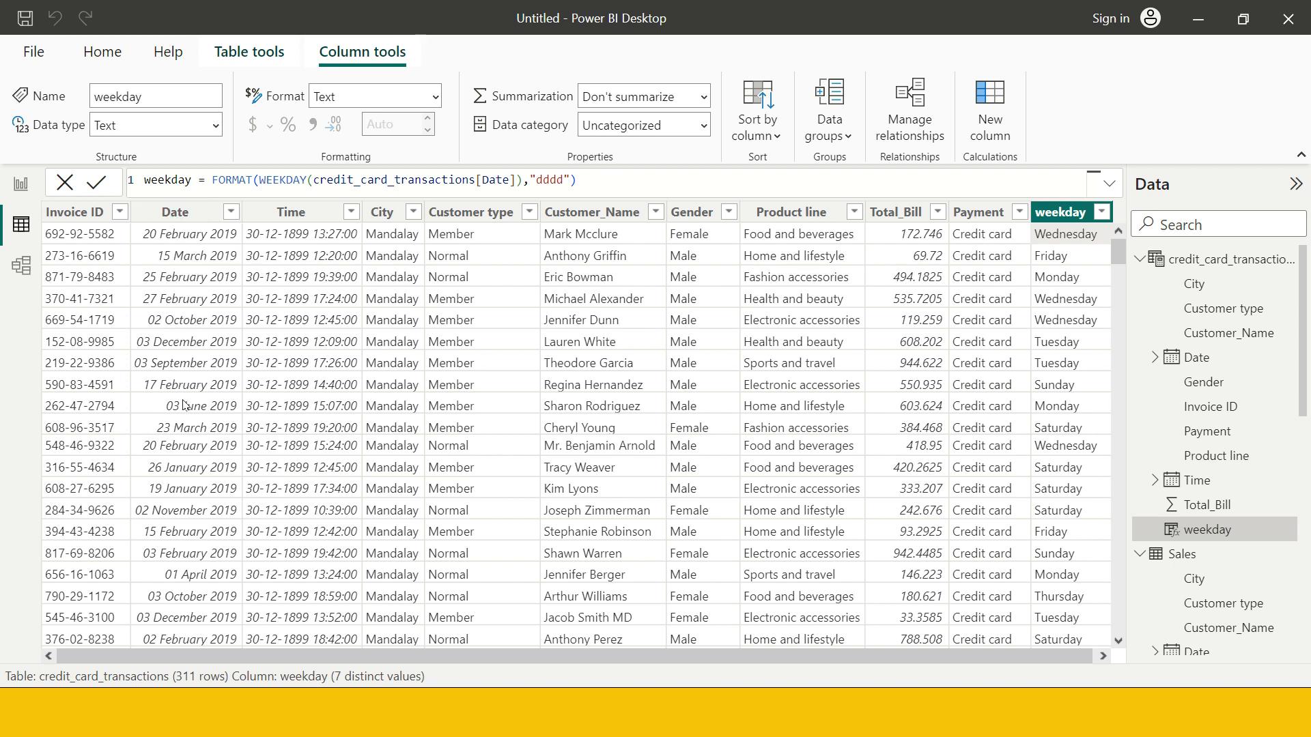
mouse_move(198, 405)
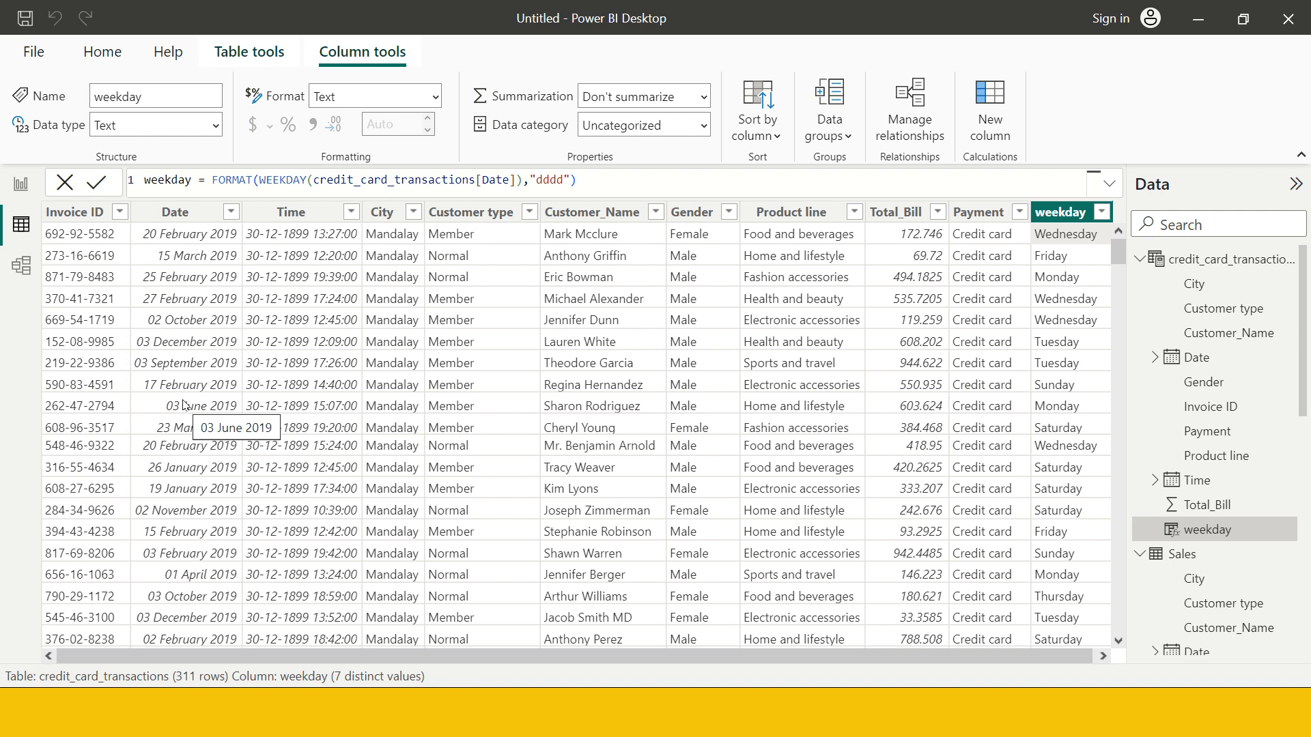
mouse_move(186, 330)
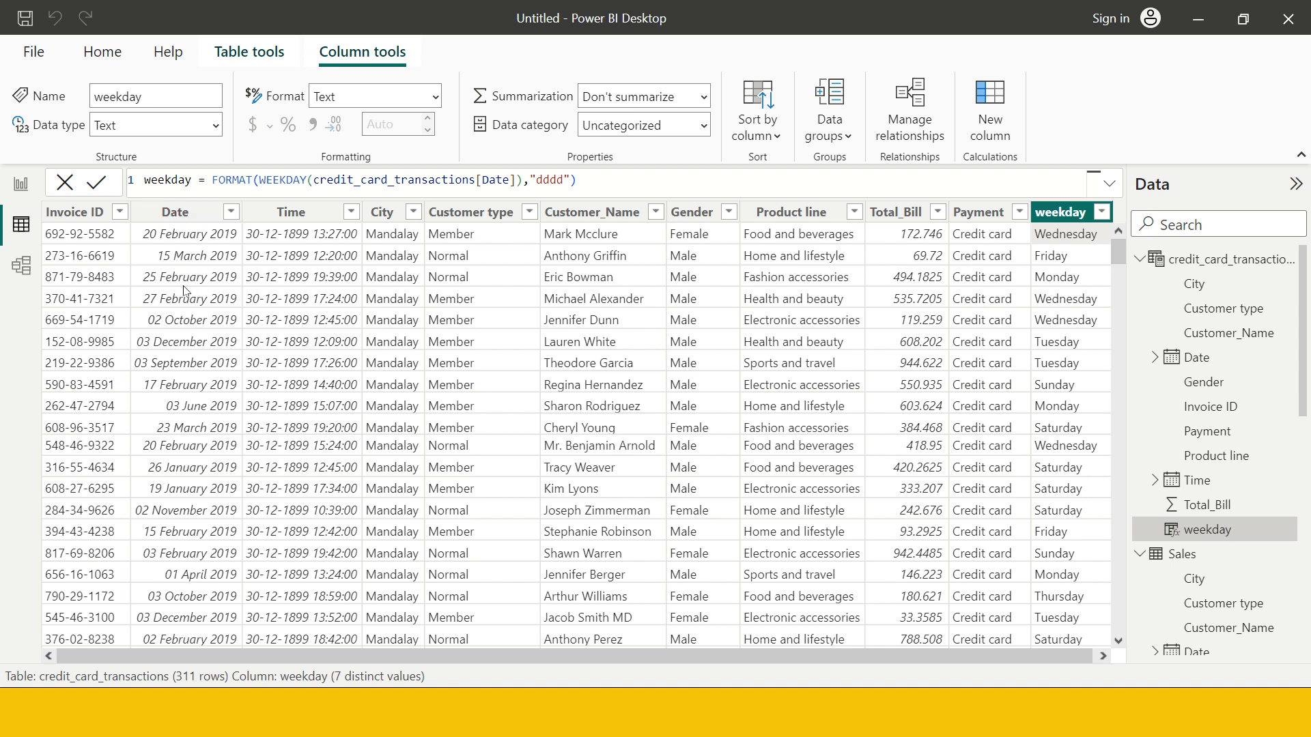
mouse_move(958, 327)
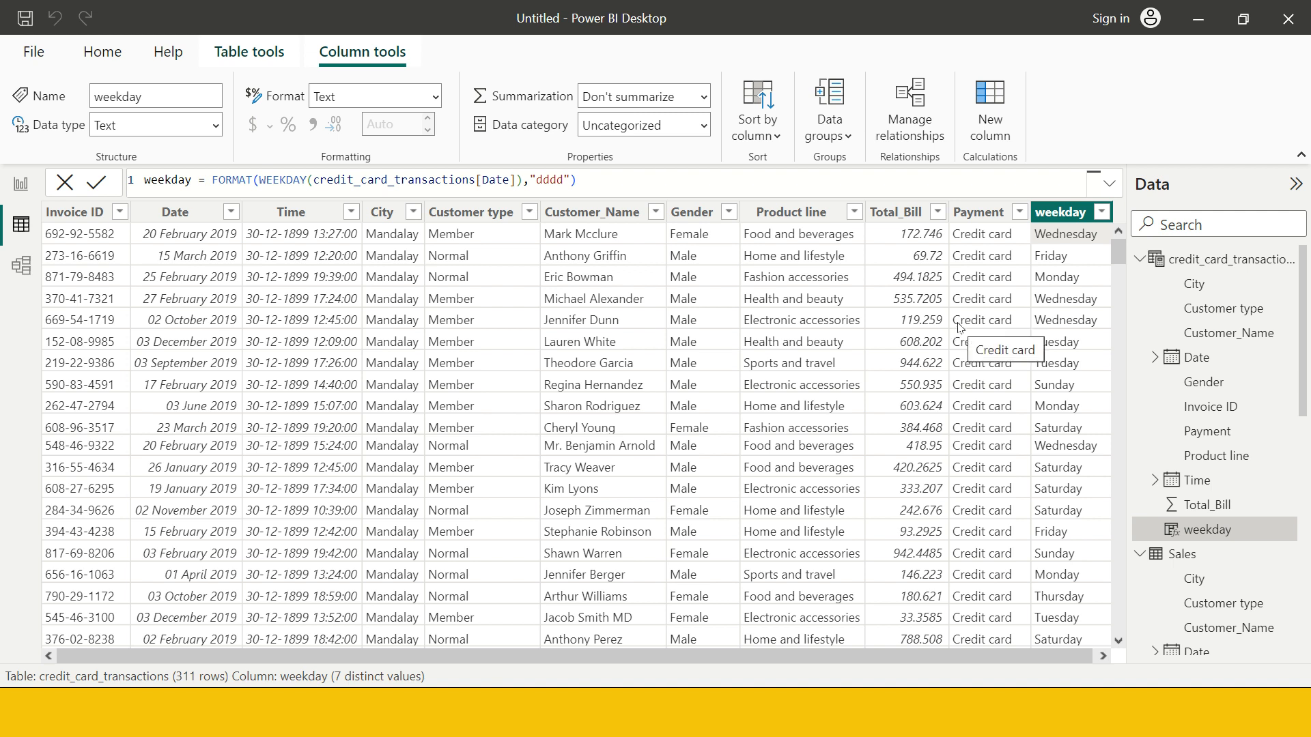
mouse_move(1078, 243)
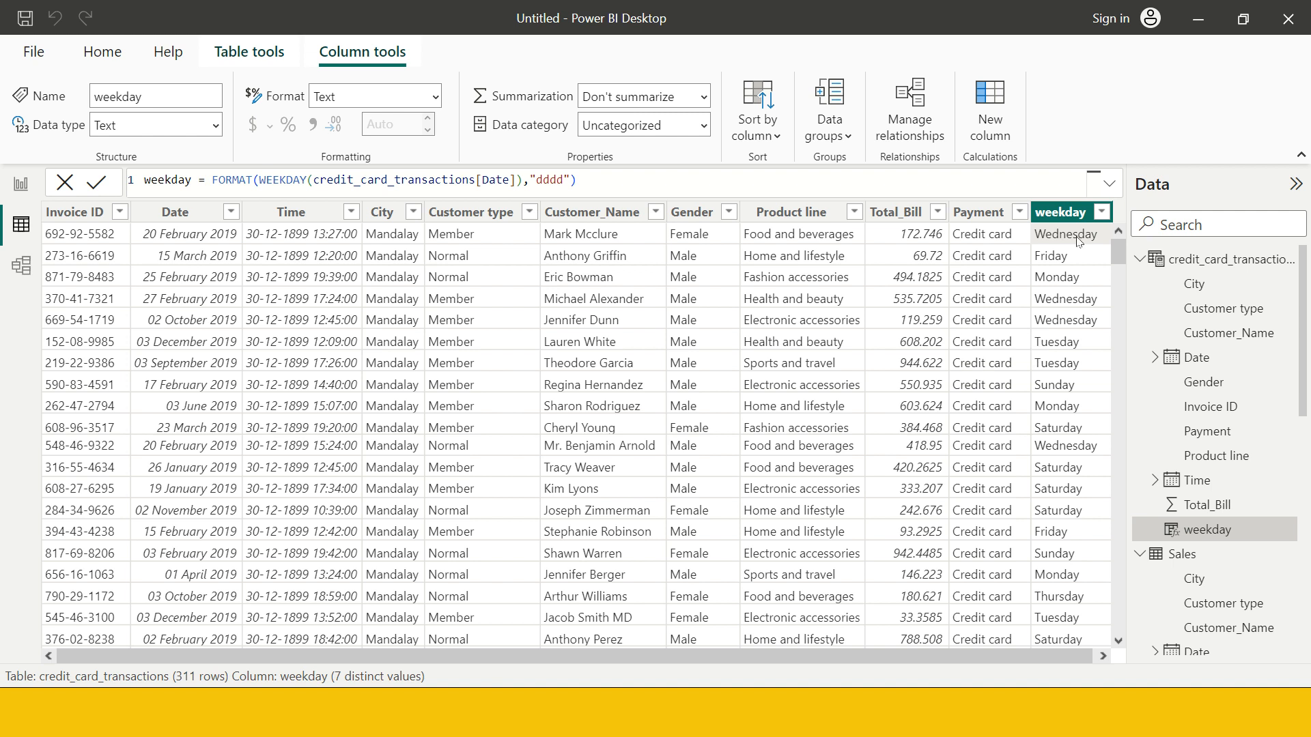
mouse_move(989, 109)
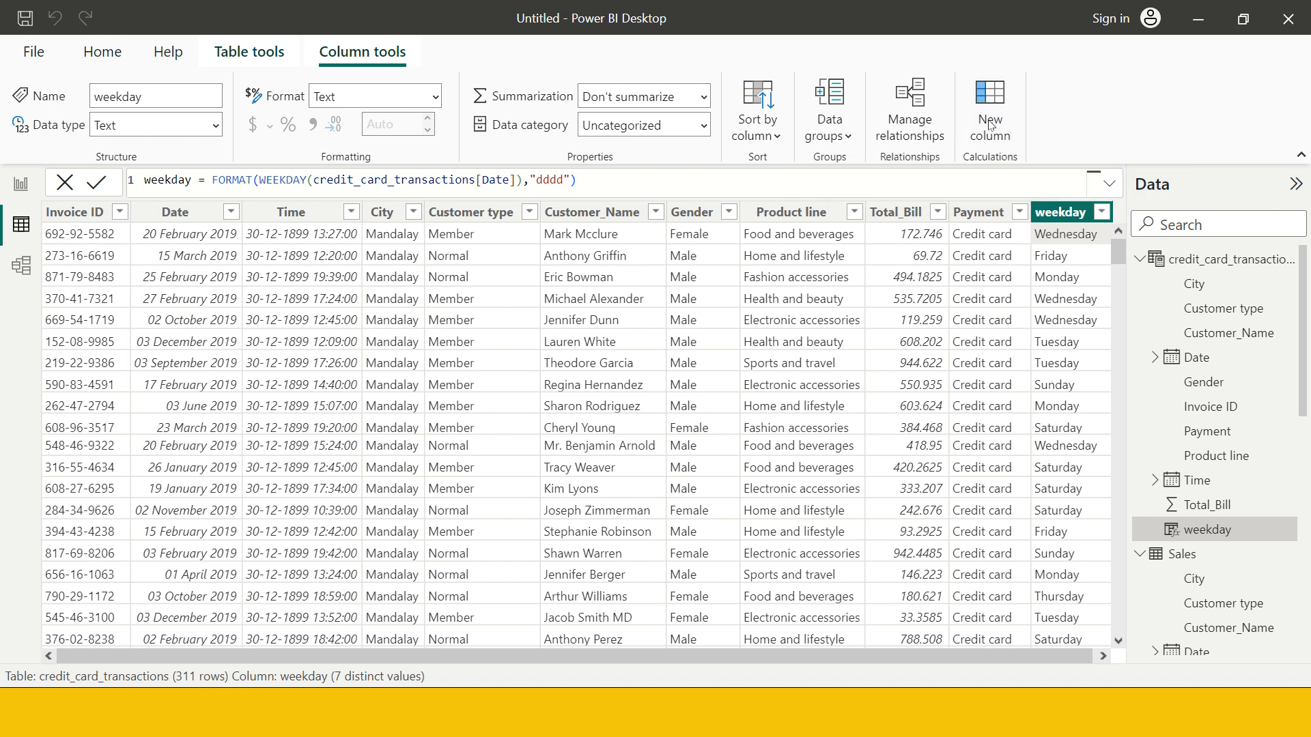
left_click(989, 109)
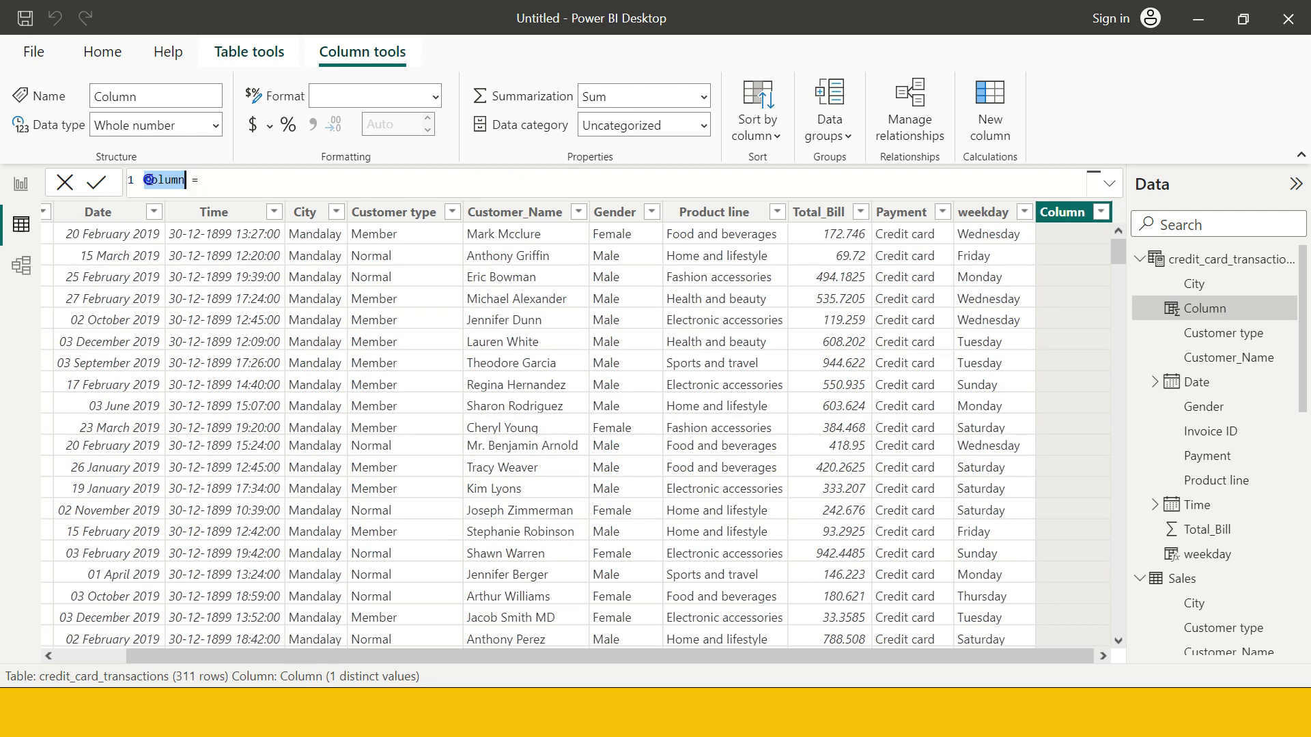
type("DueDate =")
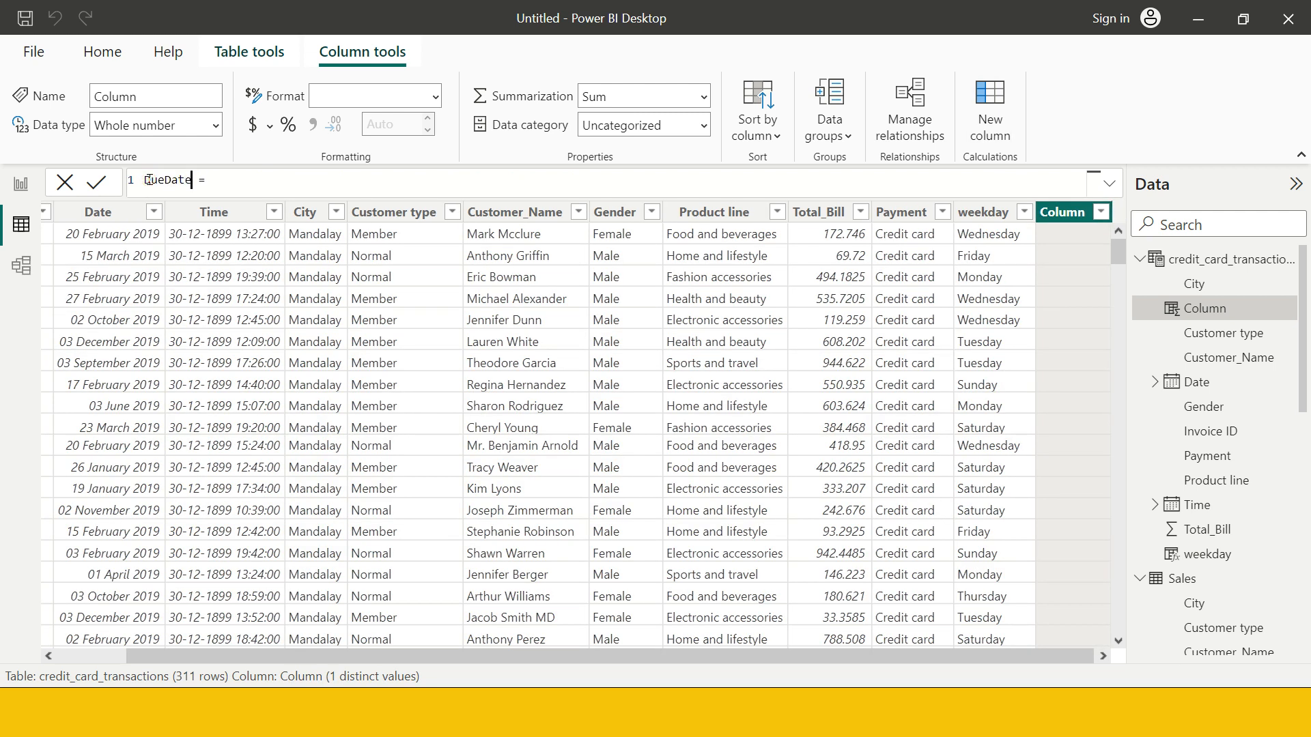
type("a")
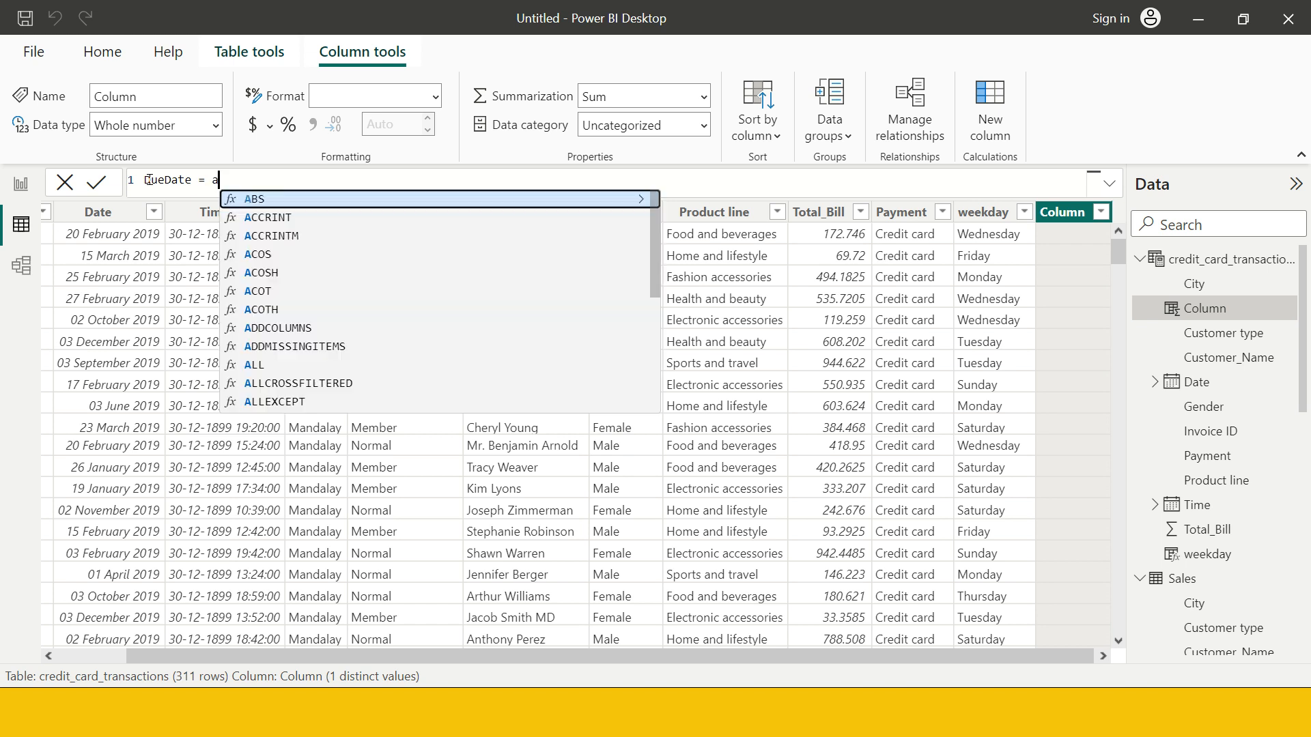
type("date")
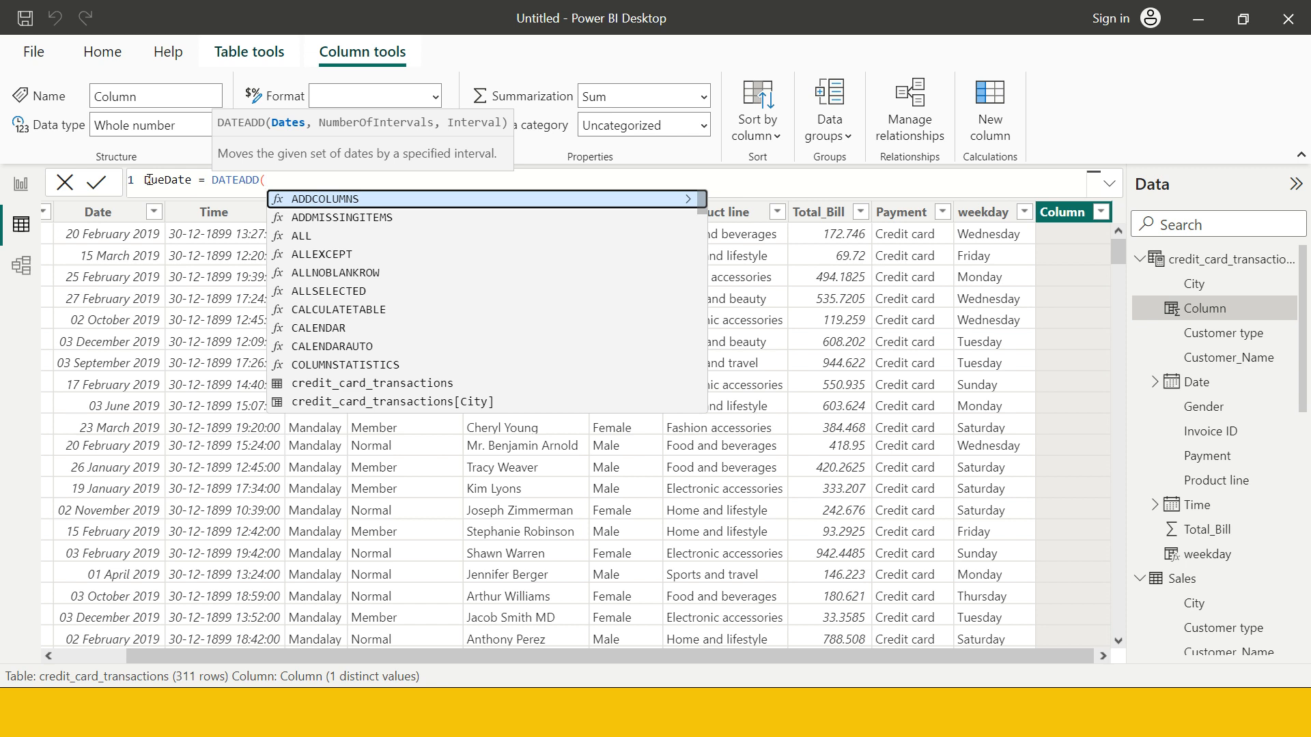
type("credit_card_transactions[Date")
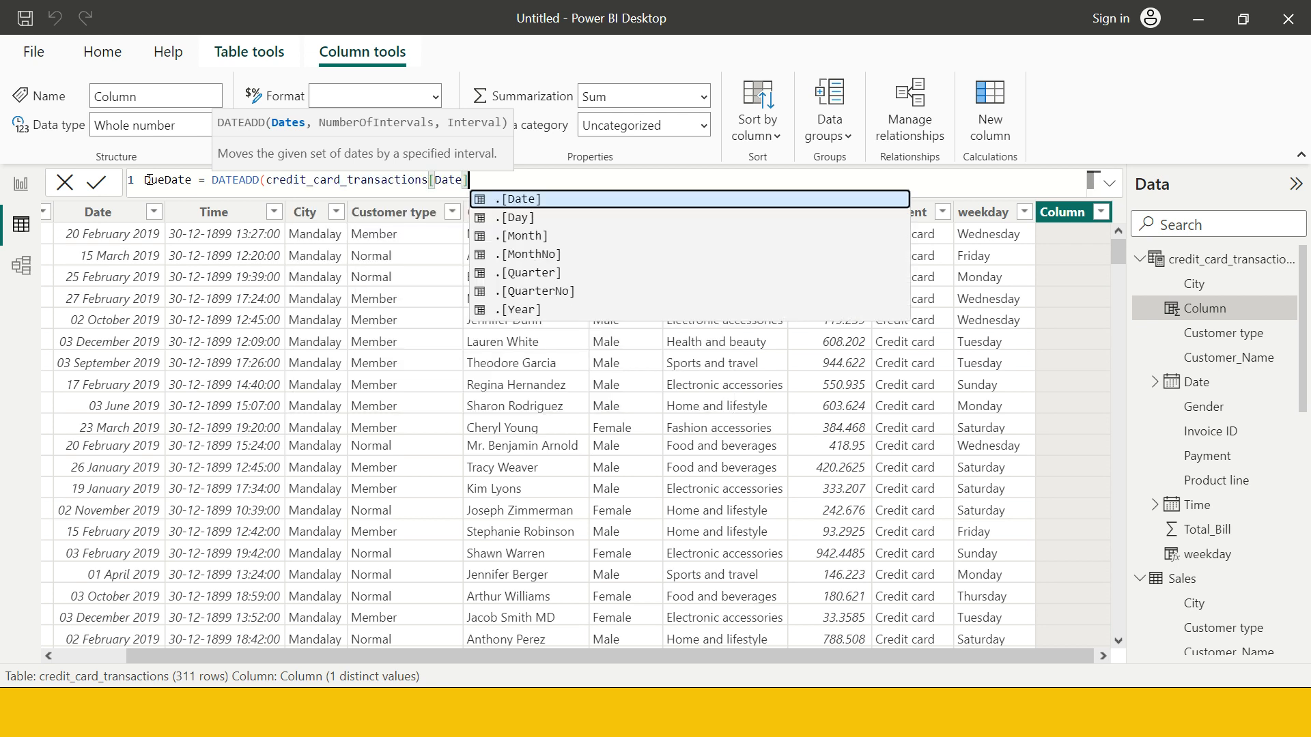
mouse_move(573, 232)
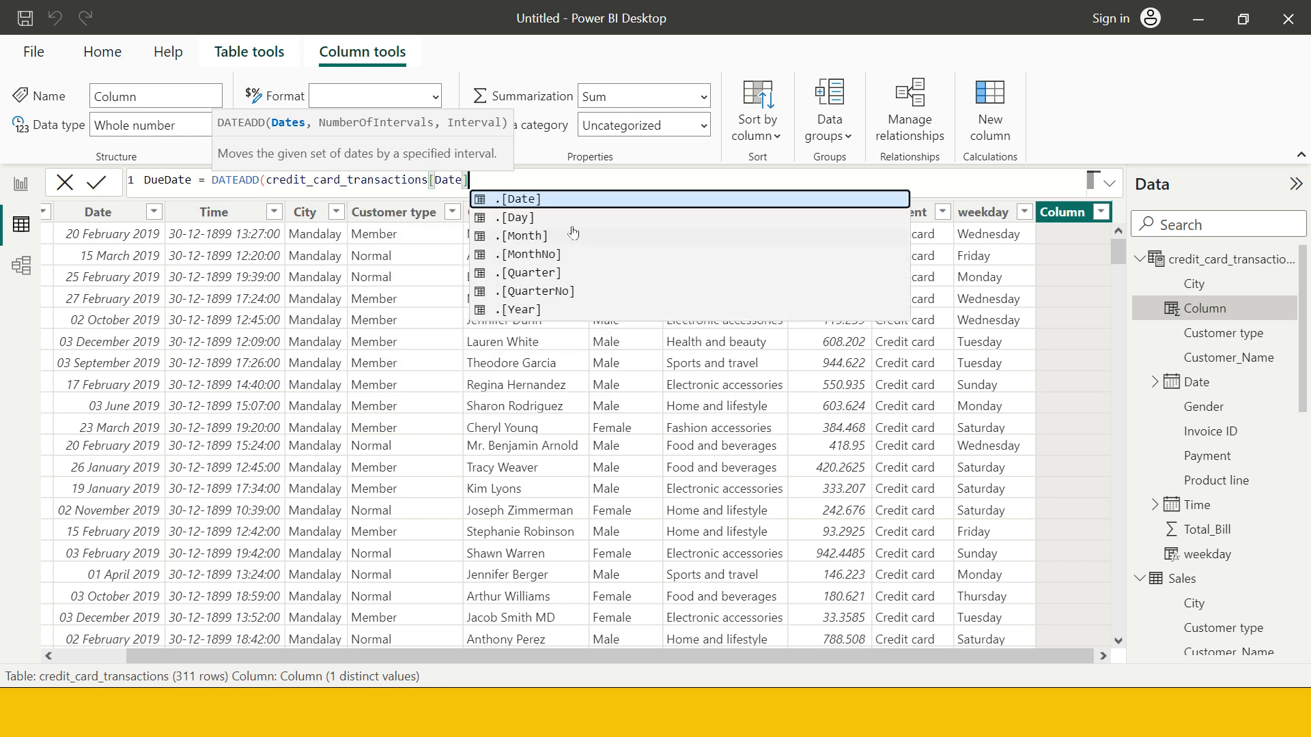
mouse_move(564, 319)
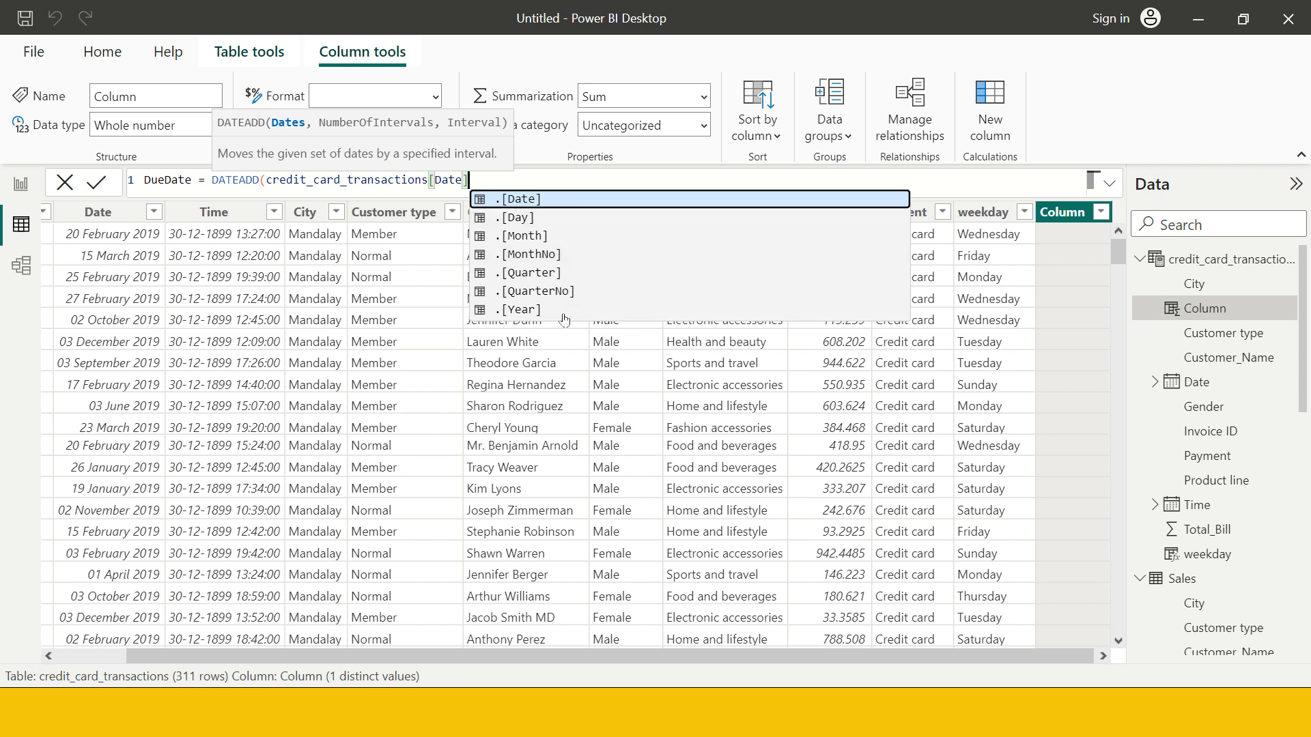
mouse_move(525, 210)
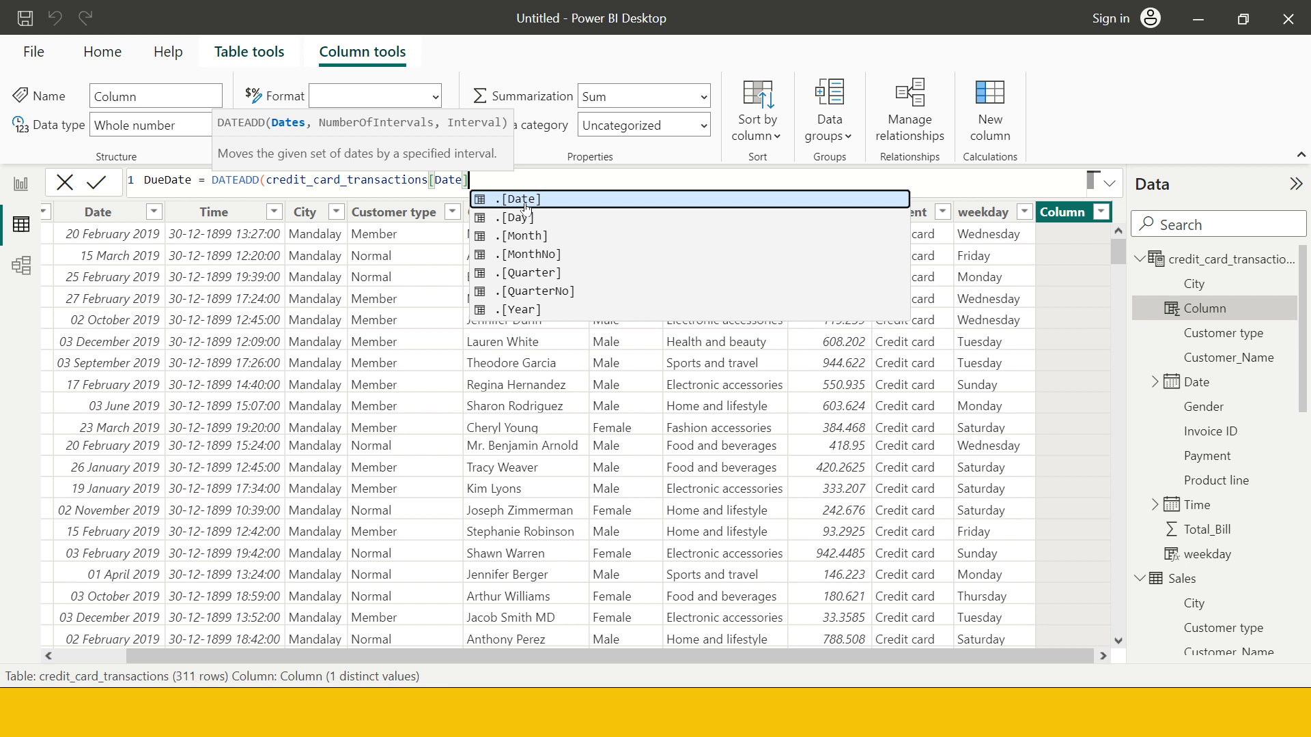
left_click(518, 199)
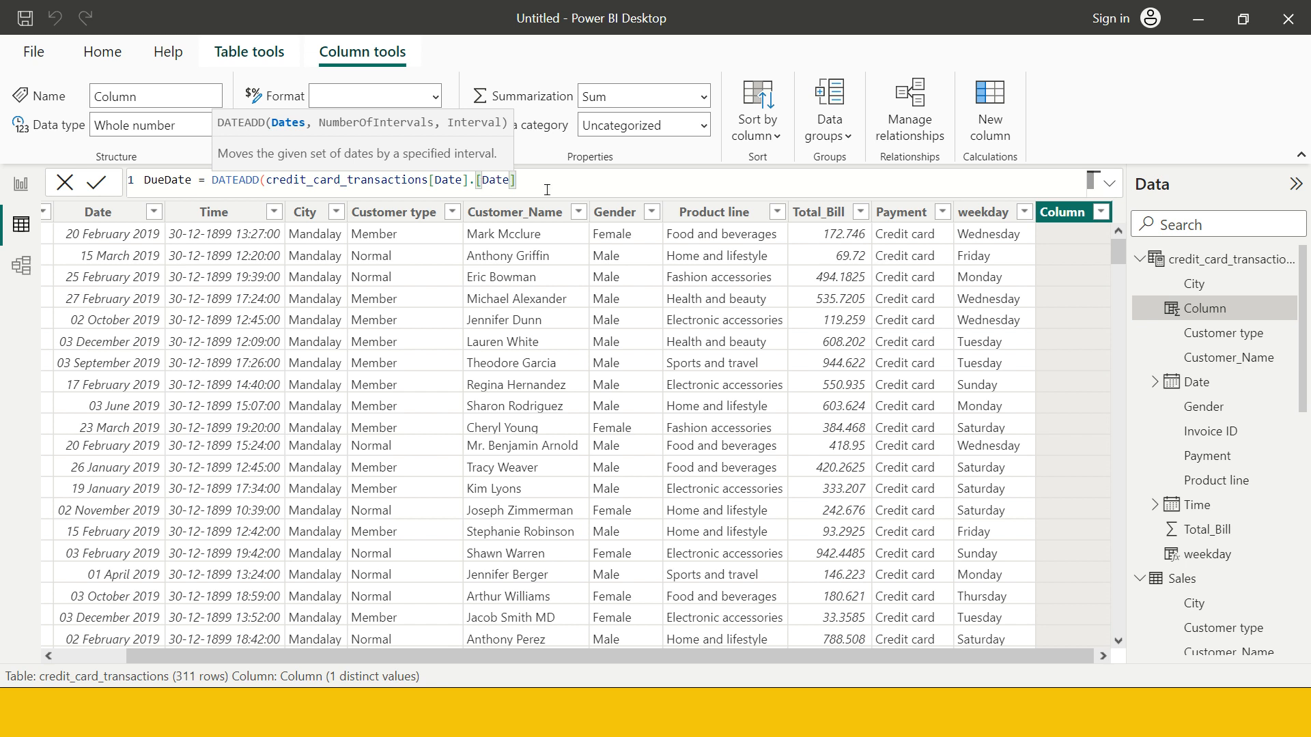
mouse_move(574, 189)
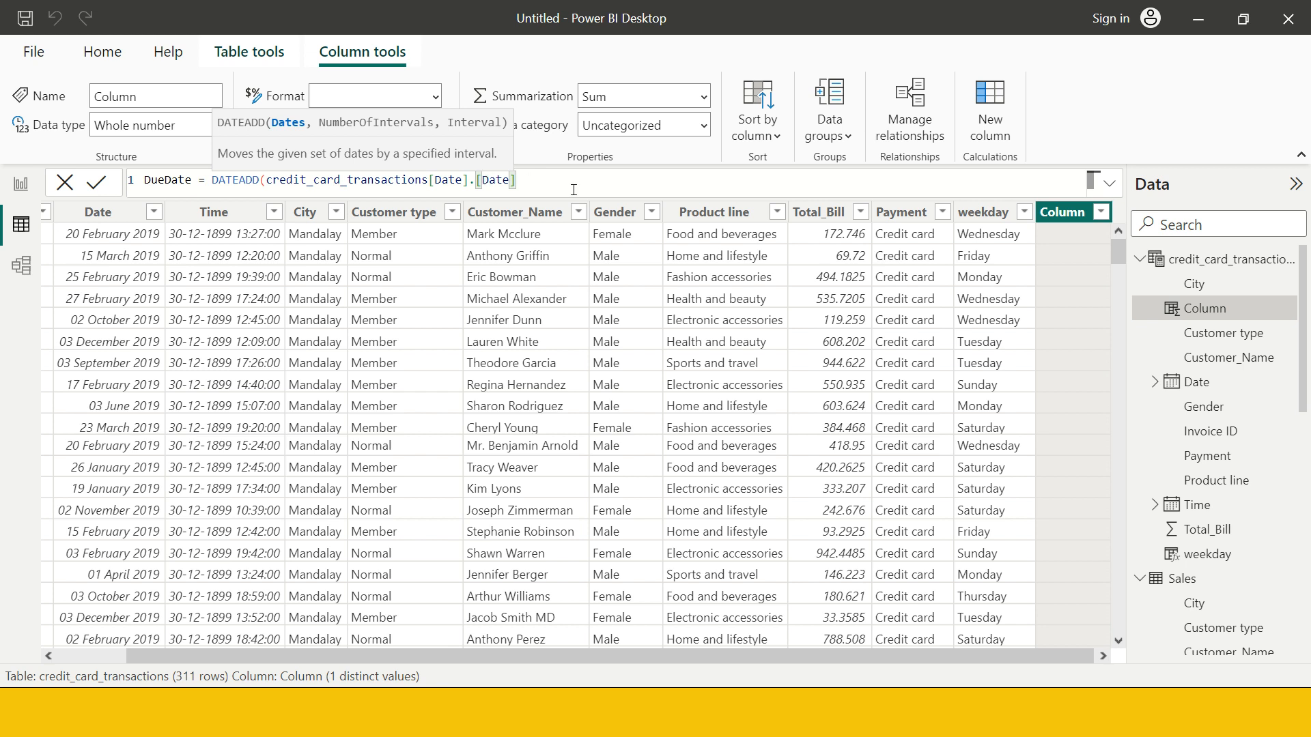
type(",")
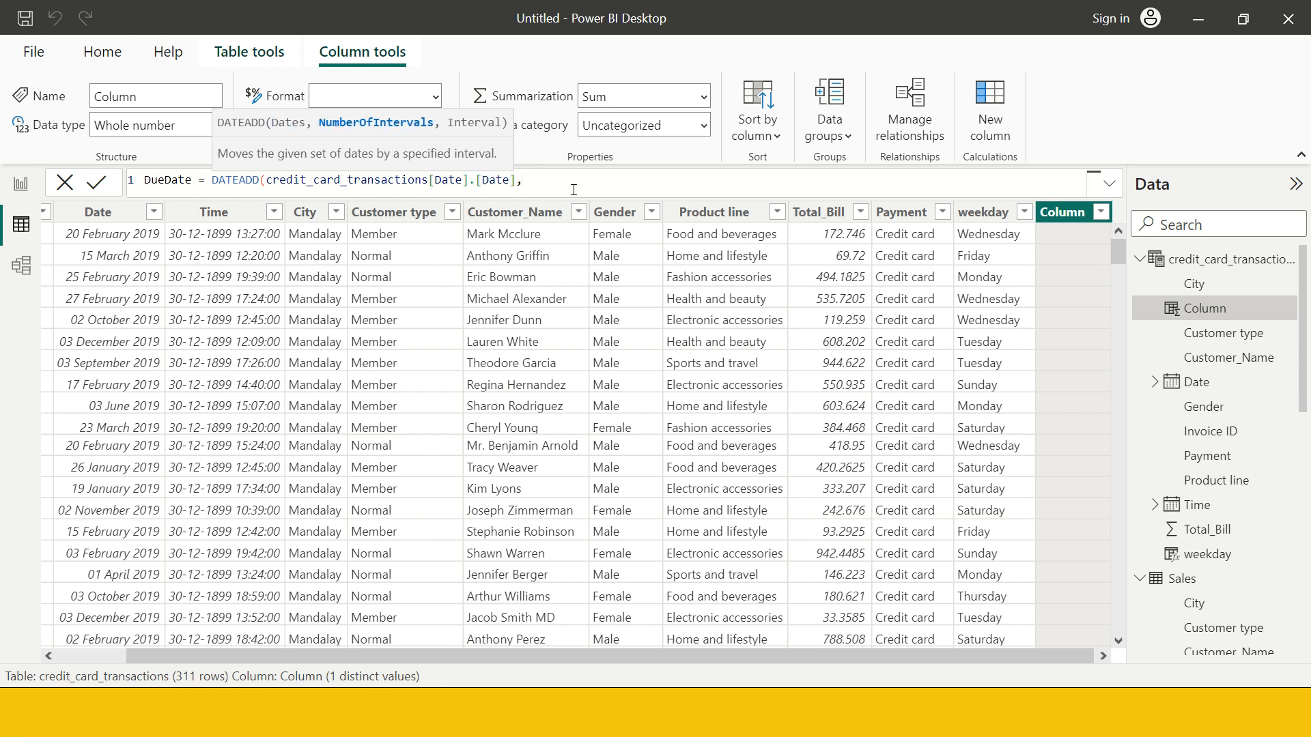
type(",20,")
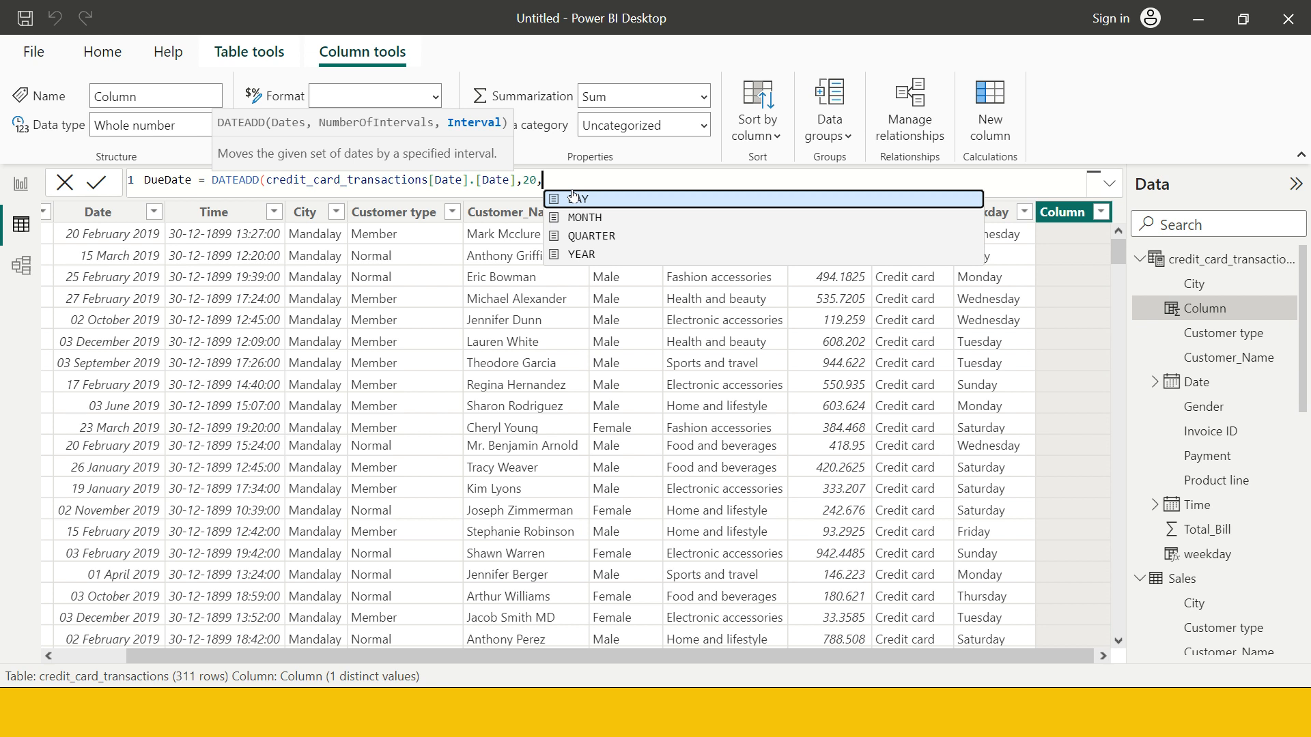
mouse_move(618, 200)
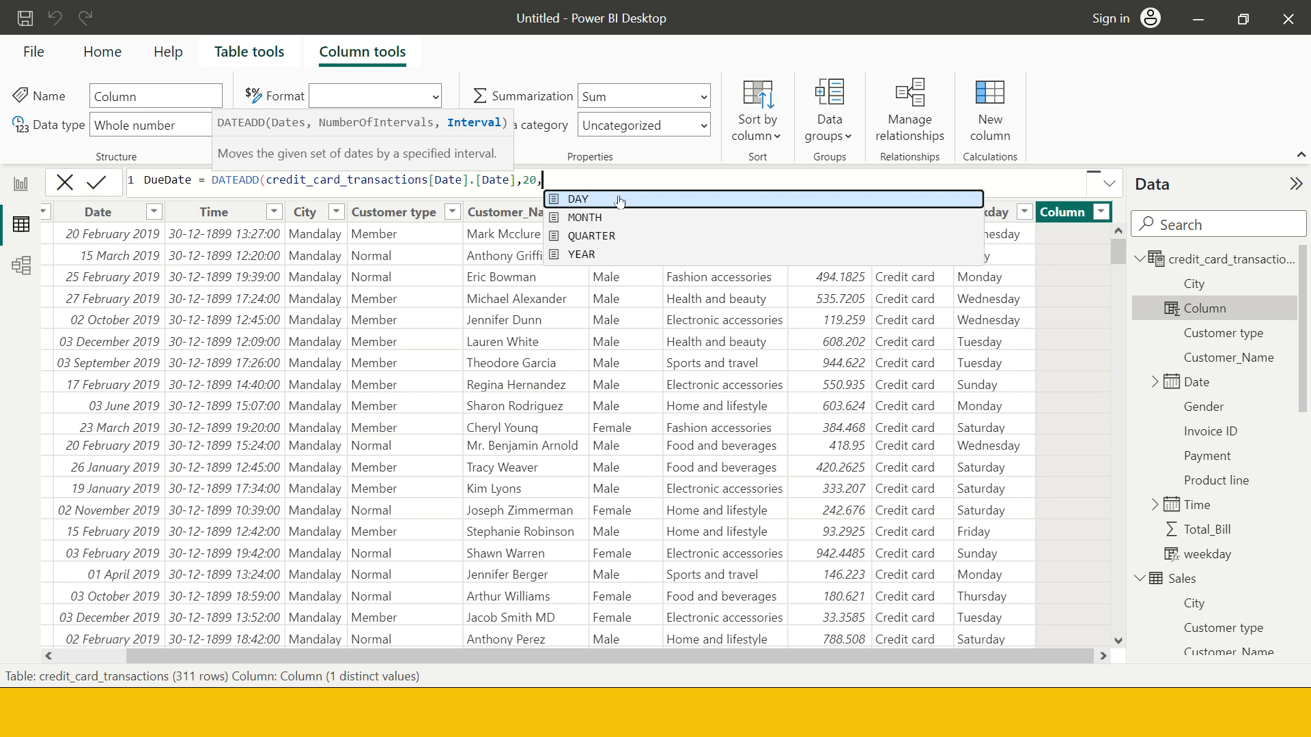
mouse_move(610, 275)
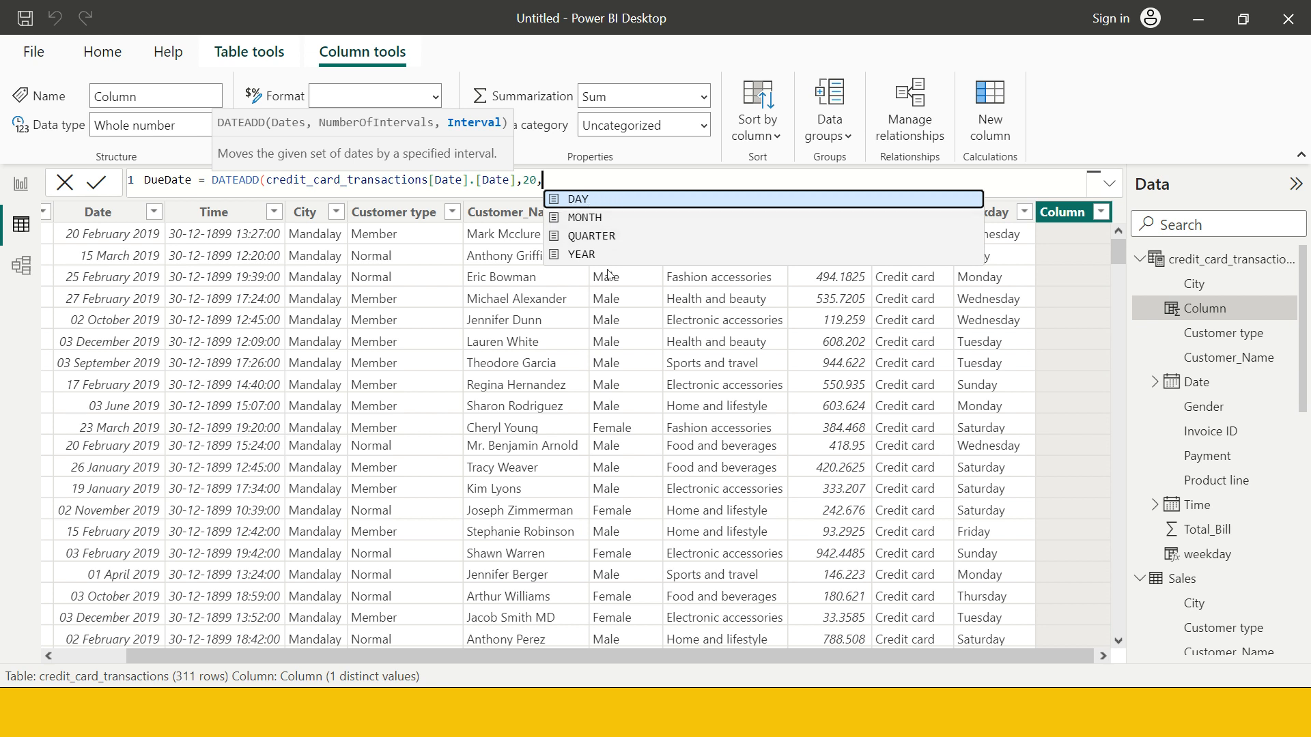
left_click(574, 198)
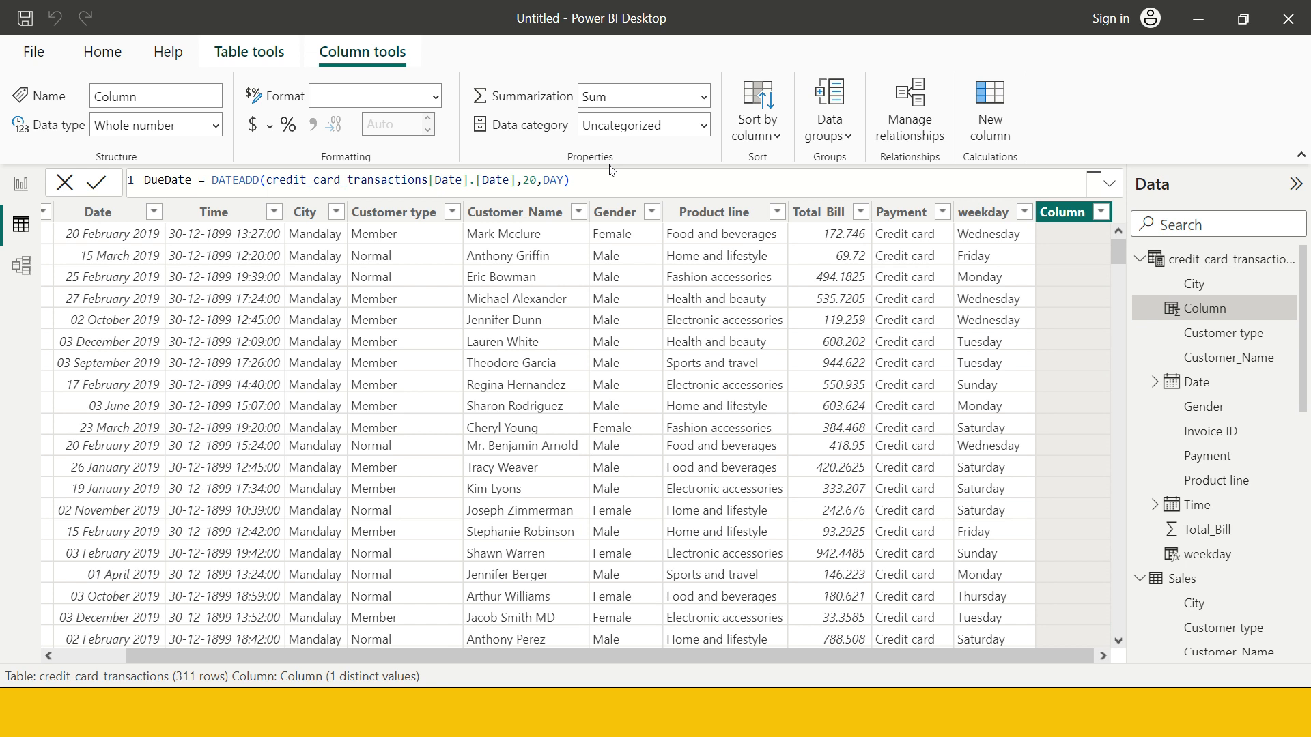
mouse_move(1057, 243)
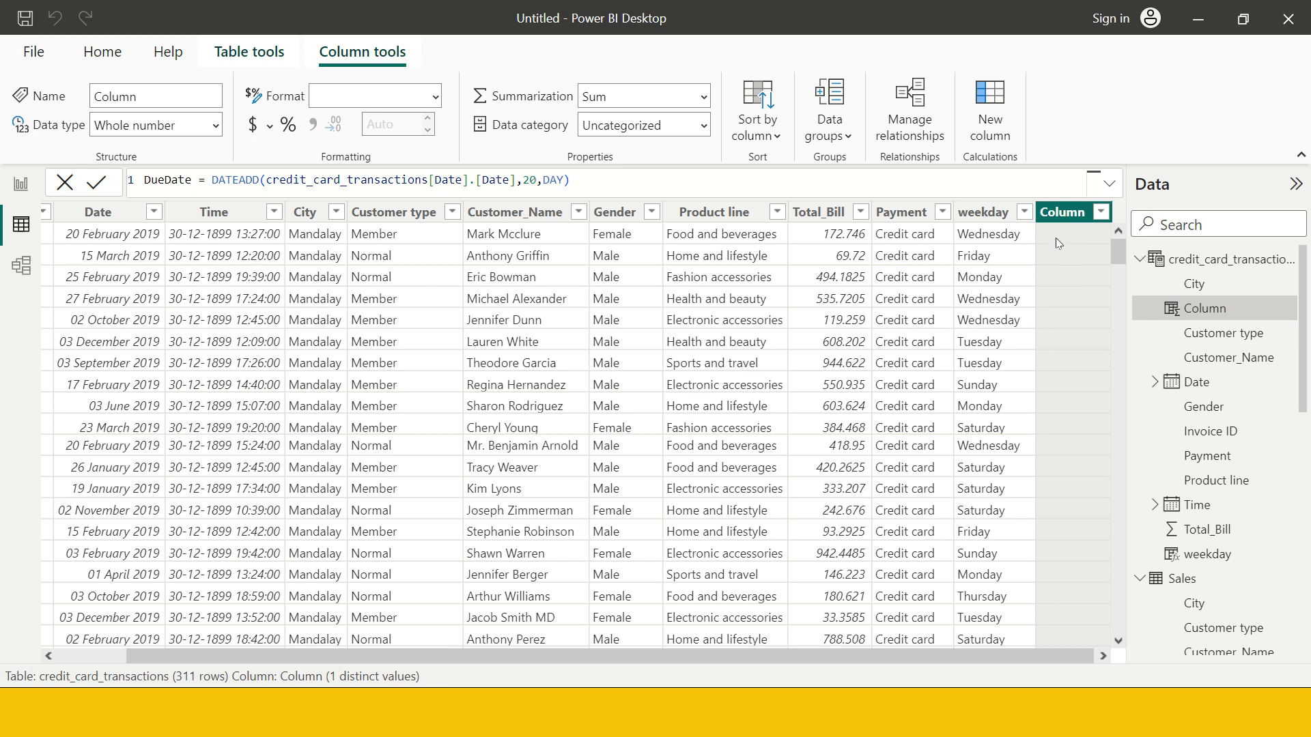
Commit the DueDate column, set its data type to Date, and collapse the Data pane
left_click(84, 182)
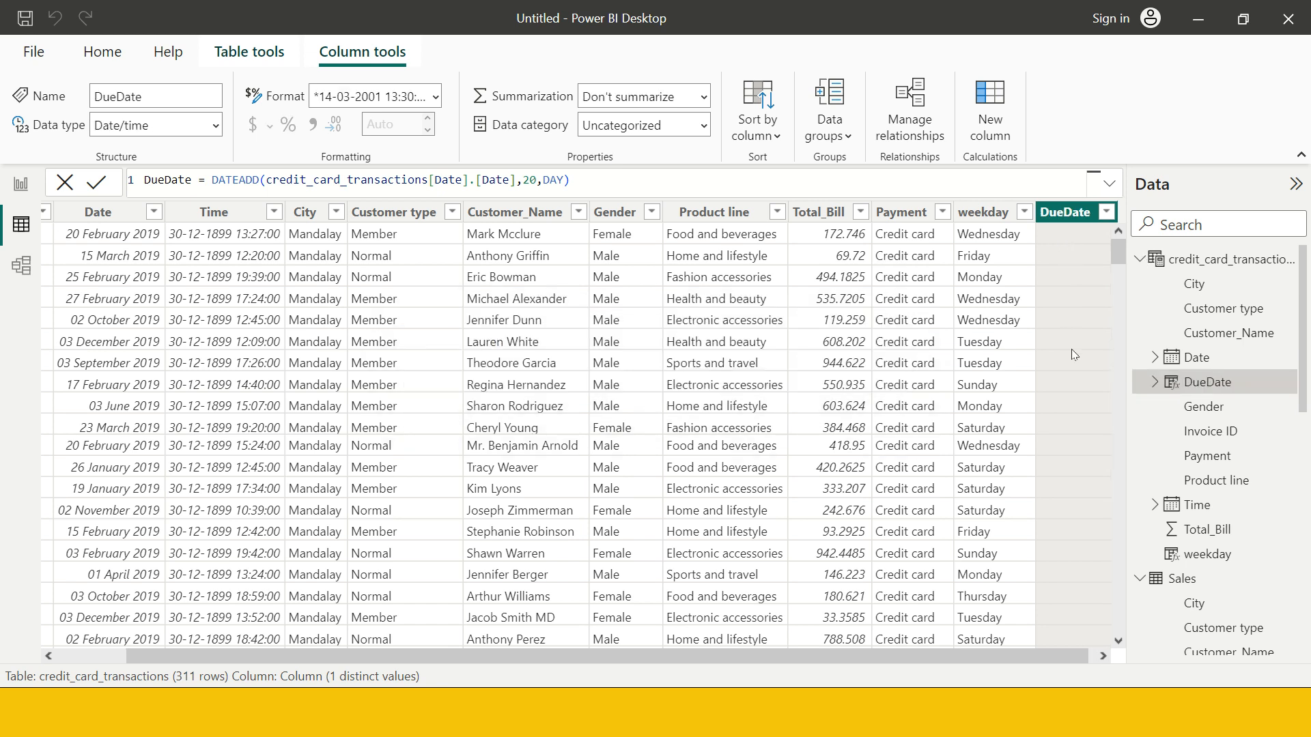
left_click(82, 182)
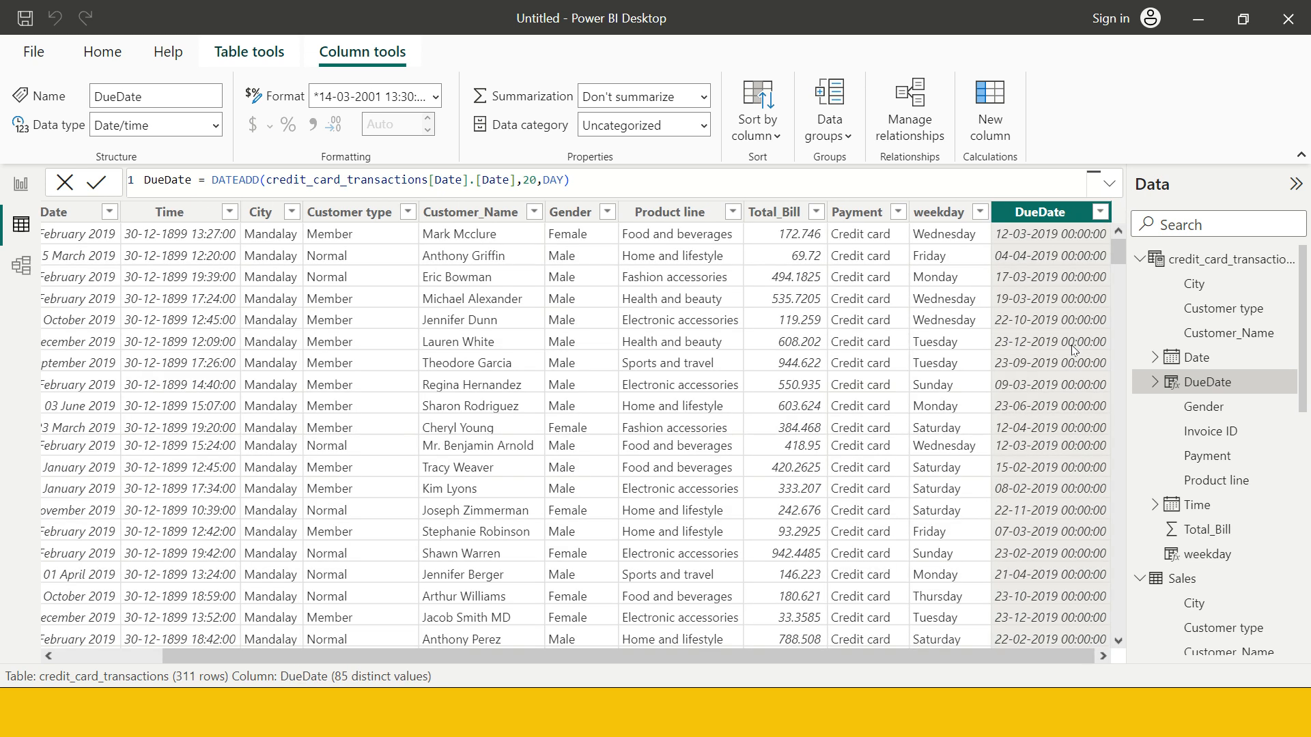
mouse_move(1061, 295)
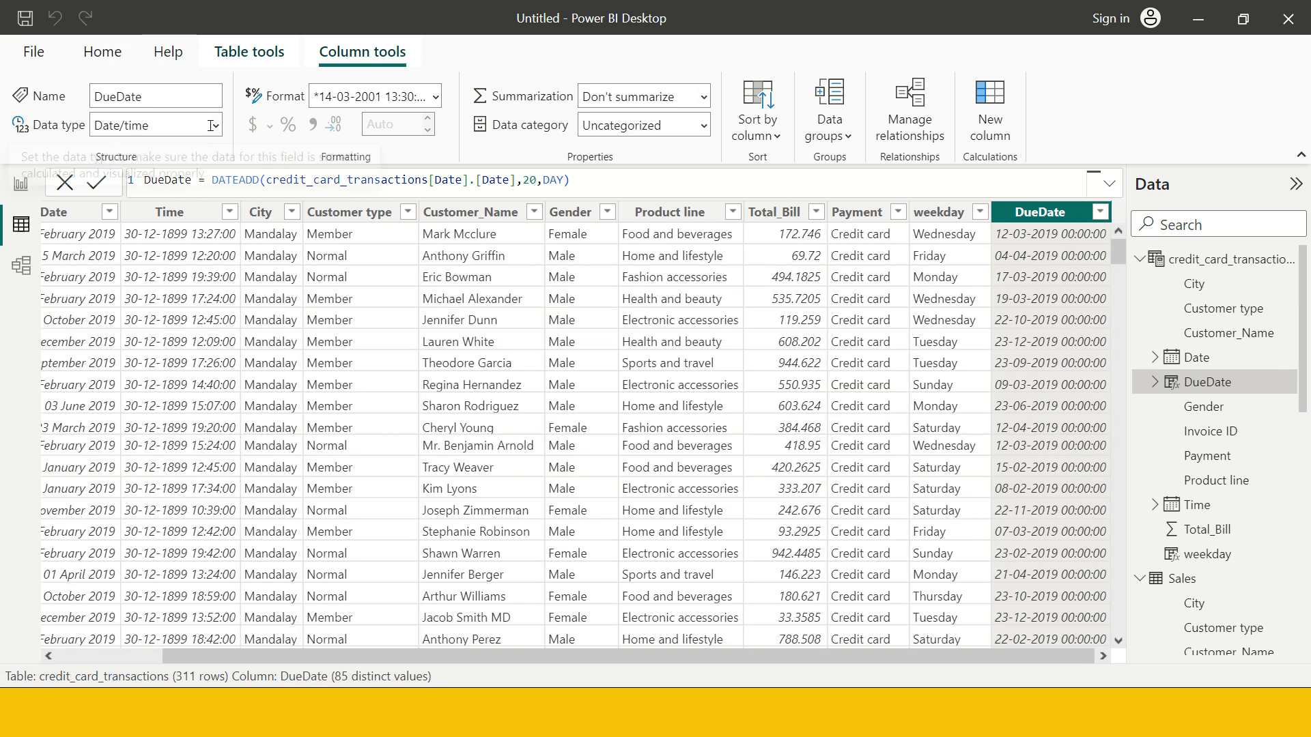
mouse_move(213, 125)
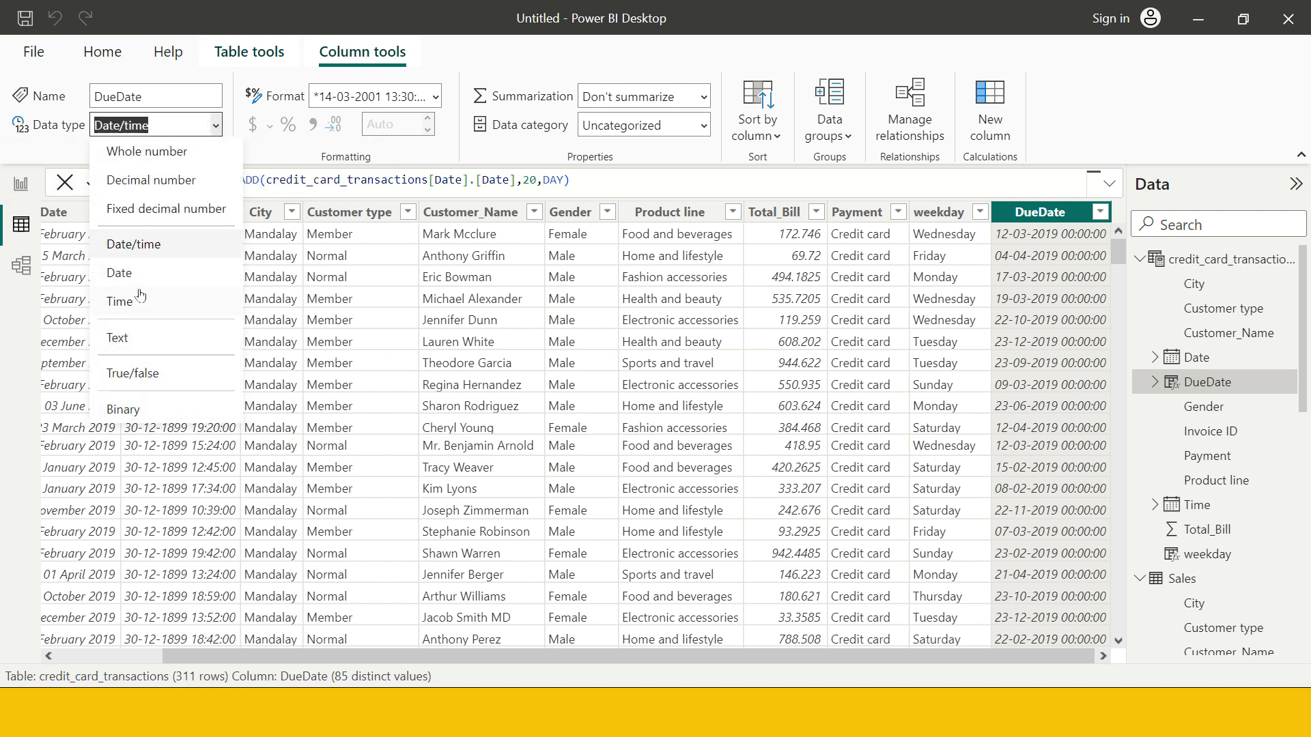
left_click(133, 243)
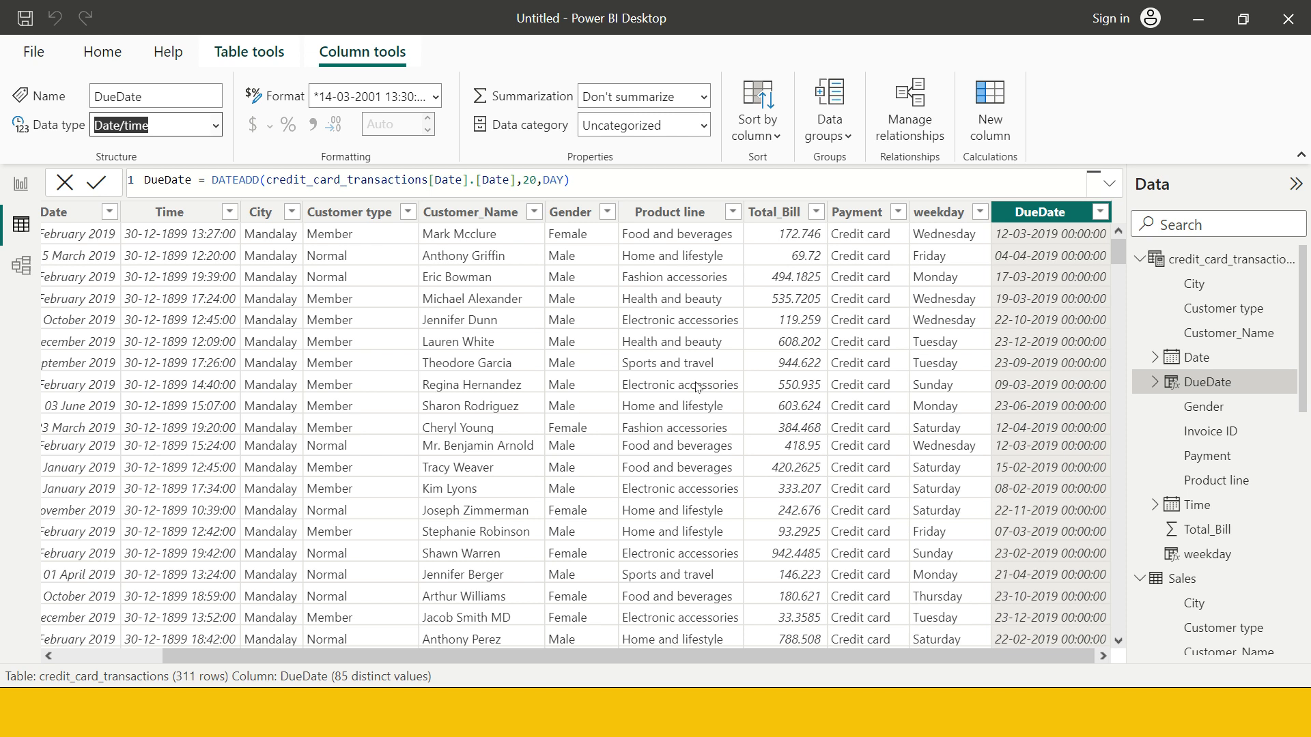
left_click(155, 124)
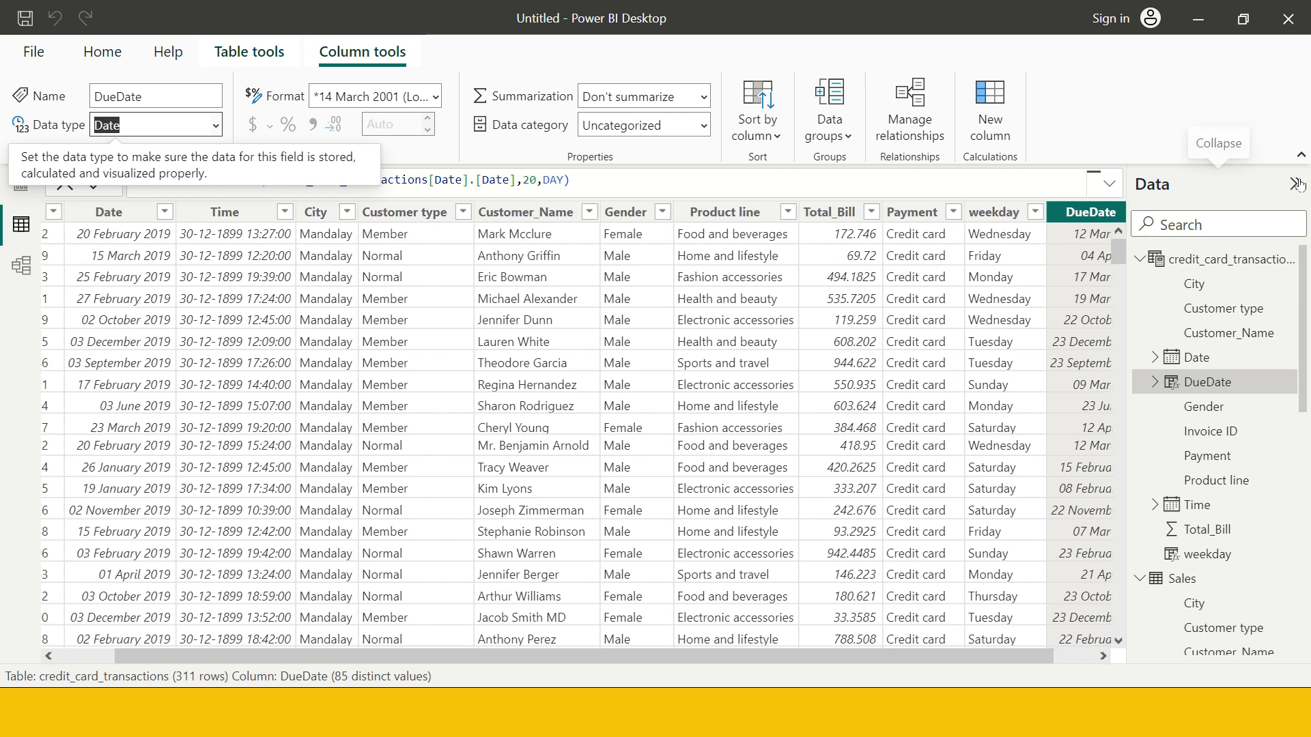
left_click(1299, 183)
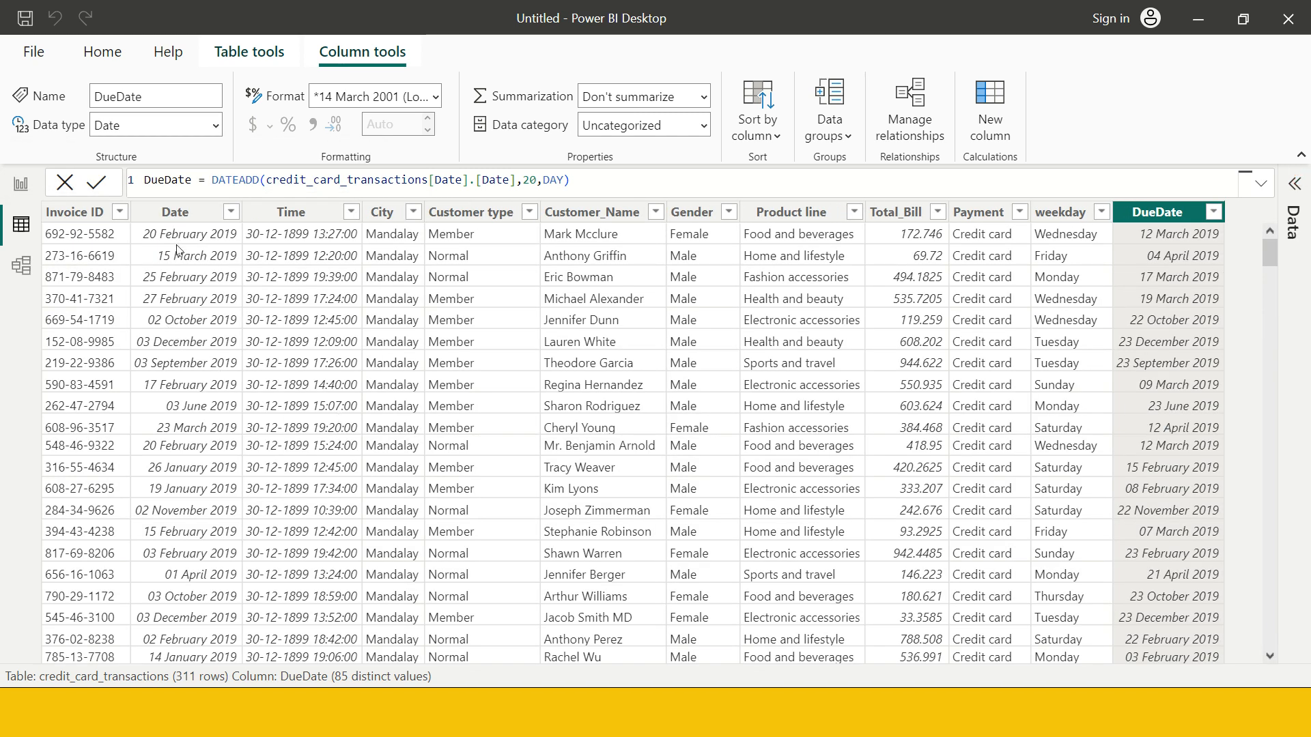
mouse_move(189, 248)
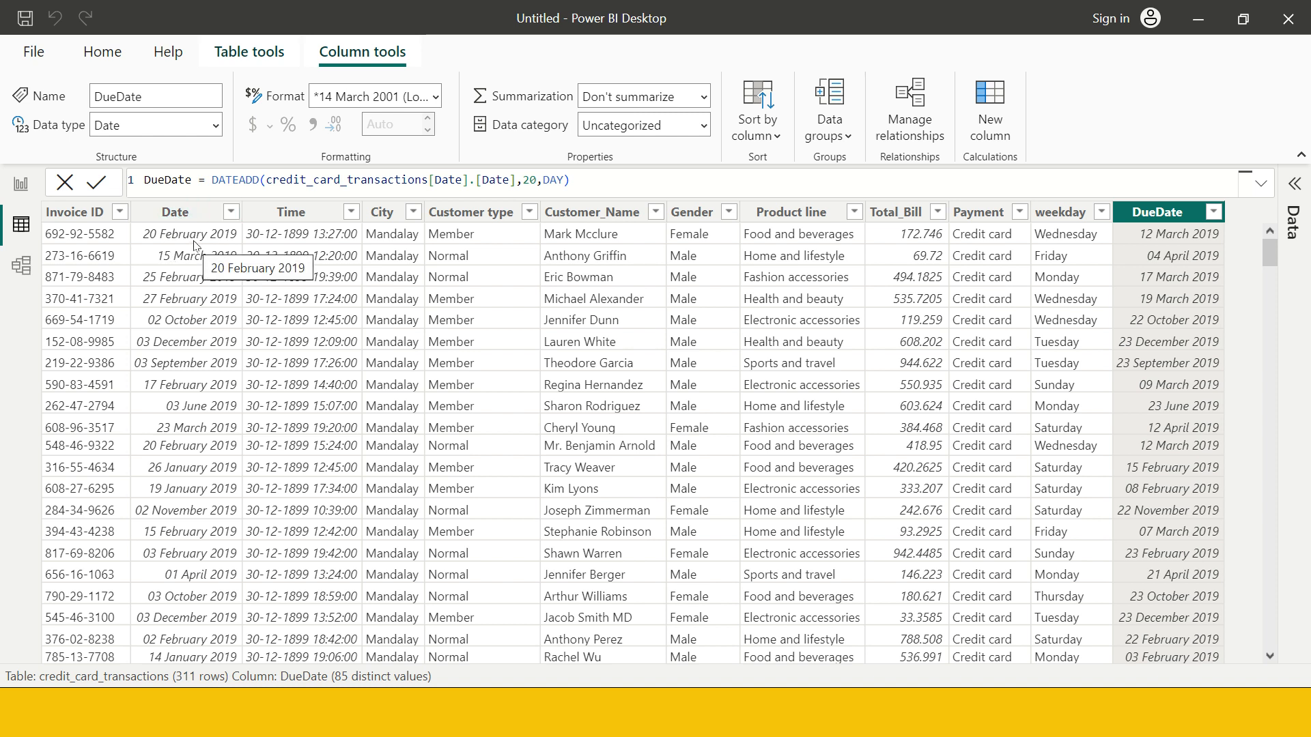
mouse_move(1172, 242)
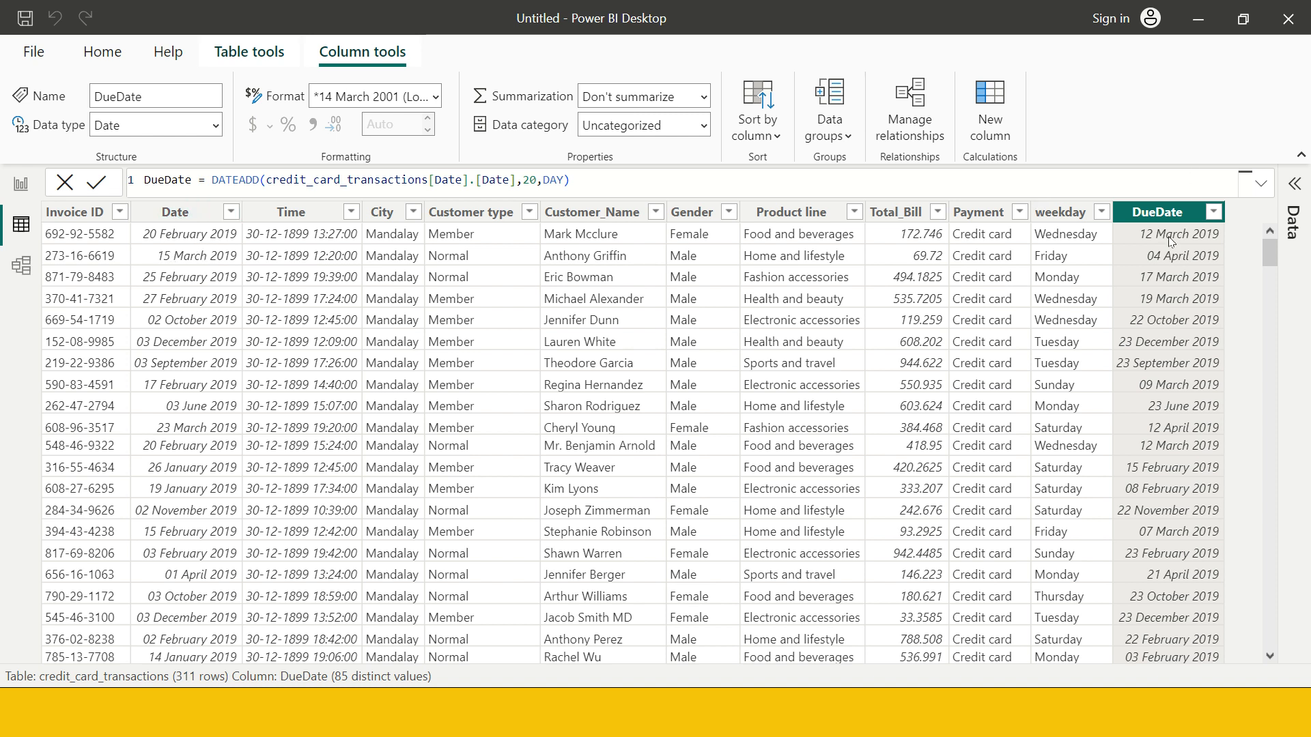
mouse_move(144, 253)
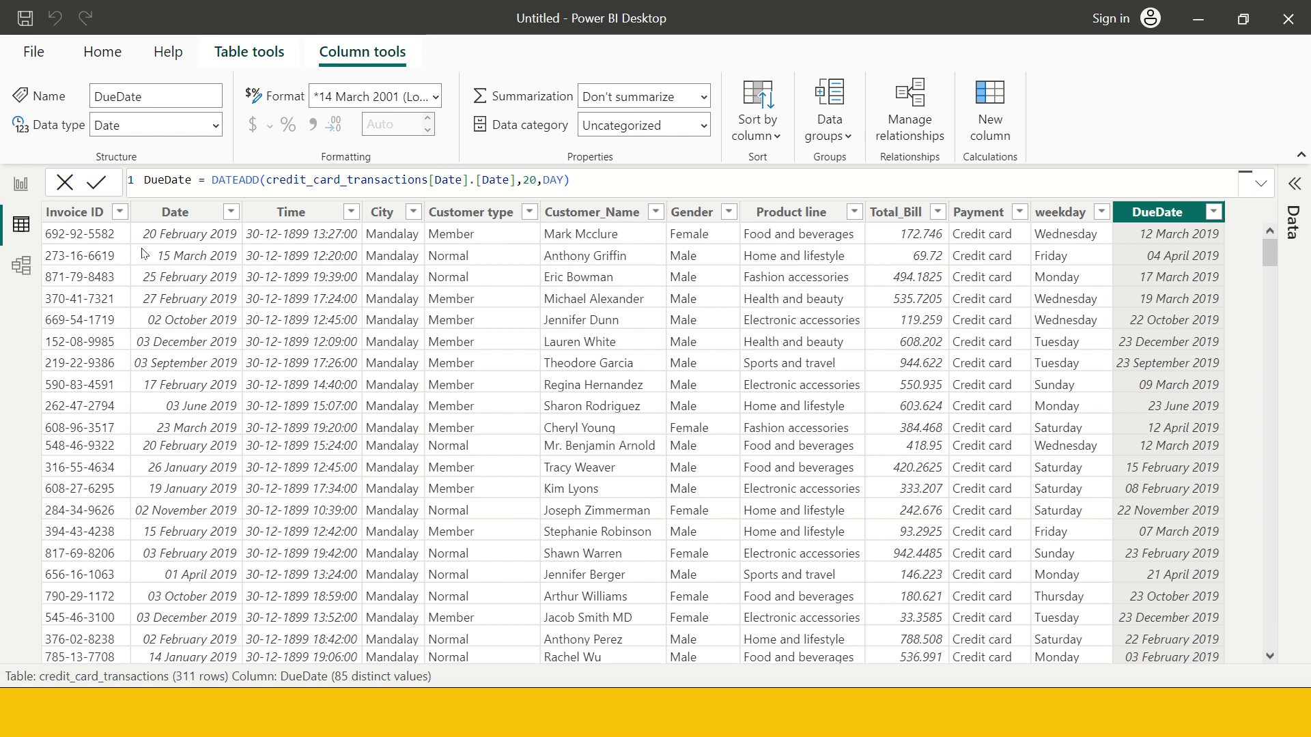
mouse_move(1165, 249)
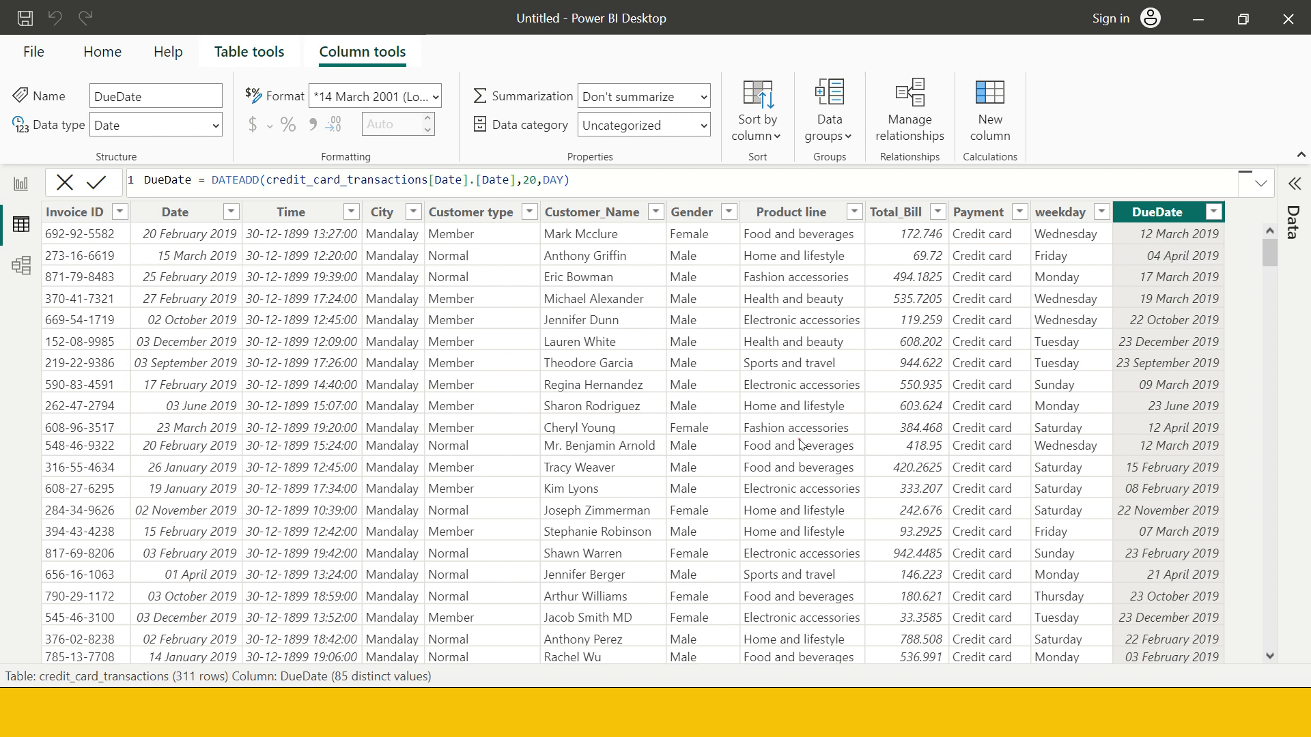
left_click(787, 211)
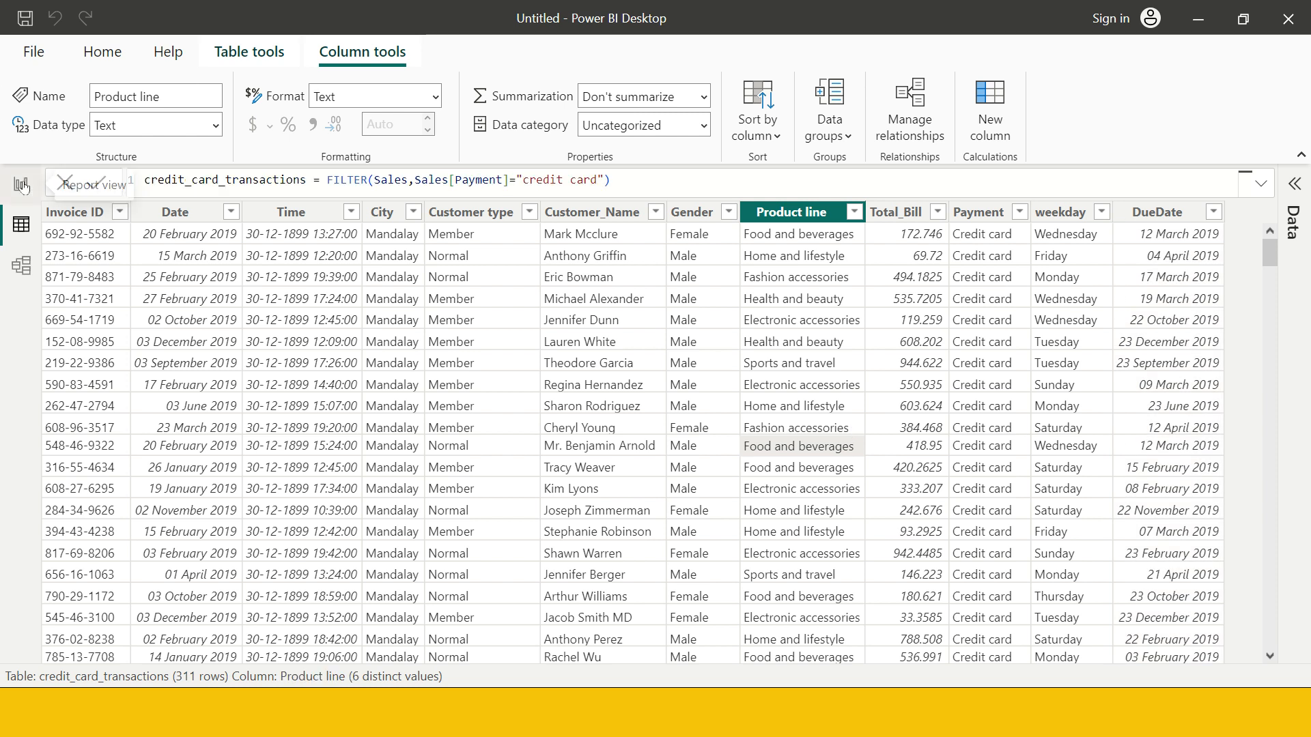
On the report page, add a second line chart of Total_Bill by Date and City
left_click(22, 185)
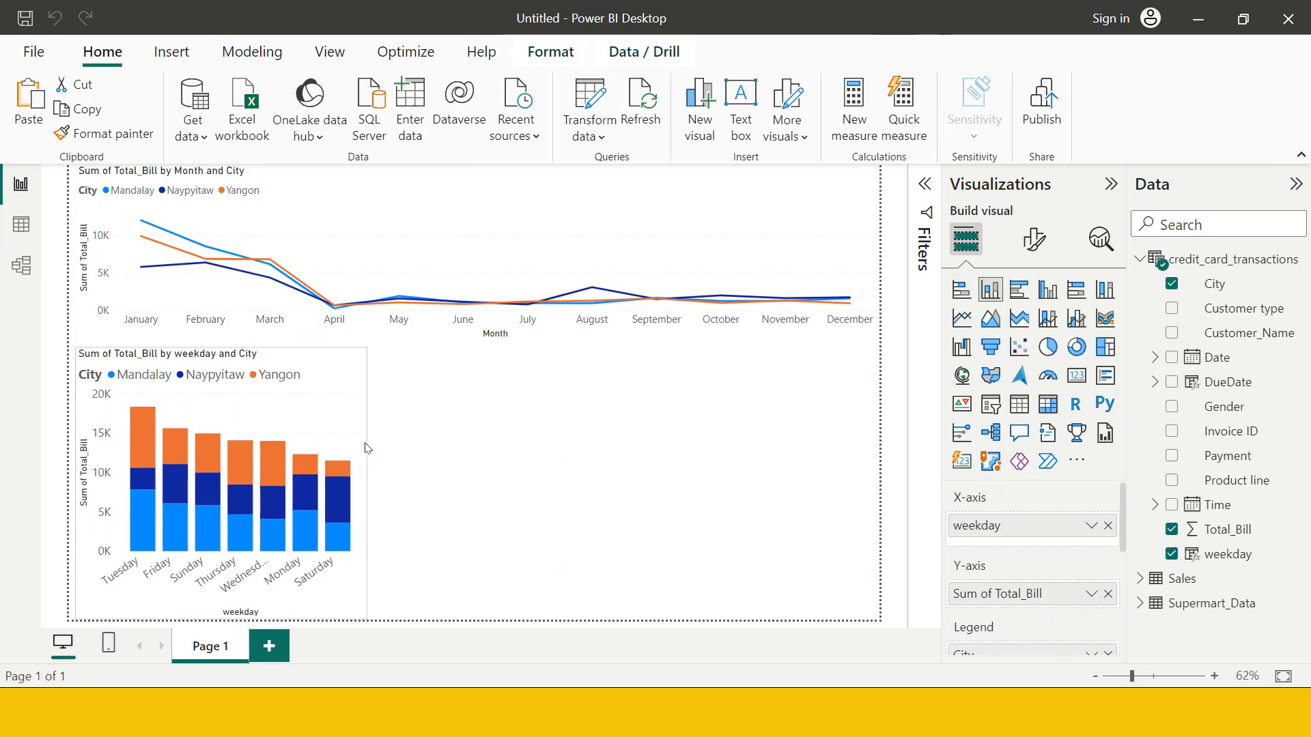
left_click(250, 459)
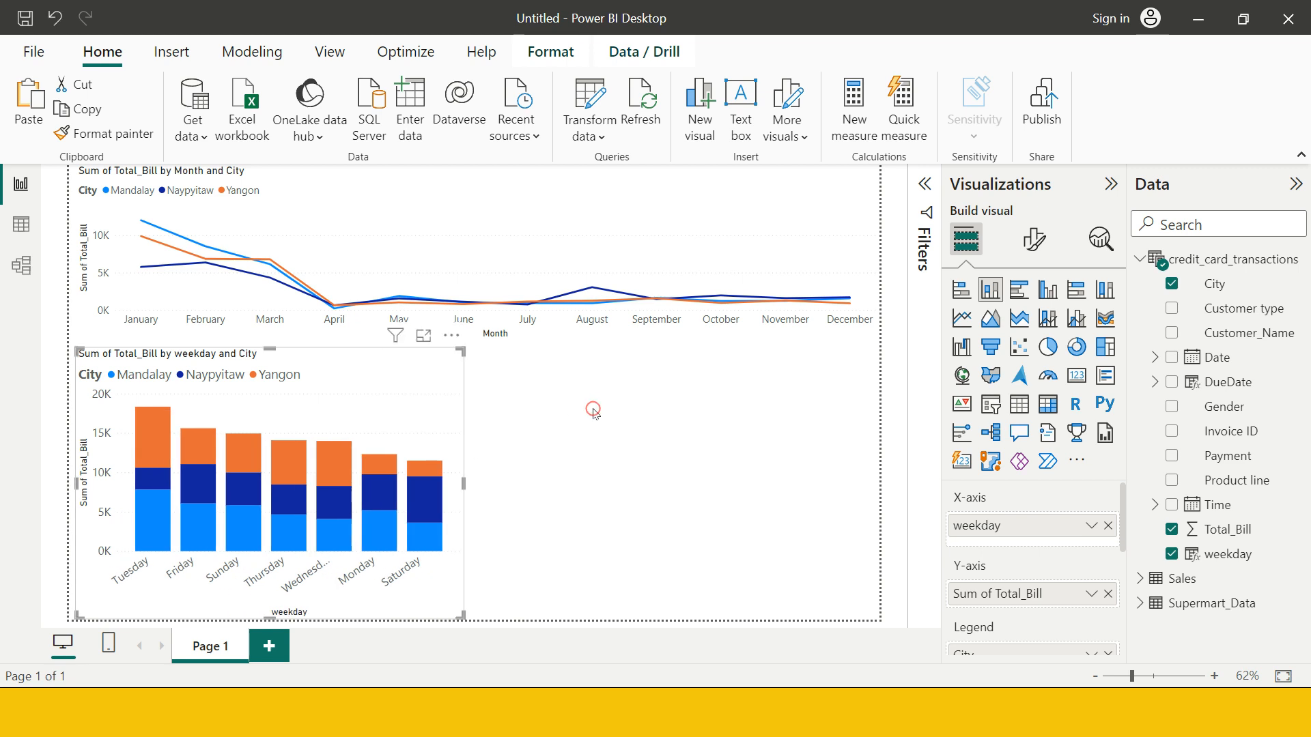
mouse_move(593, 410)
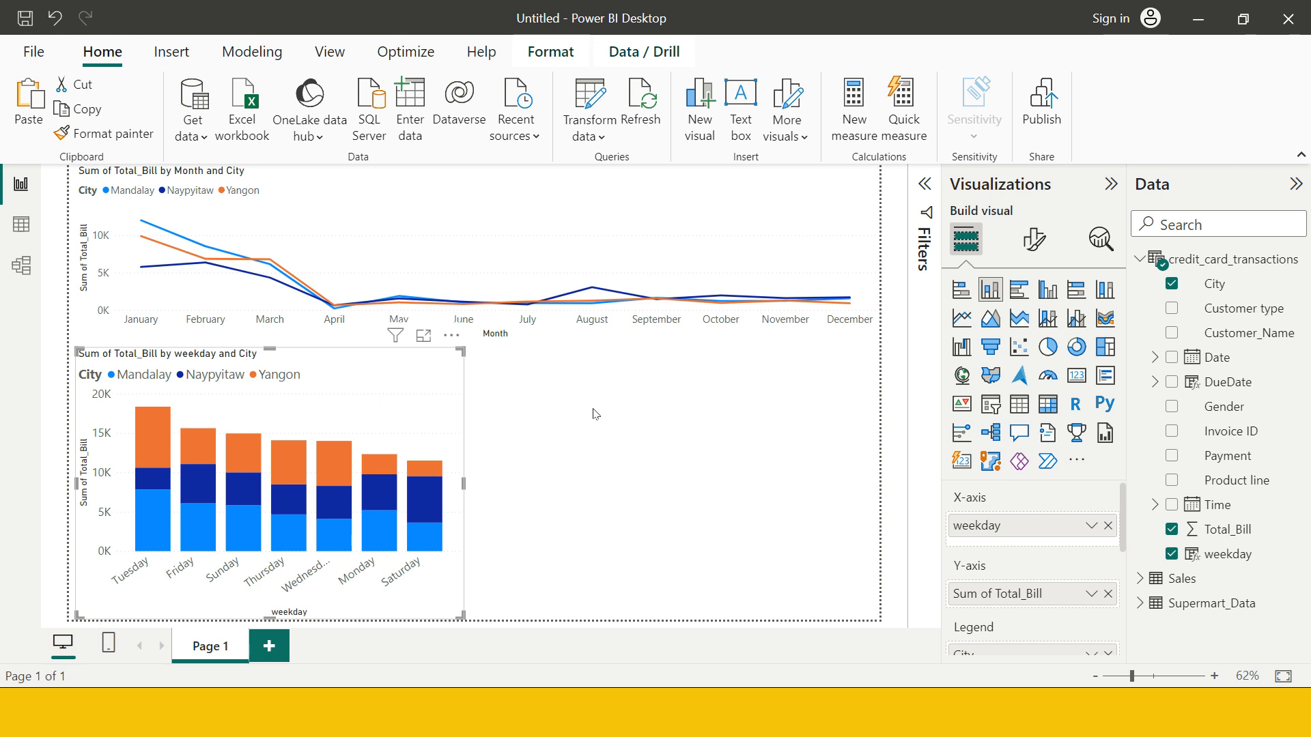
mouse_move(699, 570)
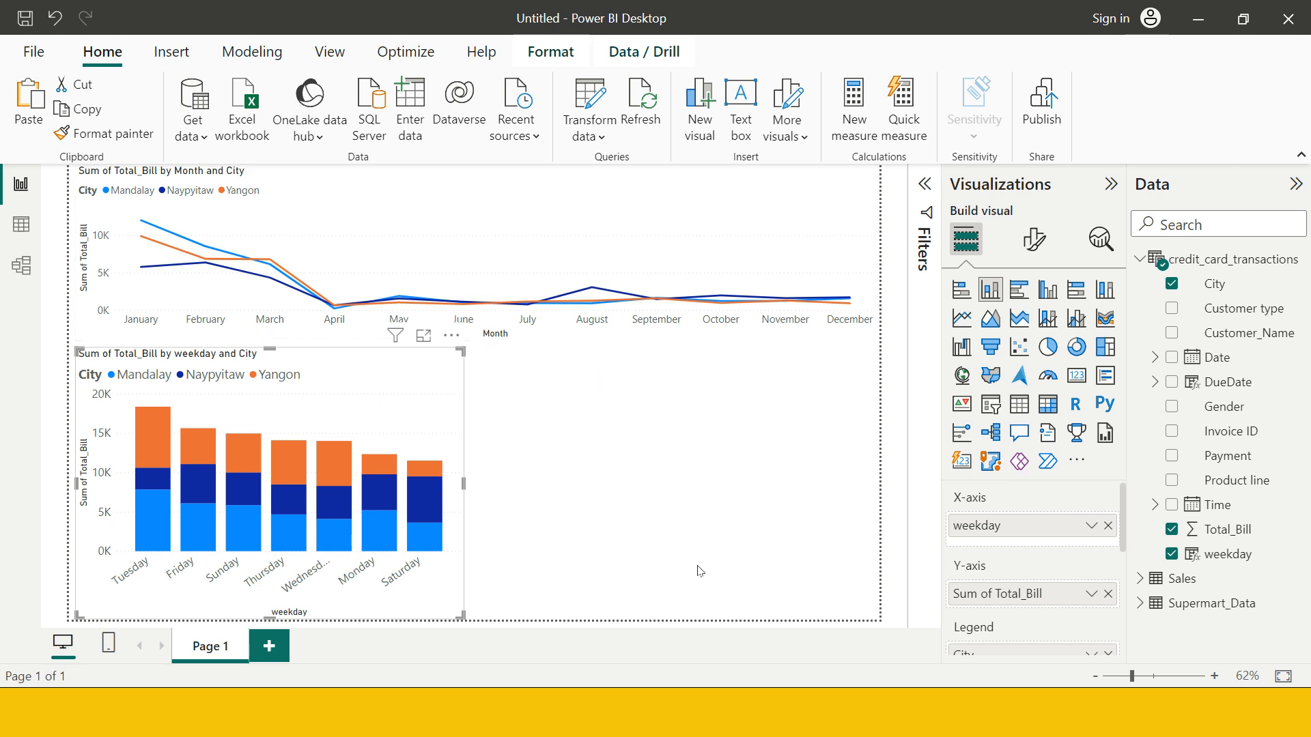
mouse_move(656, 183)
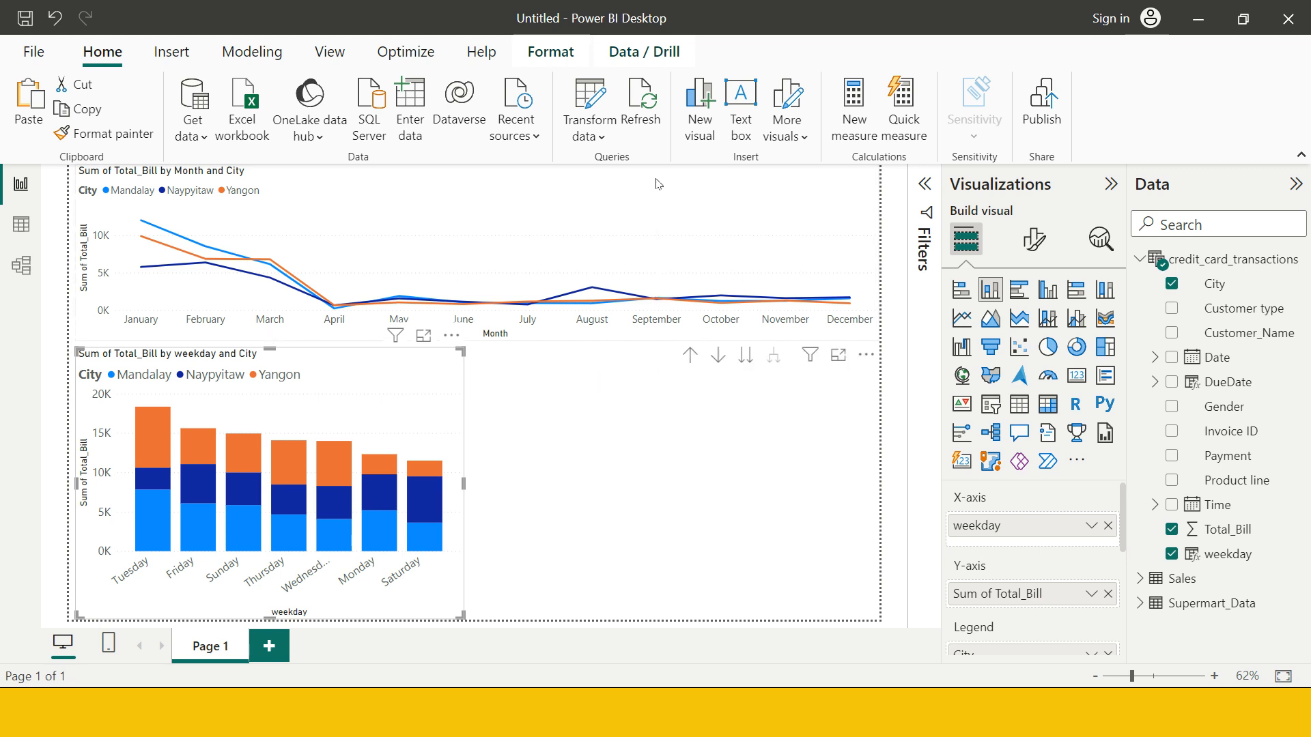
left_click(1172, 358)
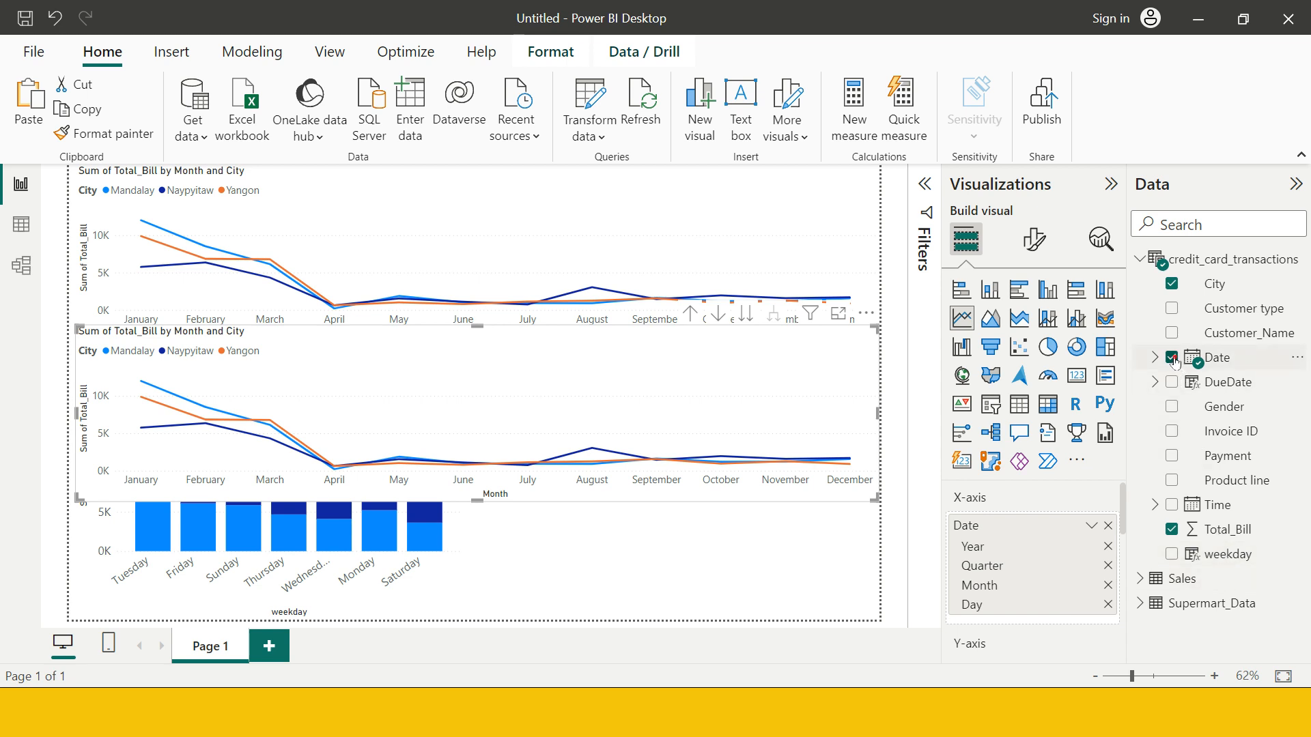
Replace Date with DueDate on the new chart's axis and show monthly DueDate totals
left_click(1171, 357)
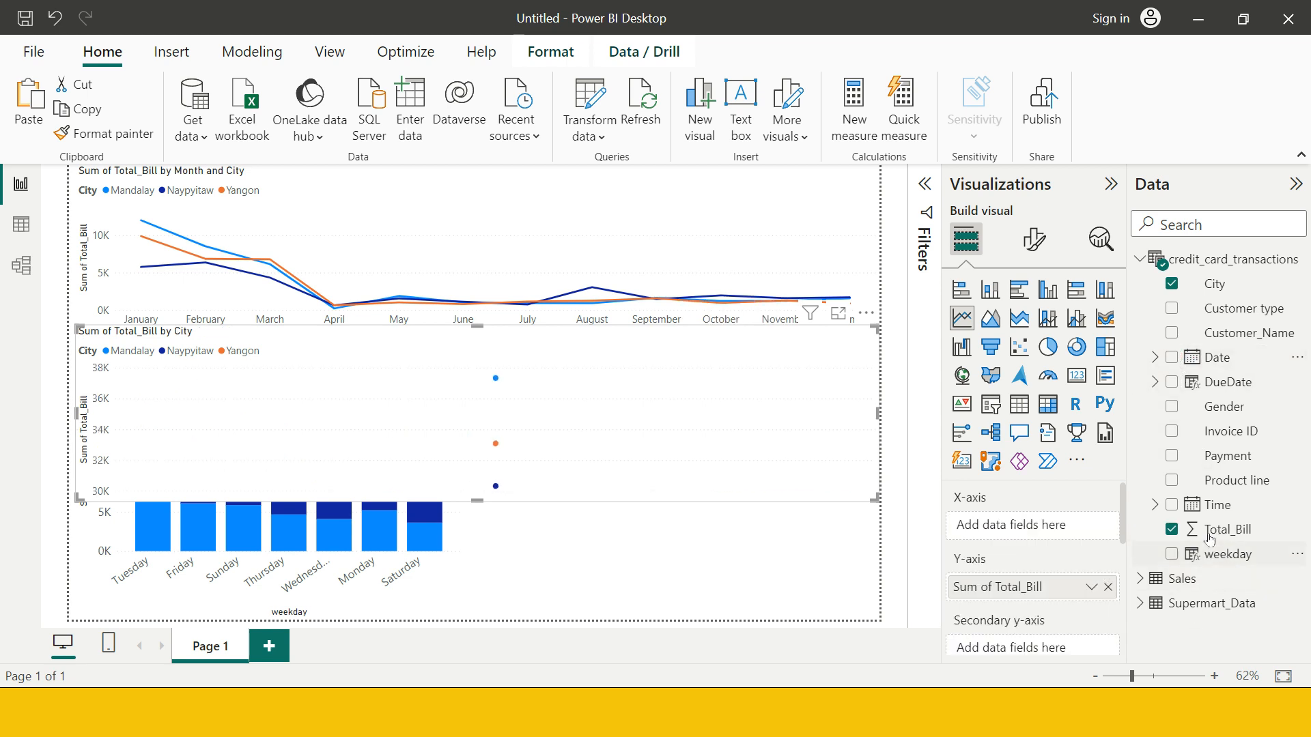
left_click(1172, 382)
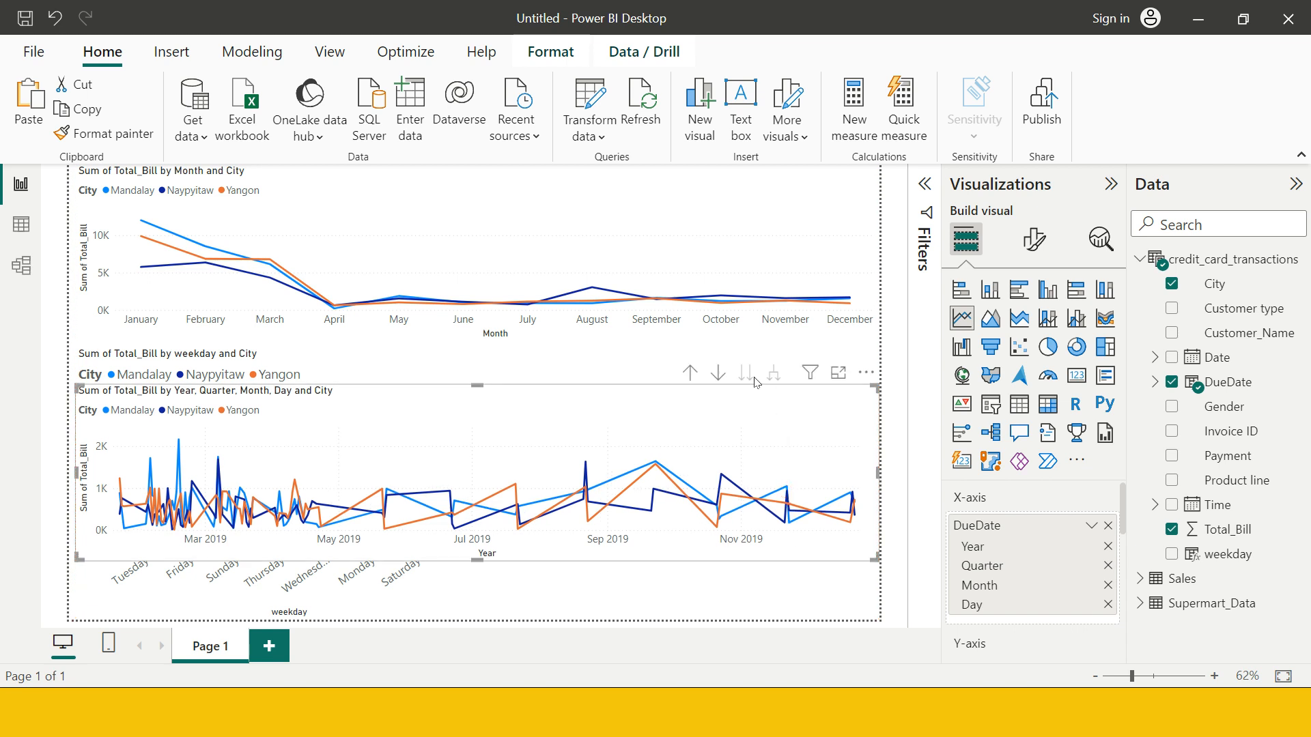
left_click(691, 373)
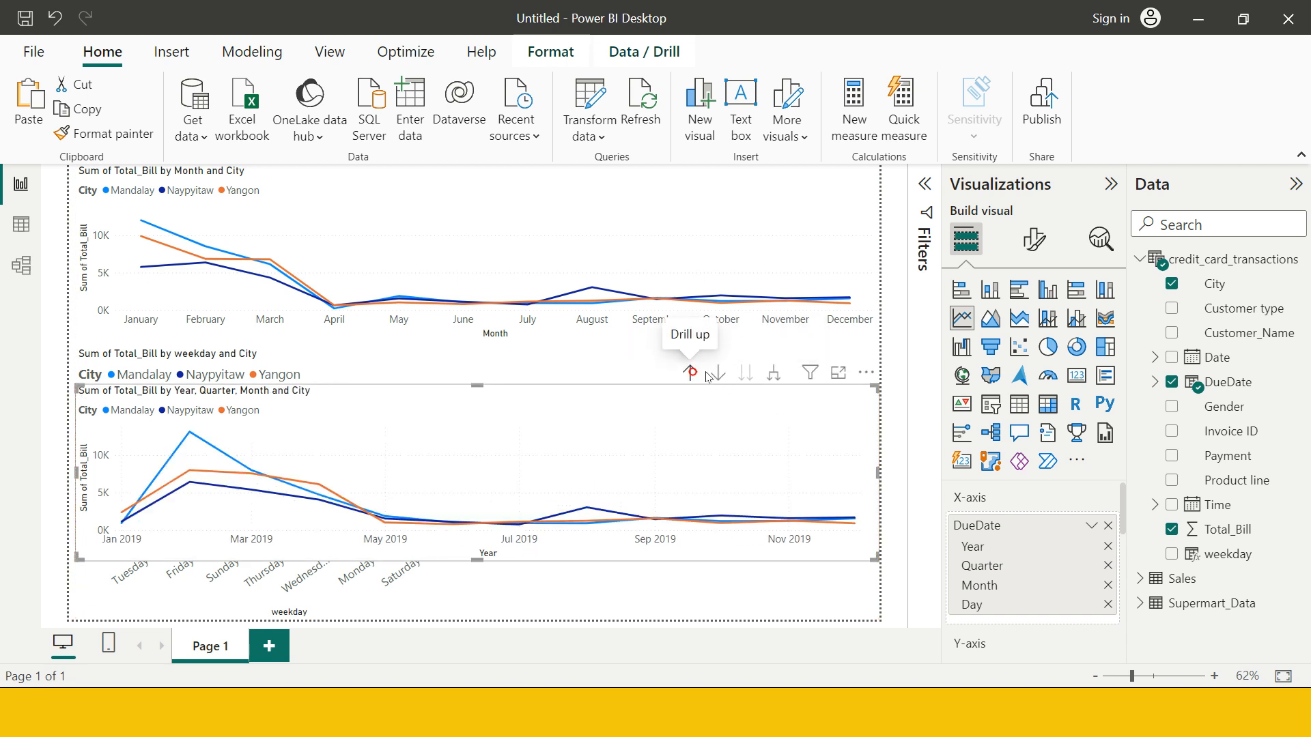
left_click(689, 372)
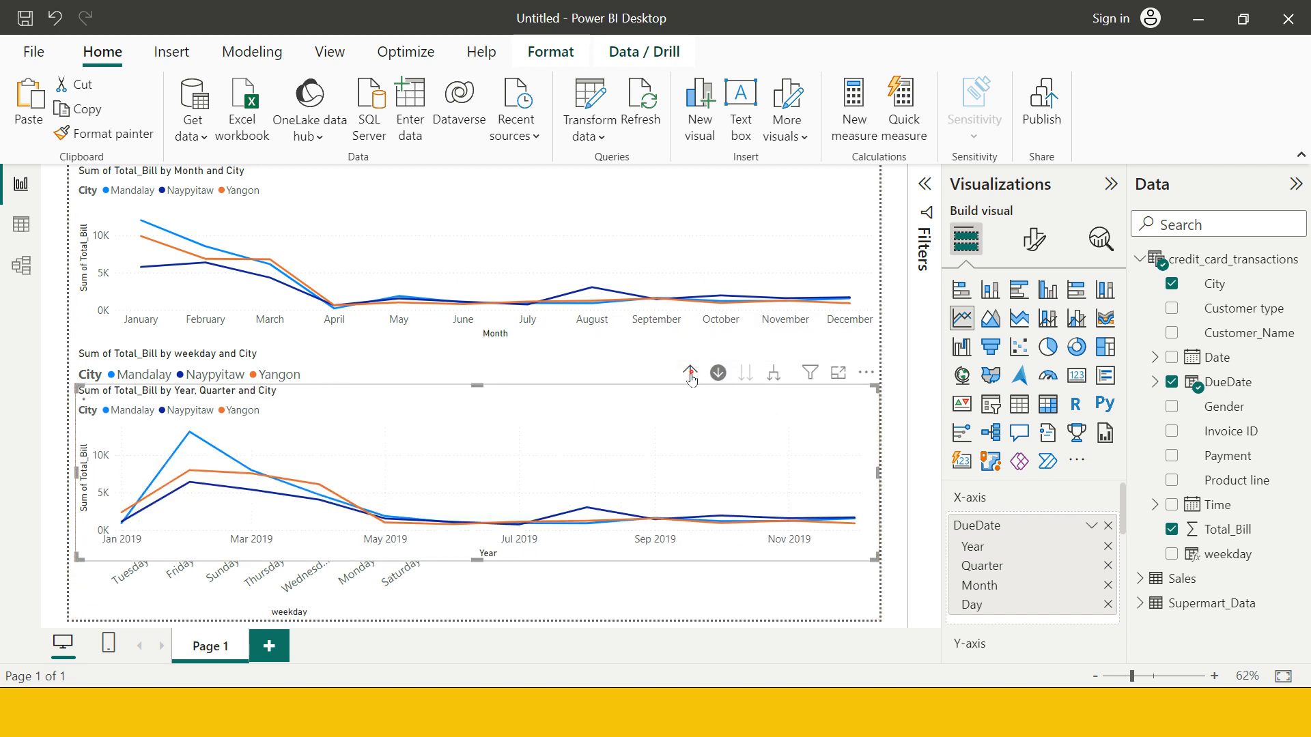
left_click(689, 373)
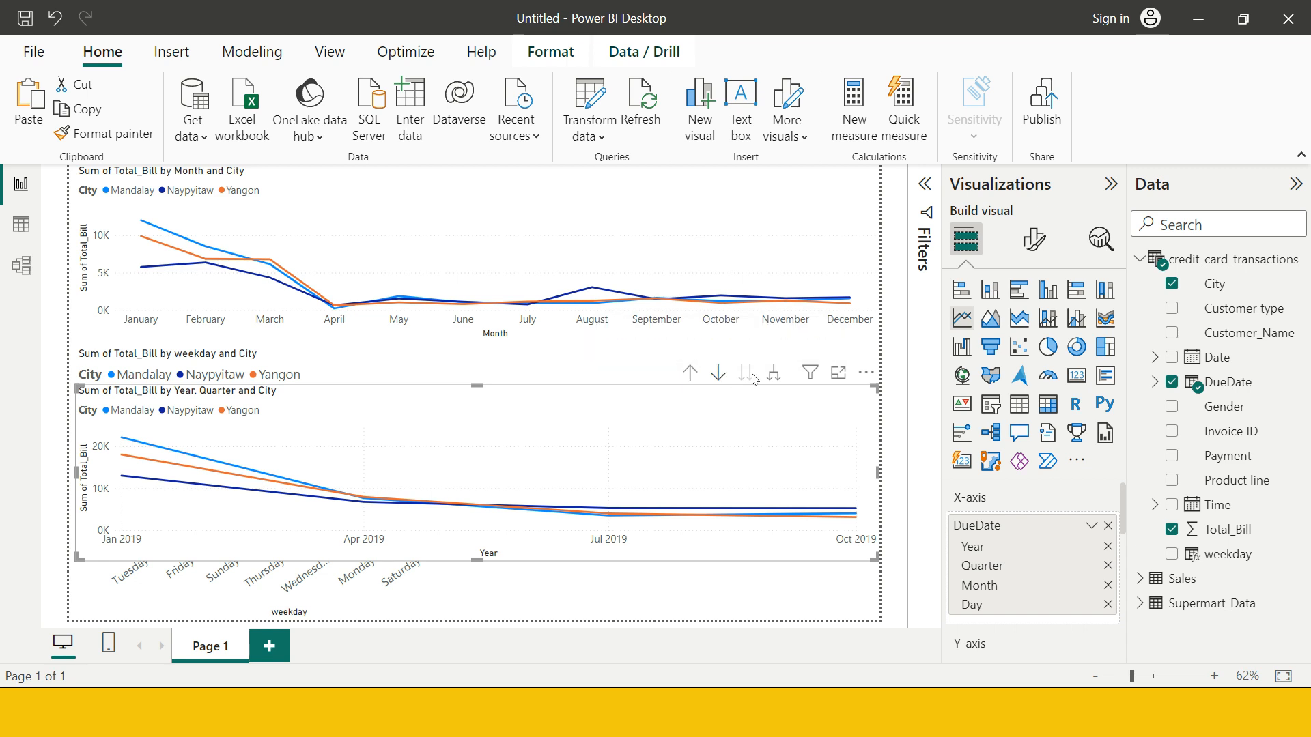
left_click(746, 373)
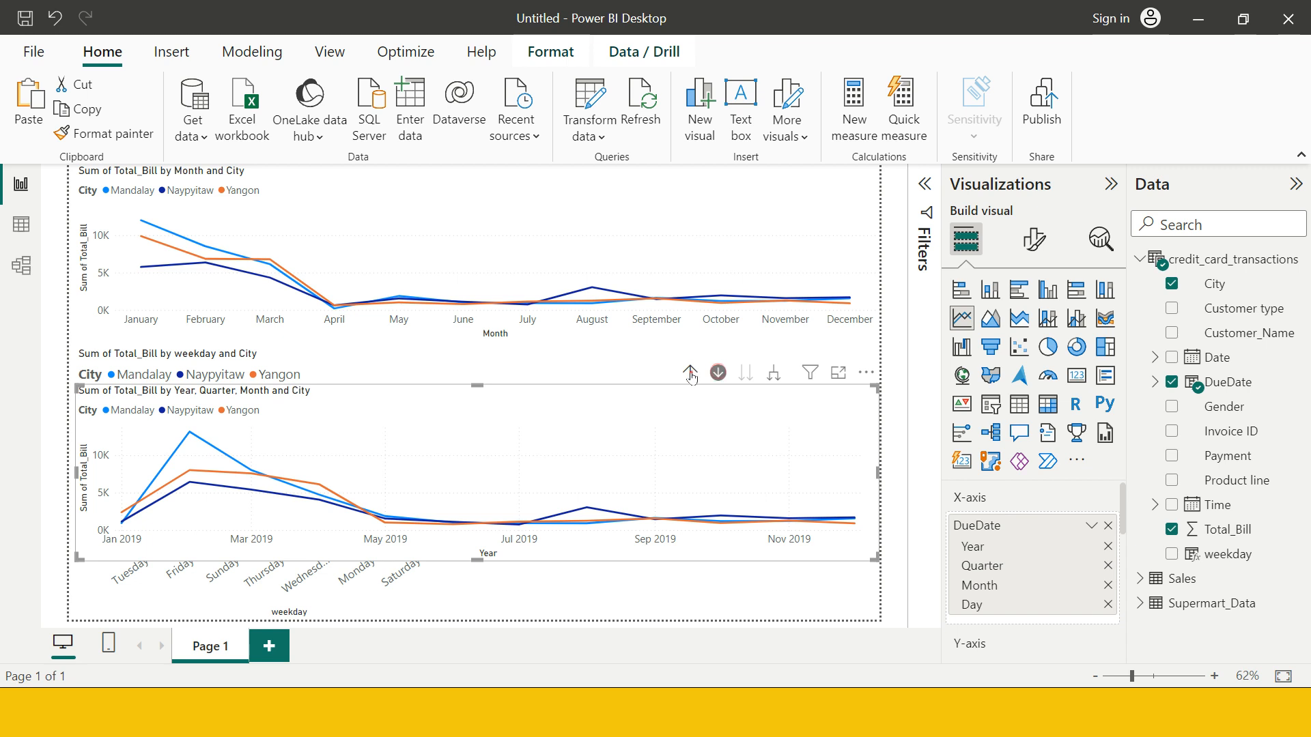
left_click(689, 373)
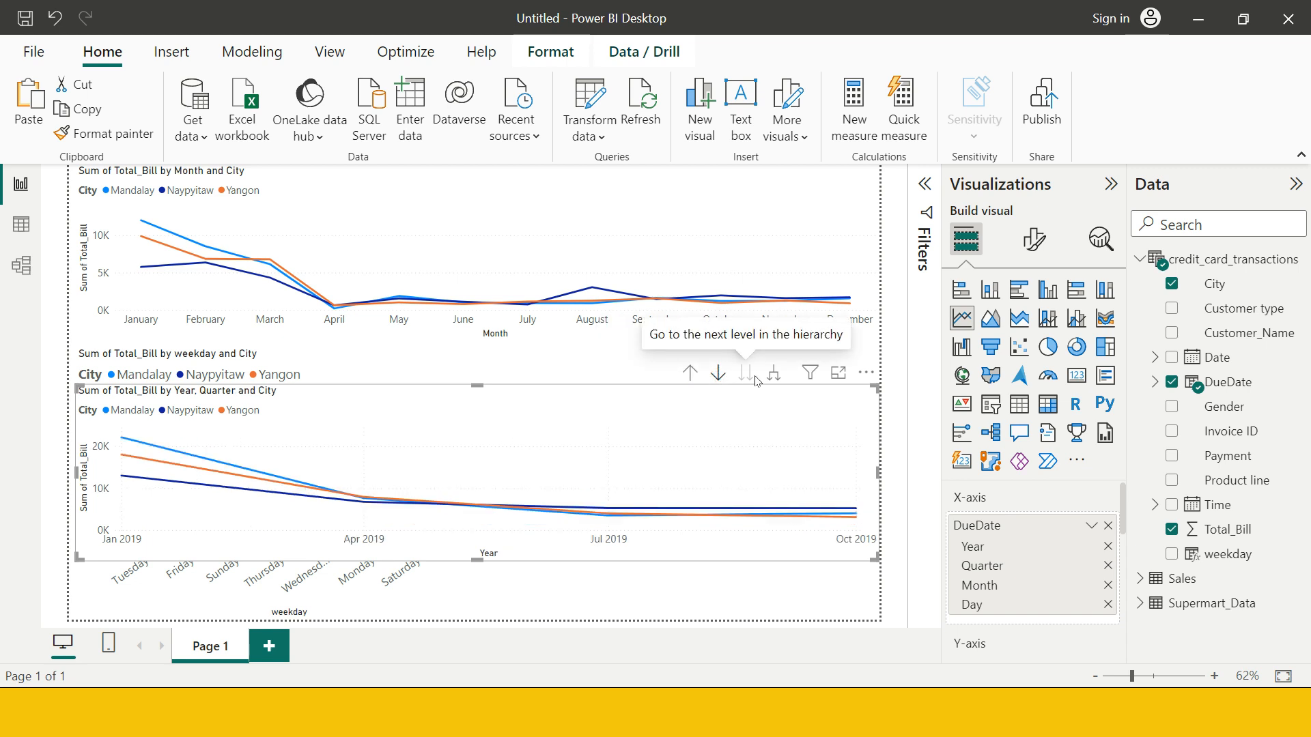
left_click(718, 373)
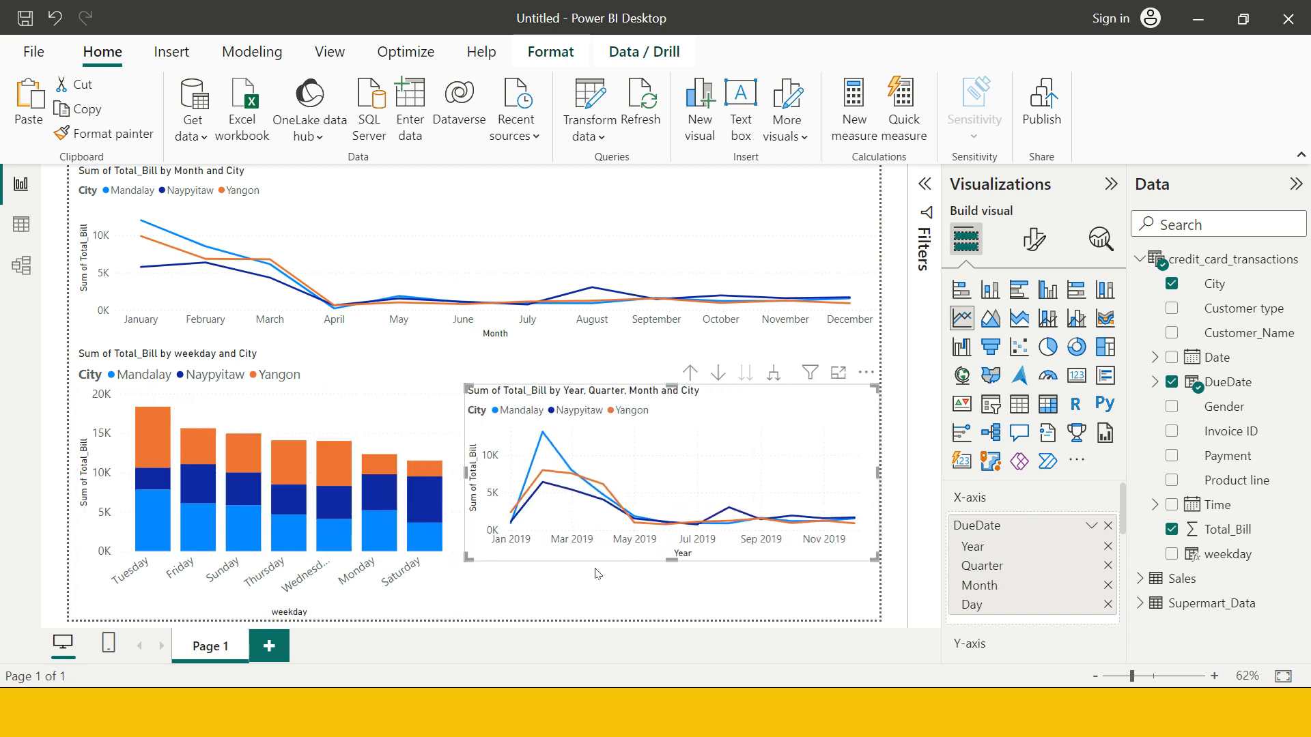
mouse_move(600, 477)
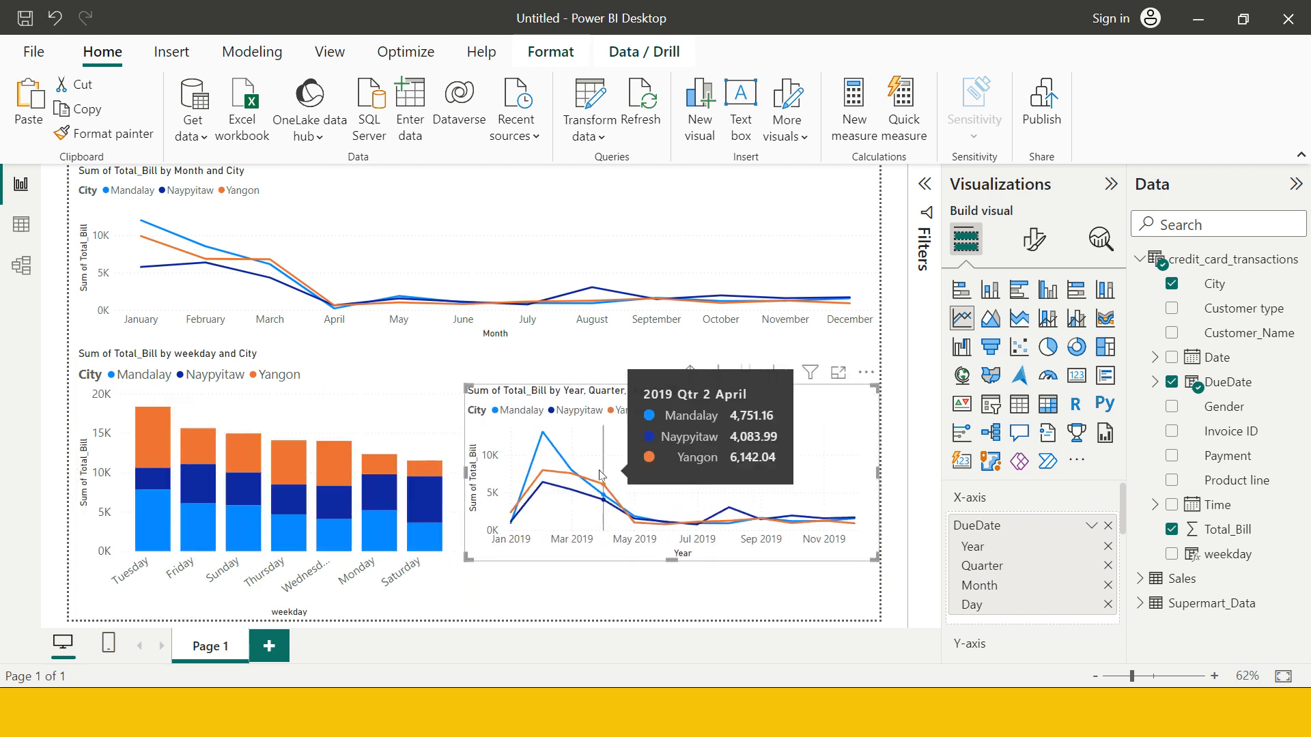
mouse_move(673, 565)
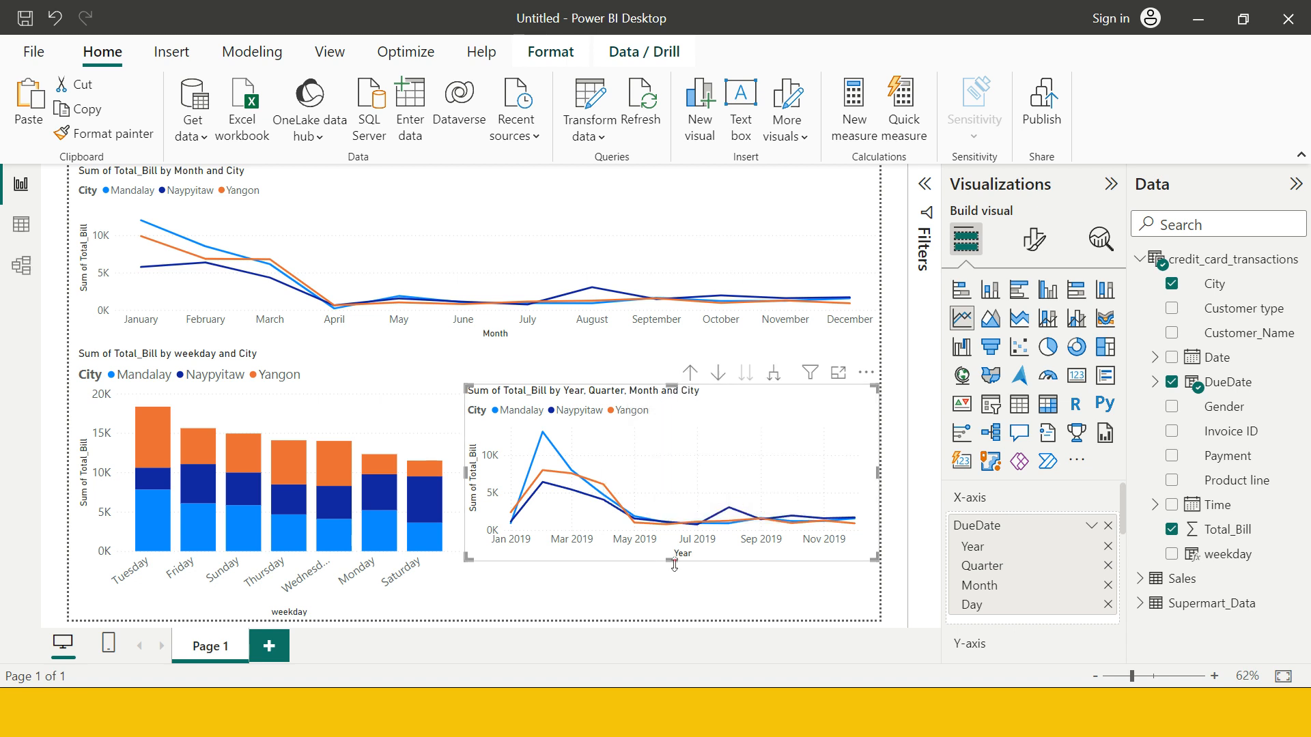